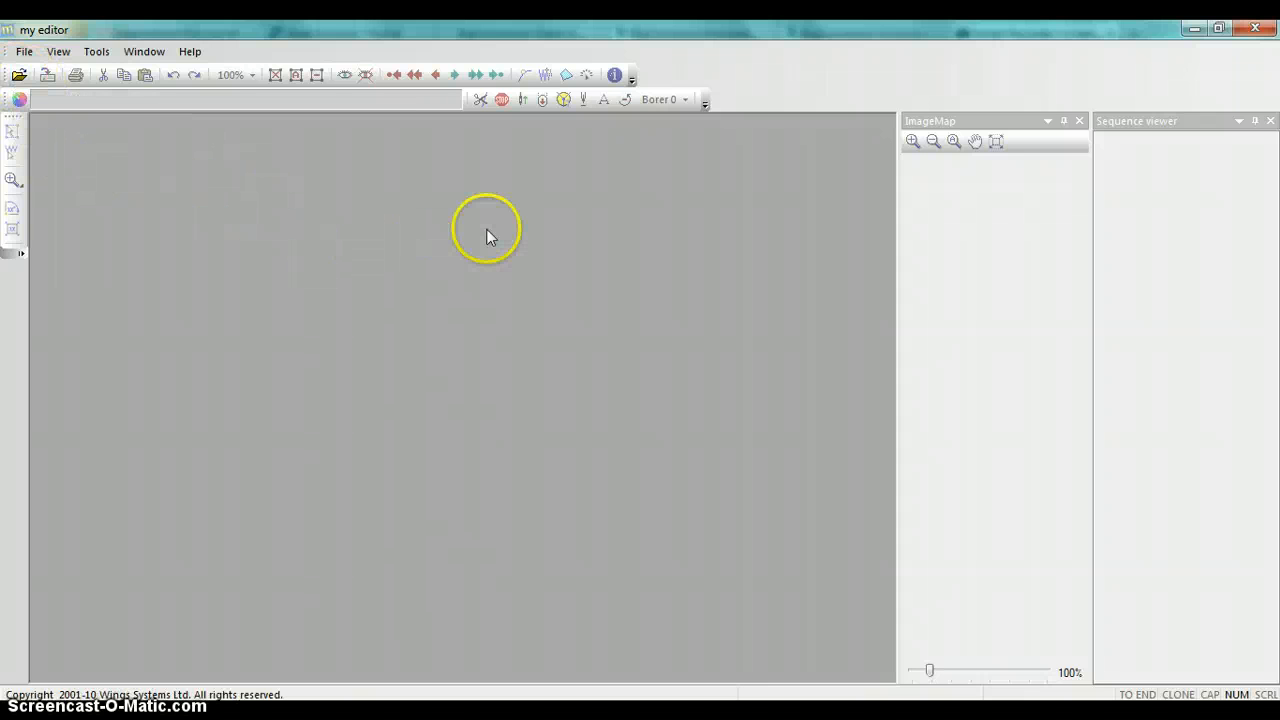
mouse_move(304, 248)
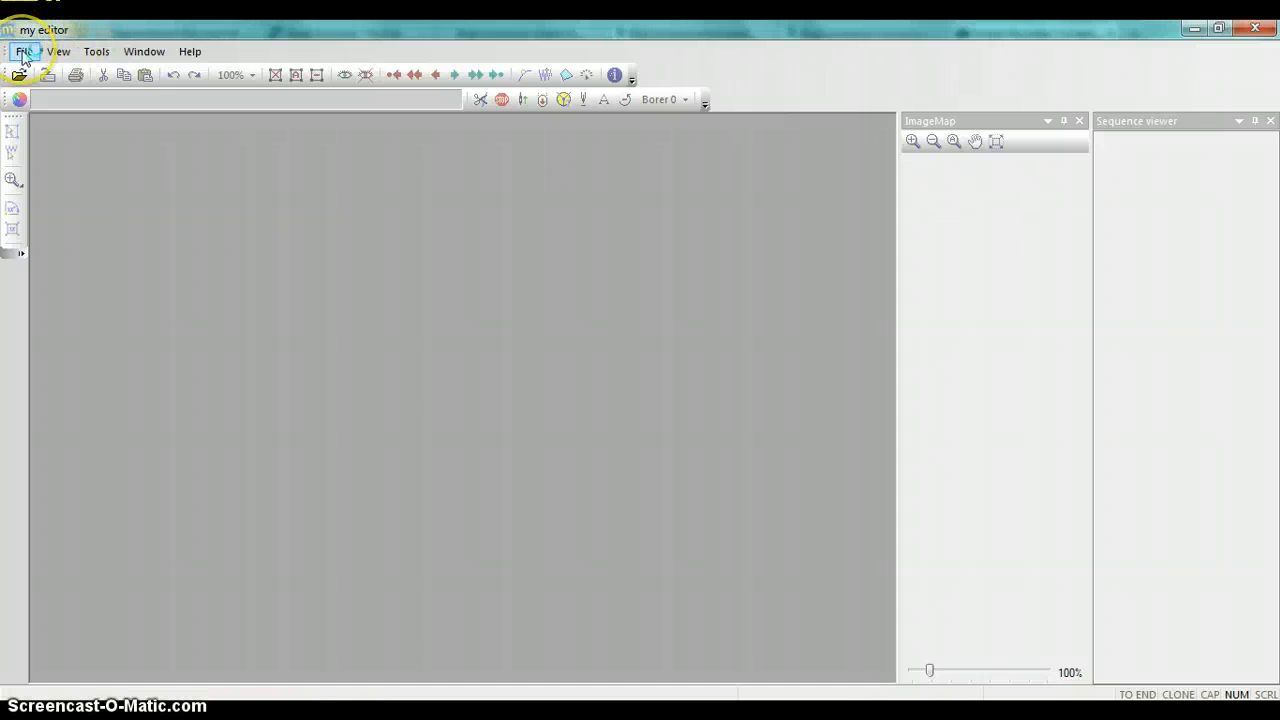
- Bring up the Open dialog and browse into Documents > Embroidery Designs
click(28, 50)
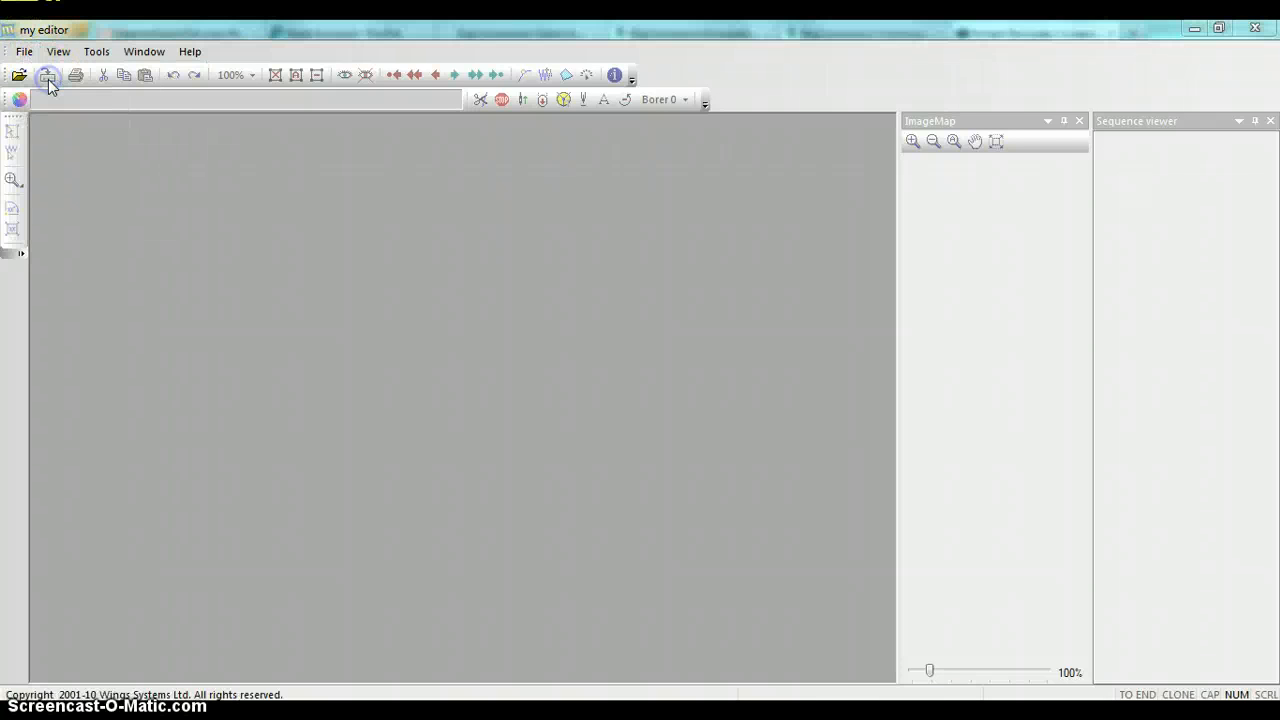
click(20, 72)
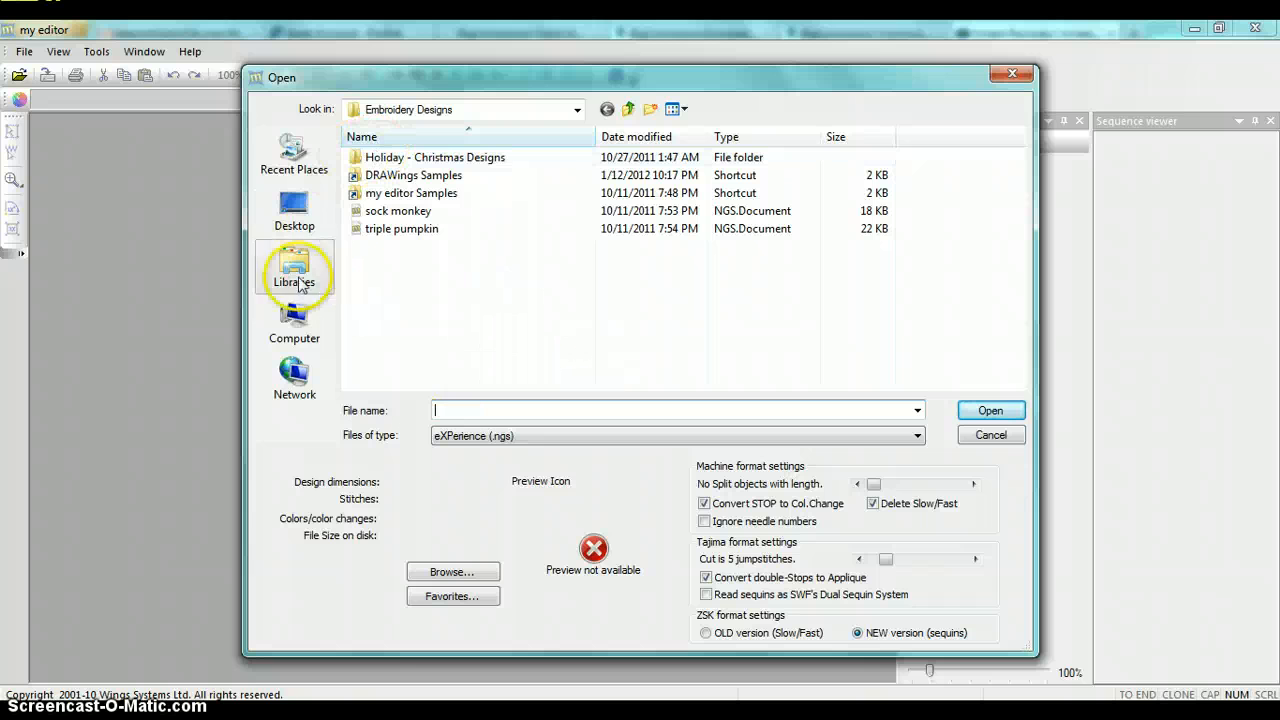
mouse_move(290, 210)
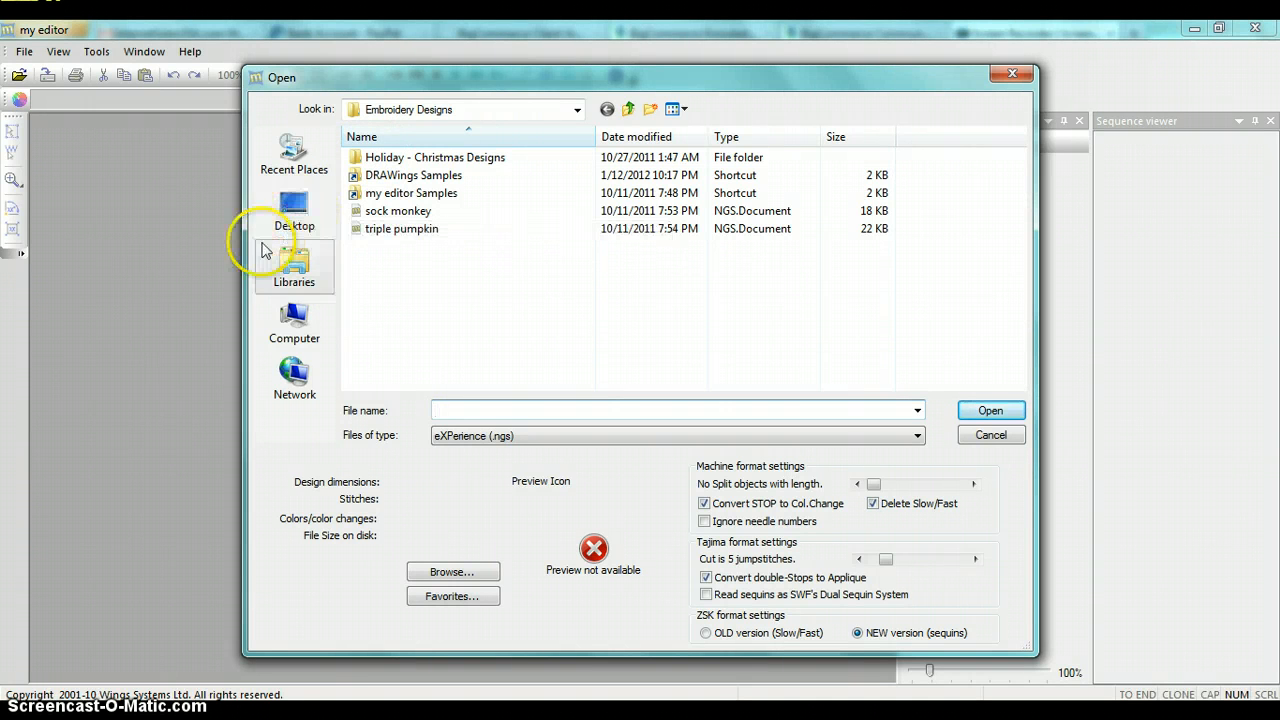
click(292, 210)
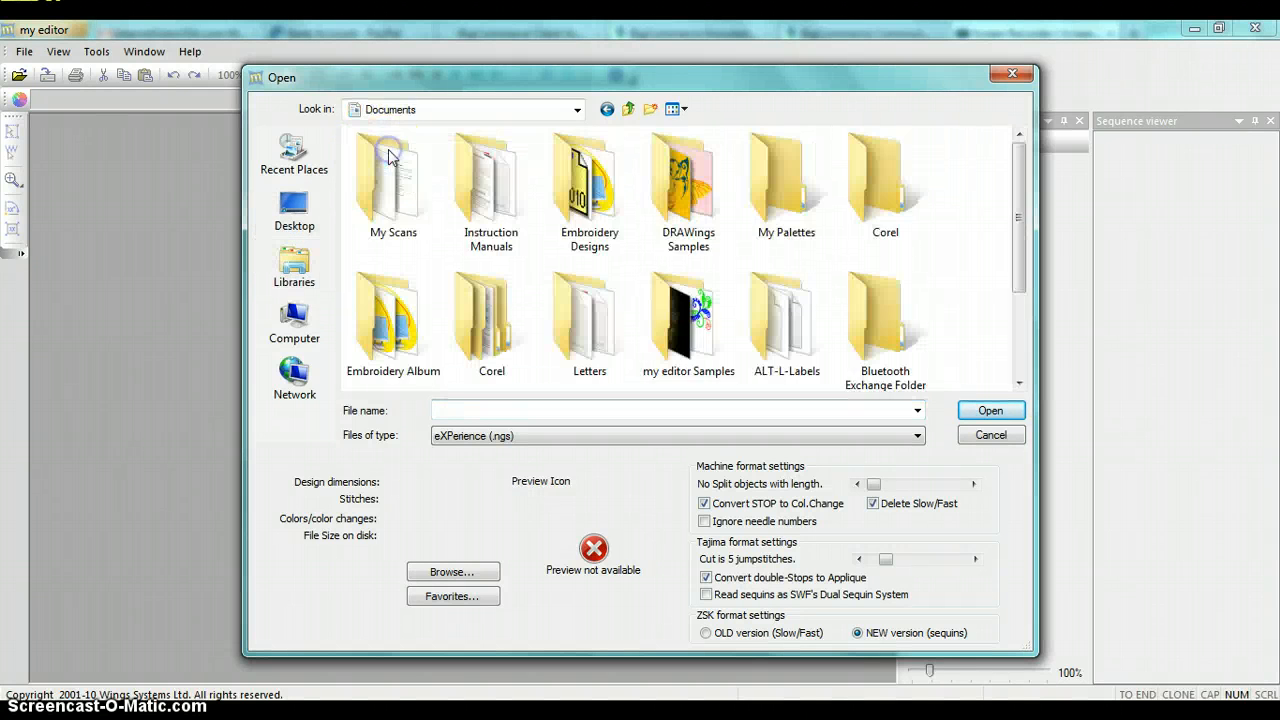
click(588, 184)
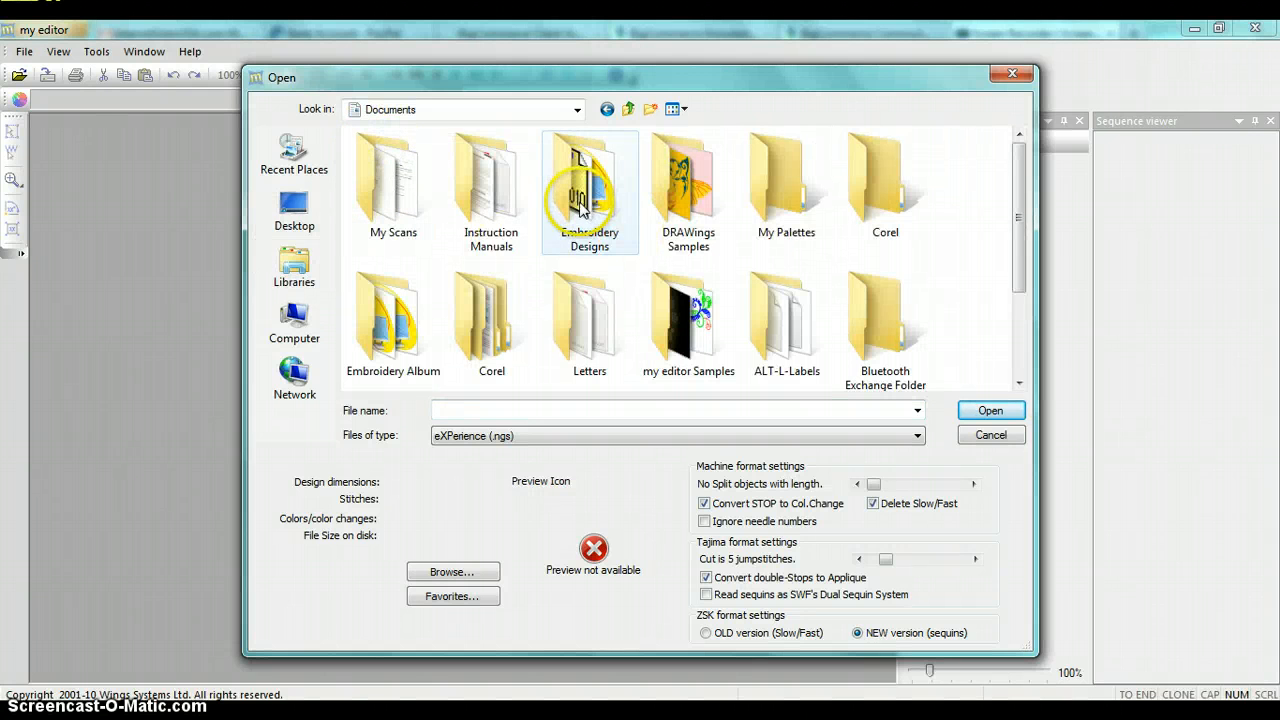
mouse_move(588, 180)
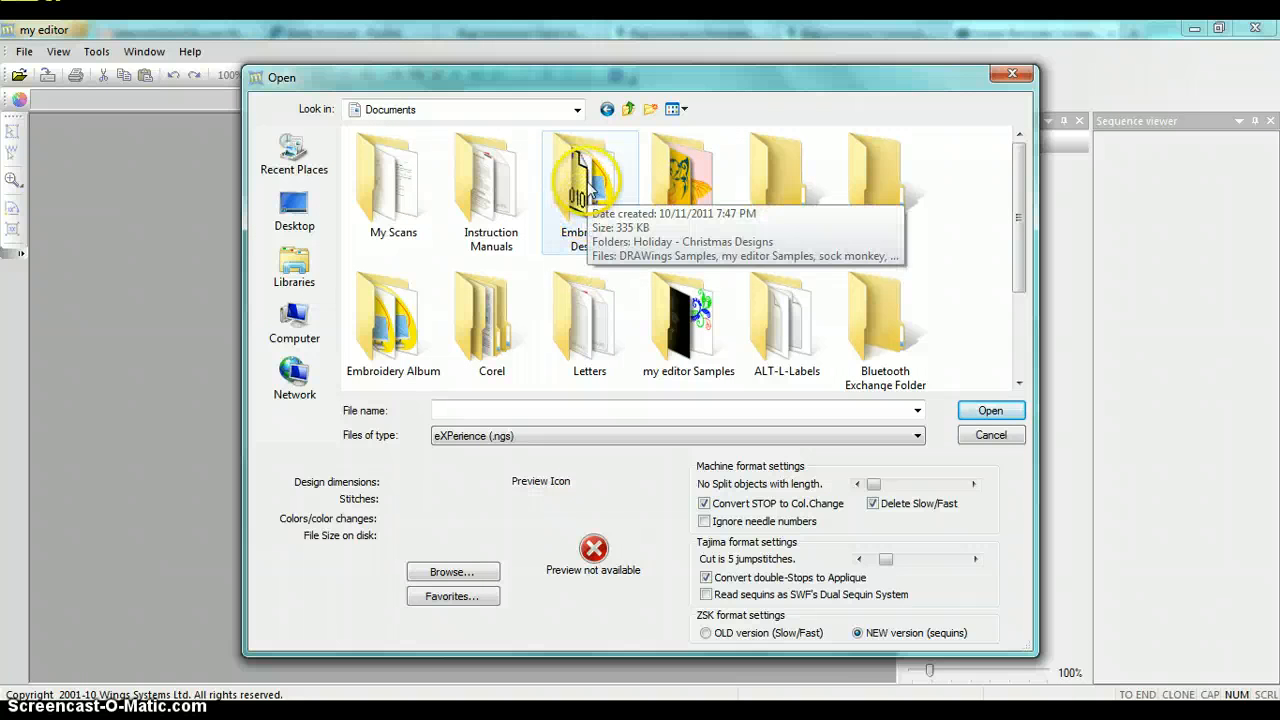
double_click(584, 176)
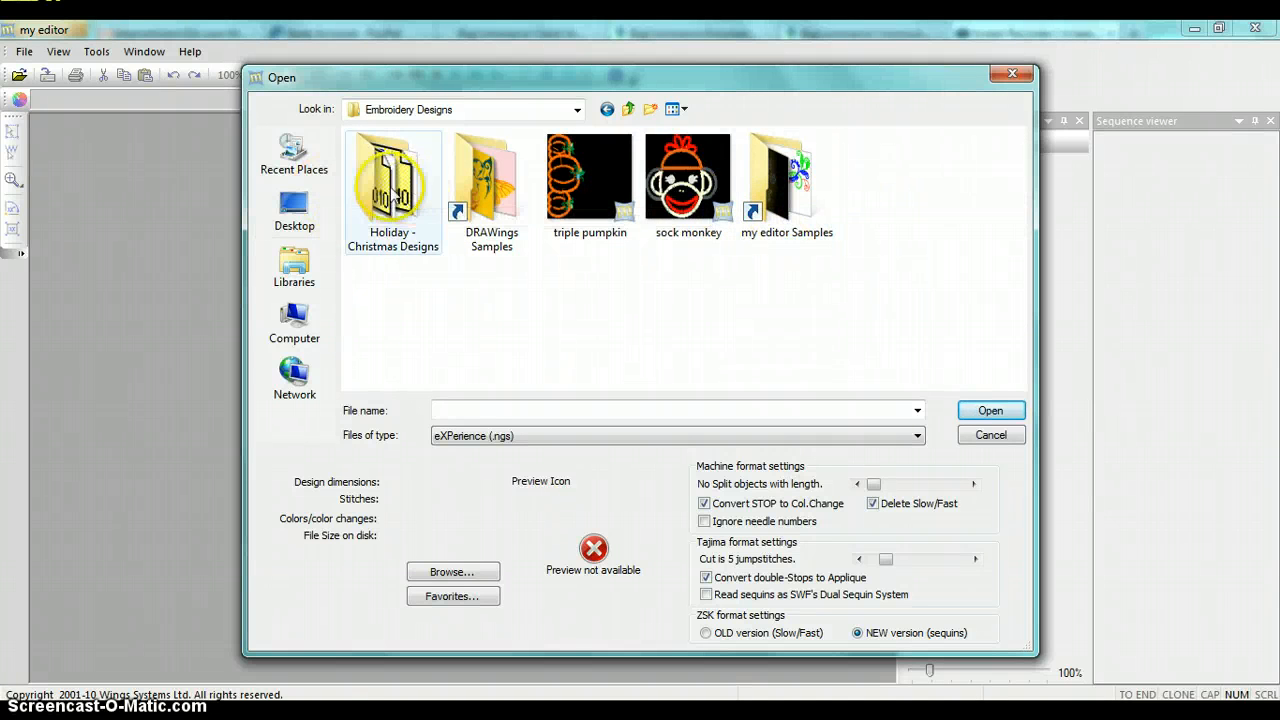
- Enter the Holiday - Christmas Designs folder, which lists no matching files
double_click(392, 176)
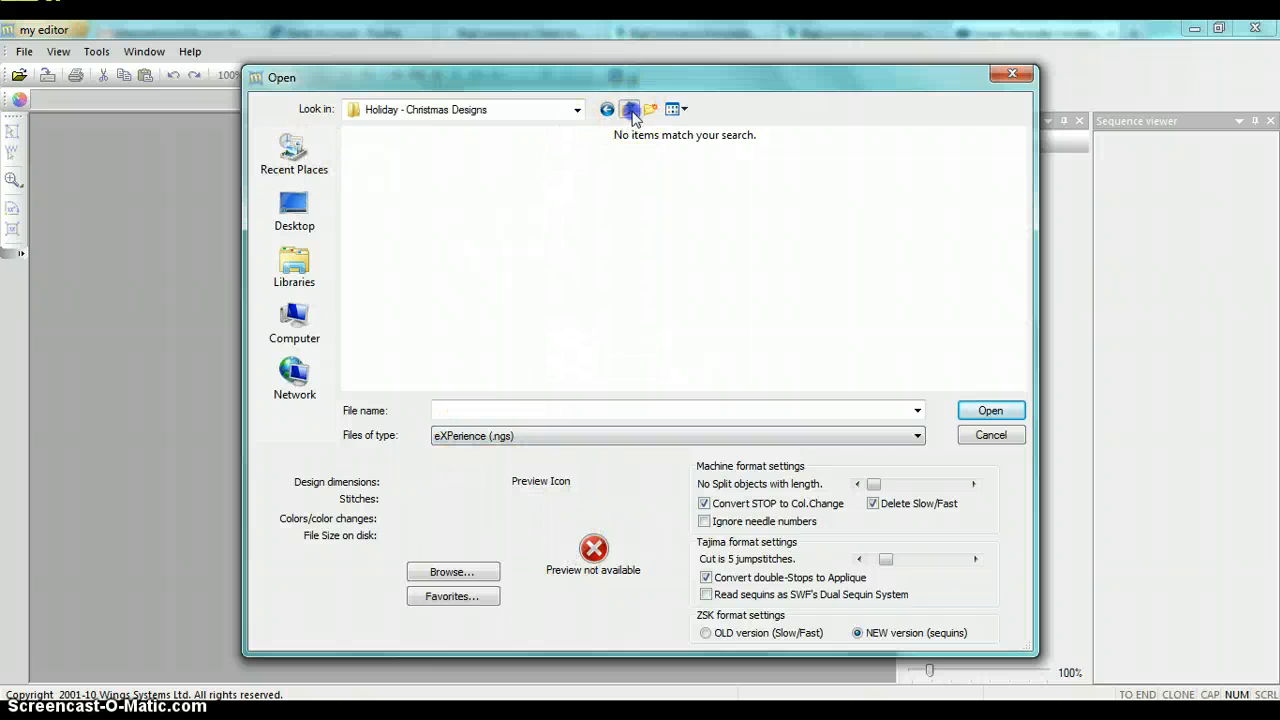
click(632, 110)
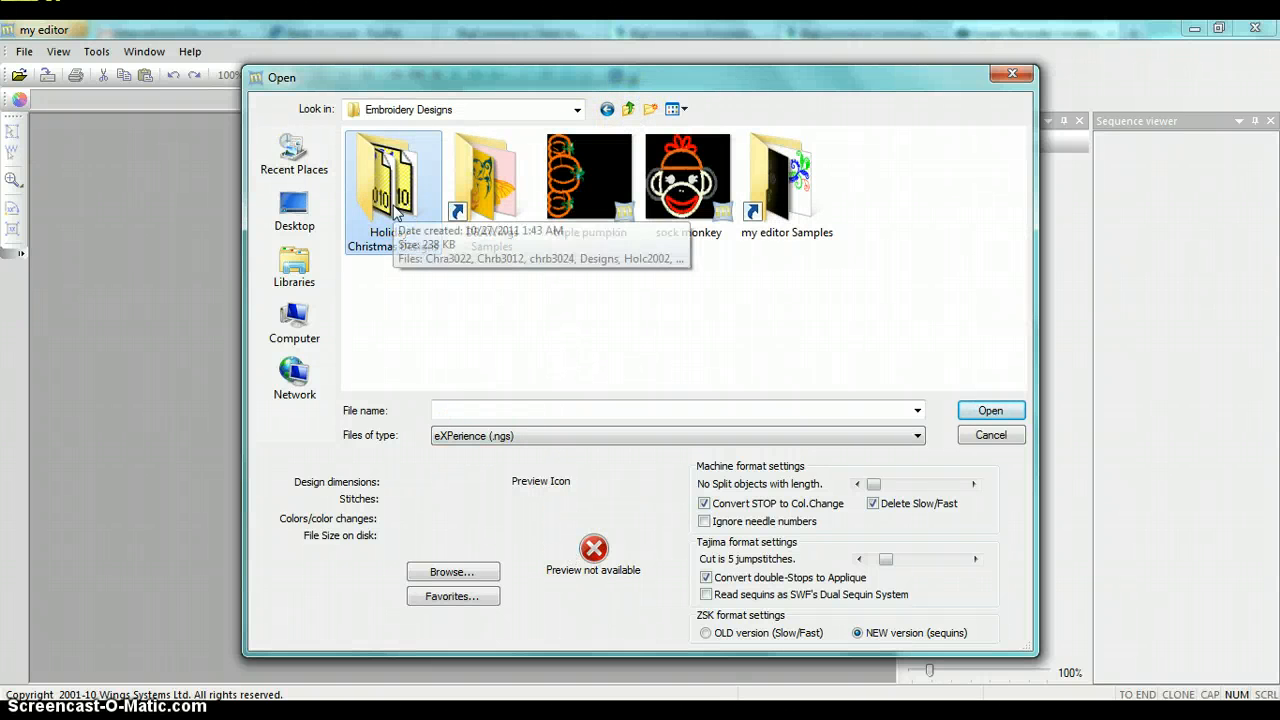
double_click(392, 176)
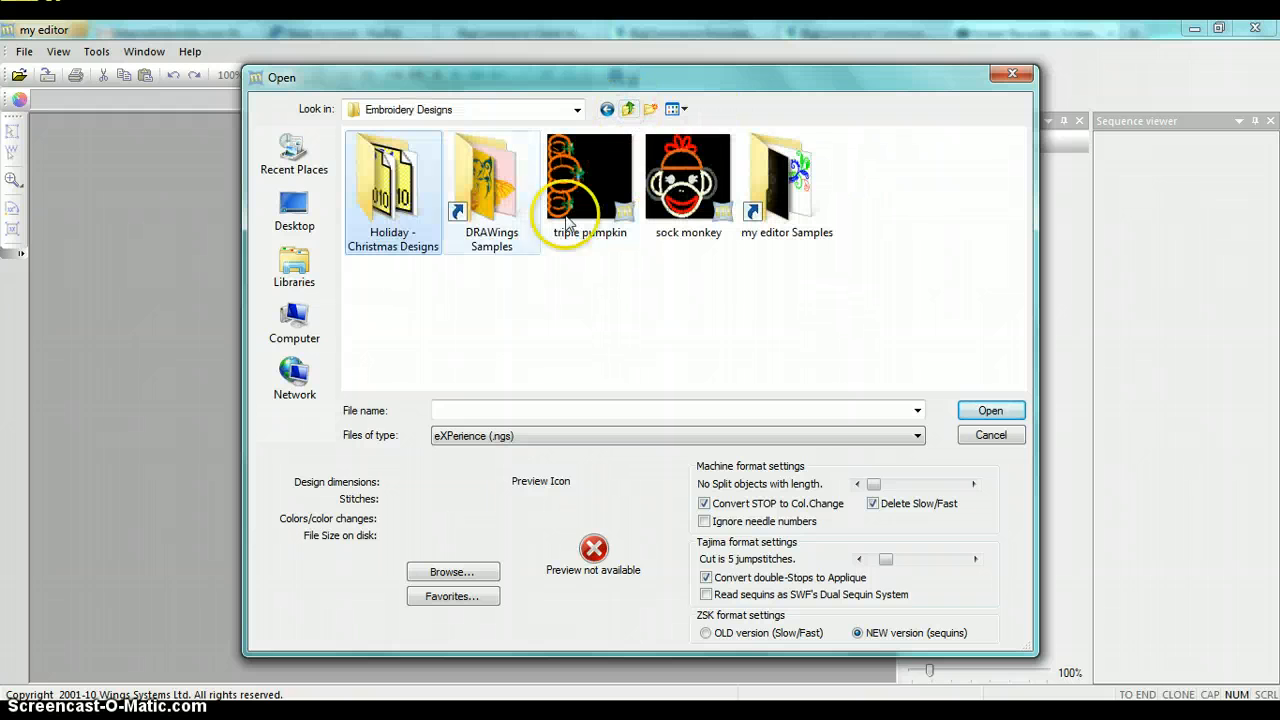
double_click(392, 180)
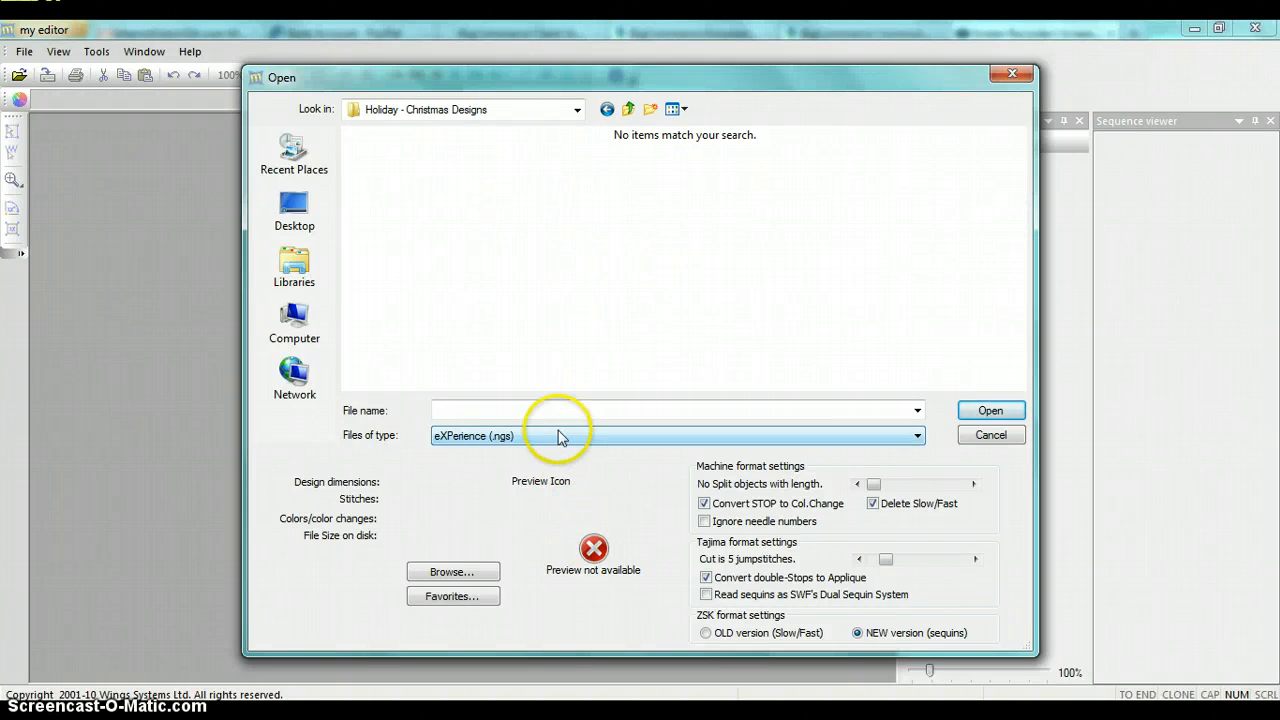
mouse_move(396, 444)
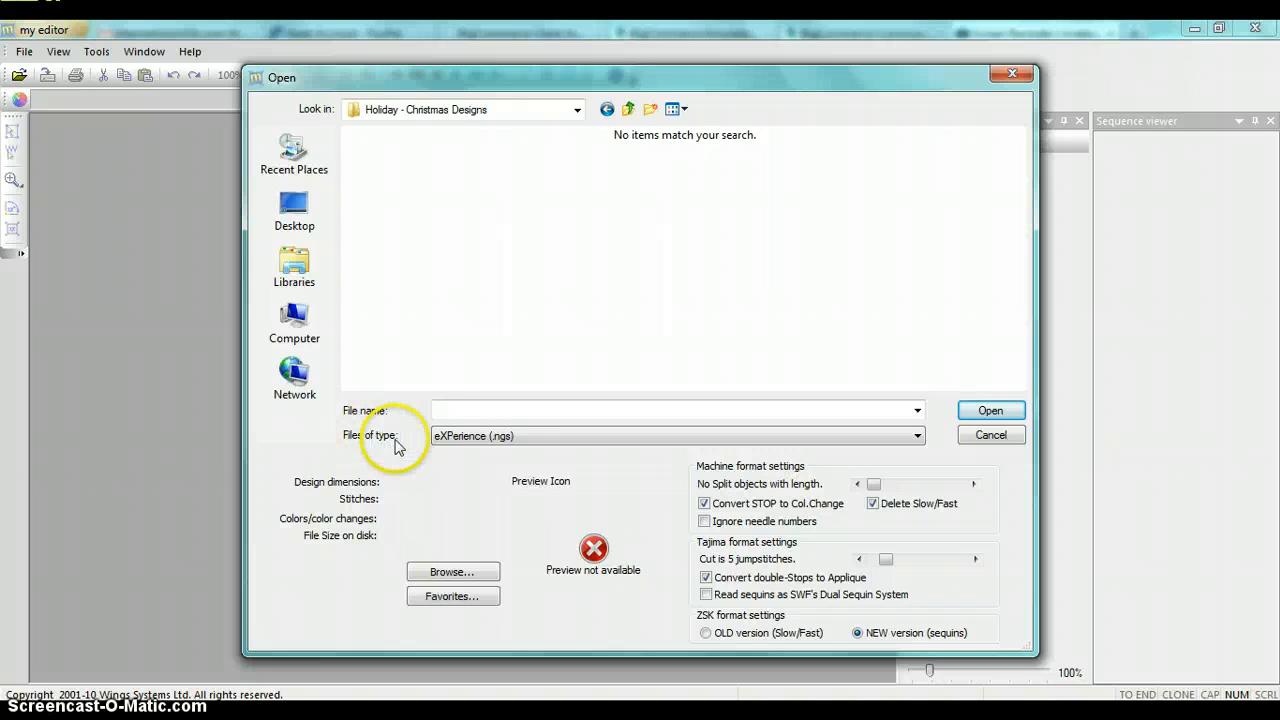
- List all embroidery file types and preview the holly and candy cane designs
click(676, 436)
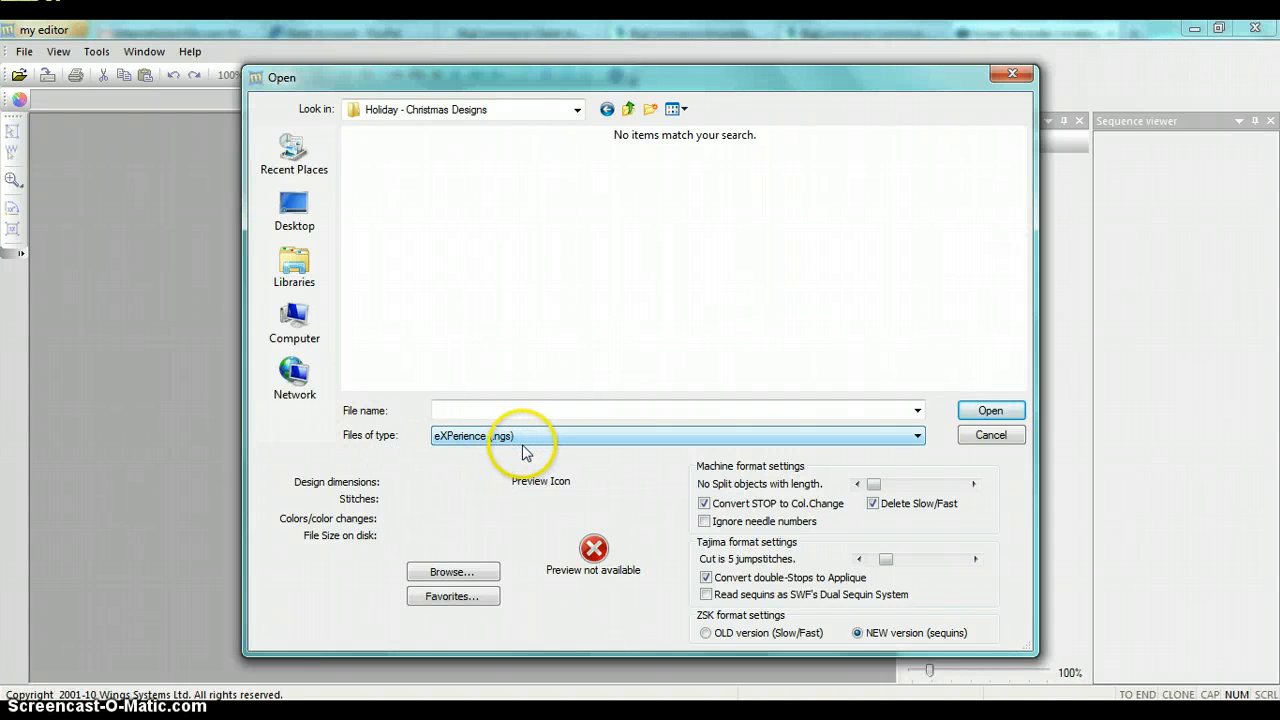
mouse_move(538, 444)
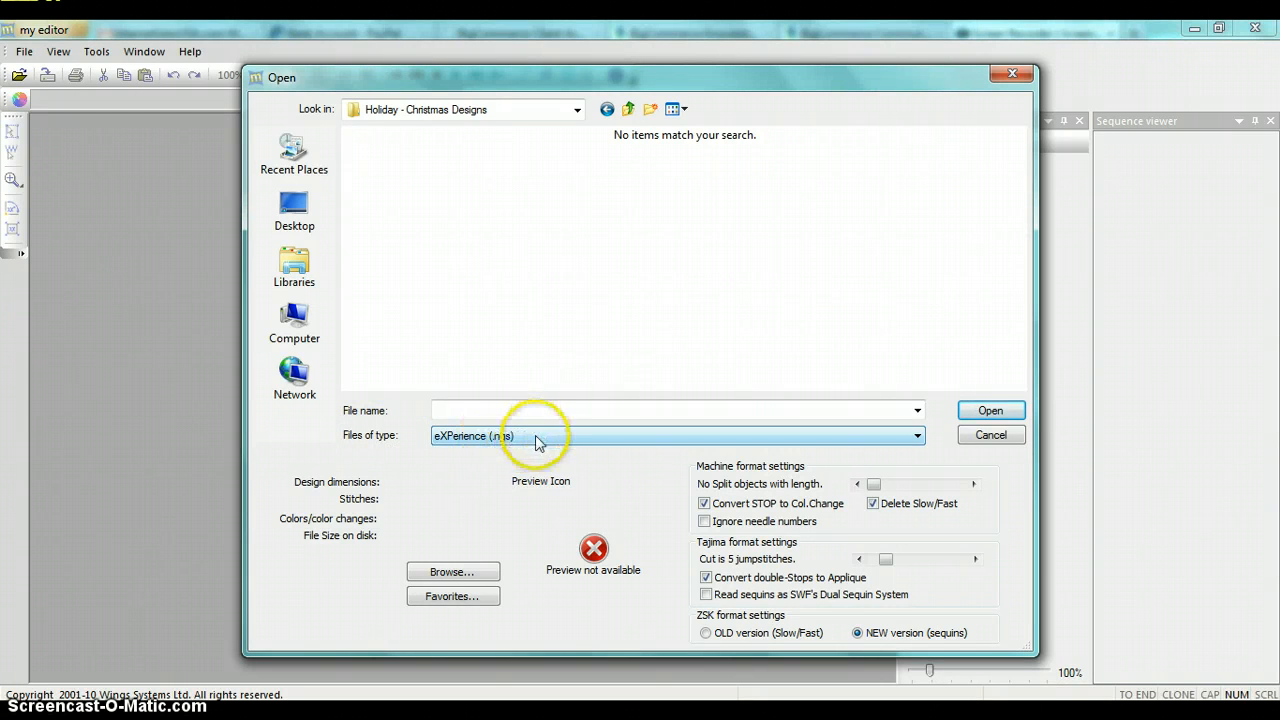
mouse_move(562, 450)
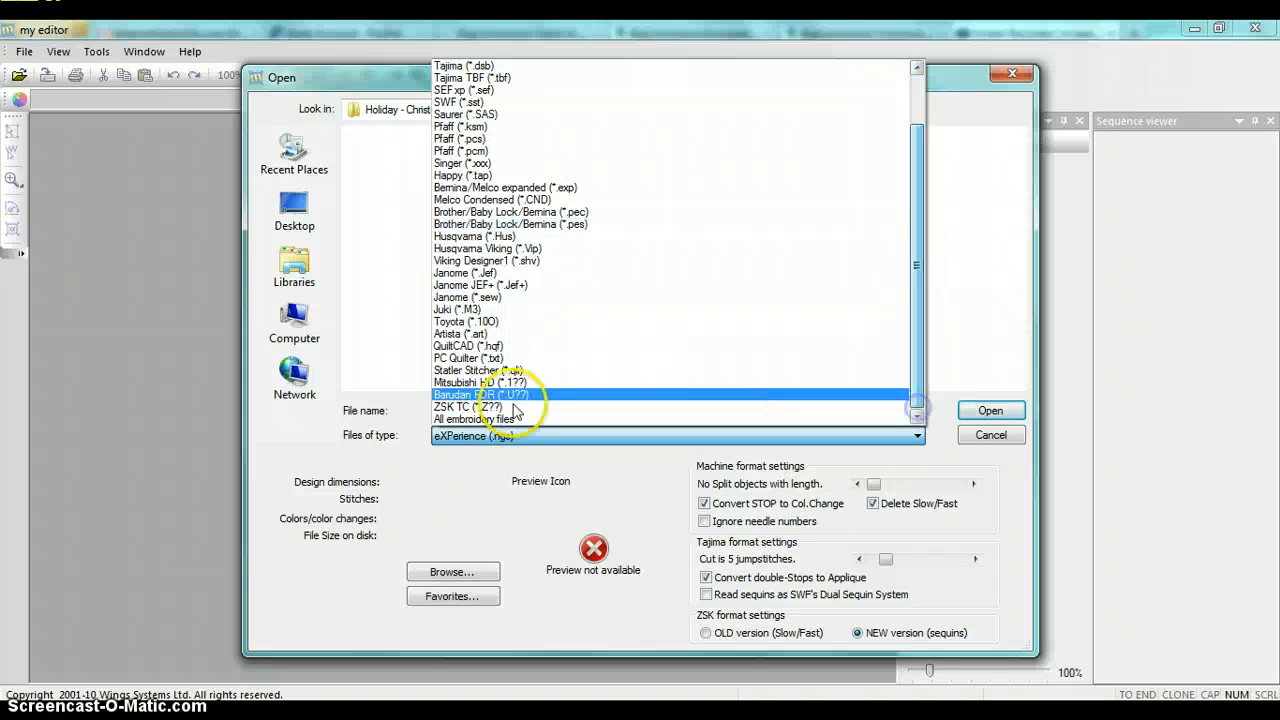
click(476, 420)
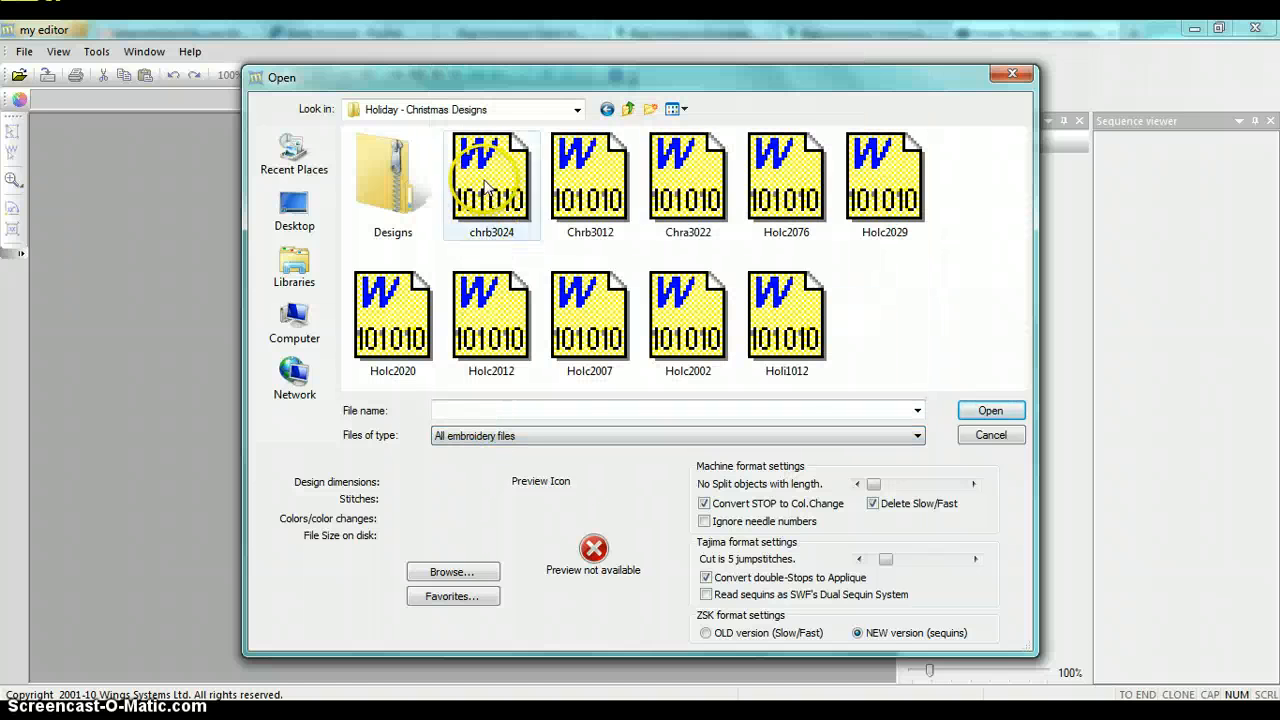
click(492, 180)
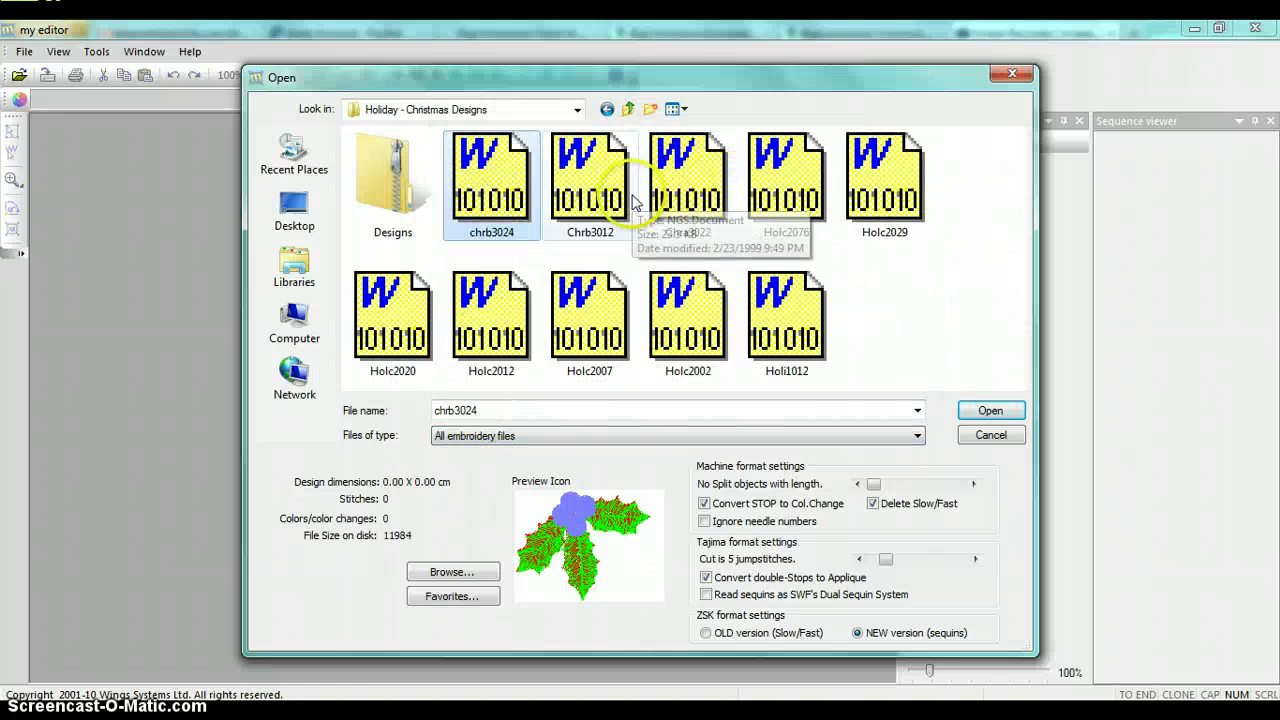
click(590, 184)
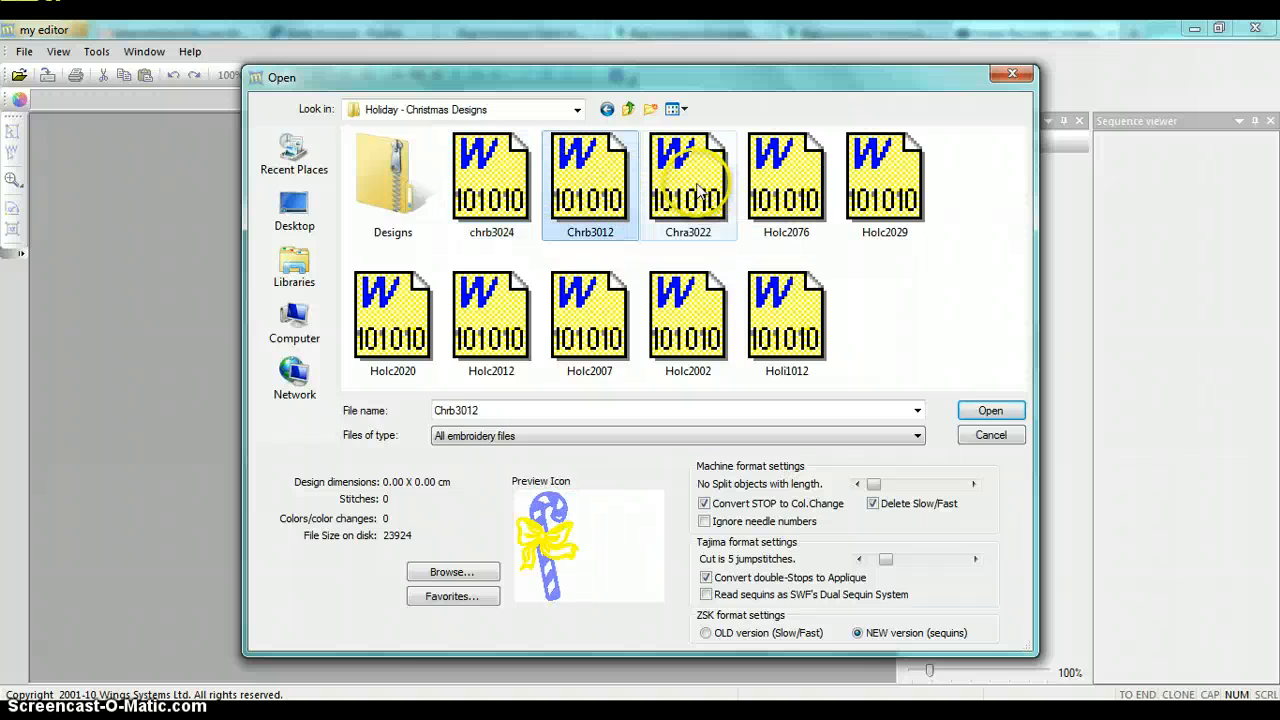
click(786, 180)
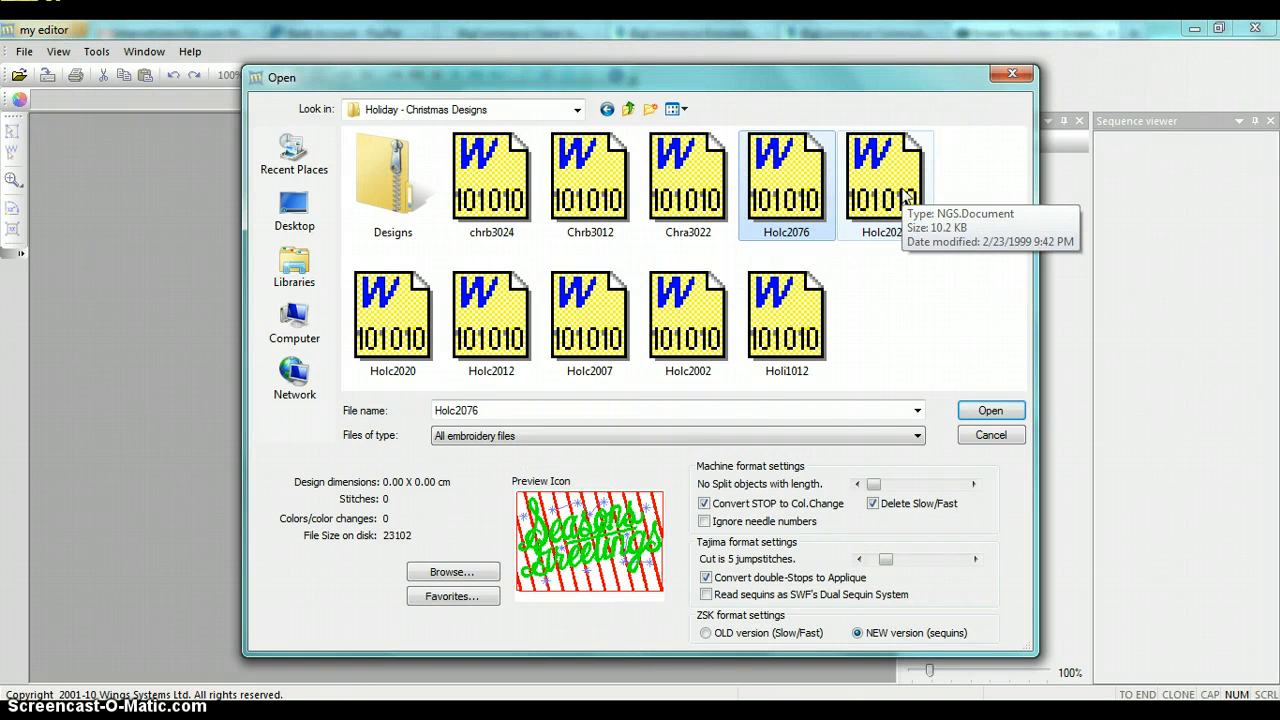
click(884, 180)
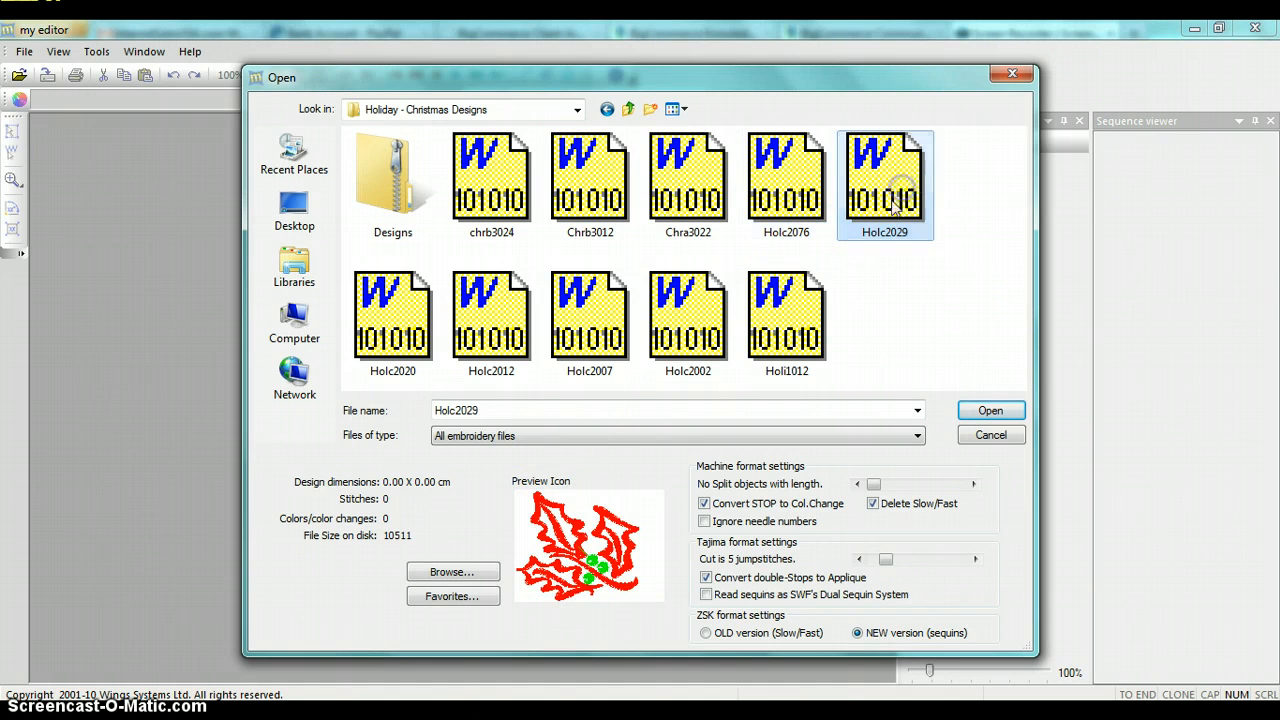
- Preview the teddy bear, holly and snowman thumbnails, then select Holi1012 snowman
click(392, 320)
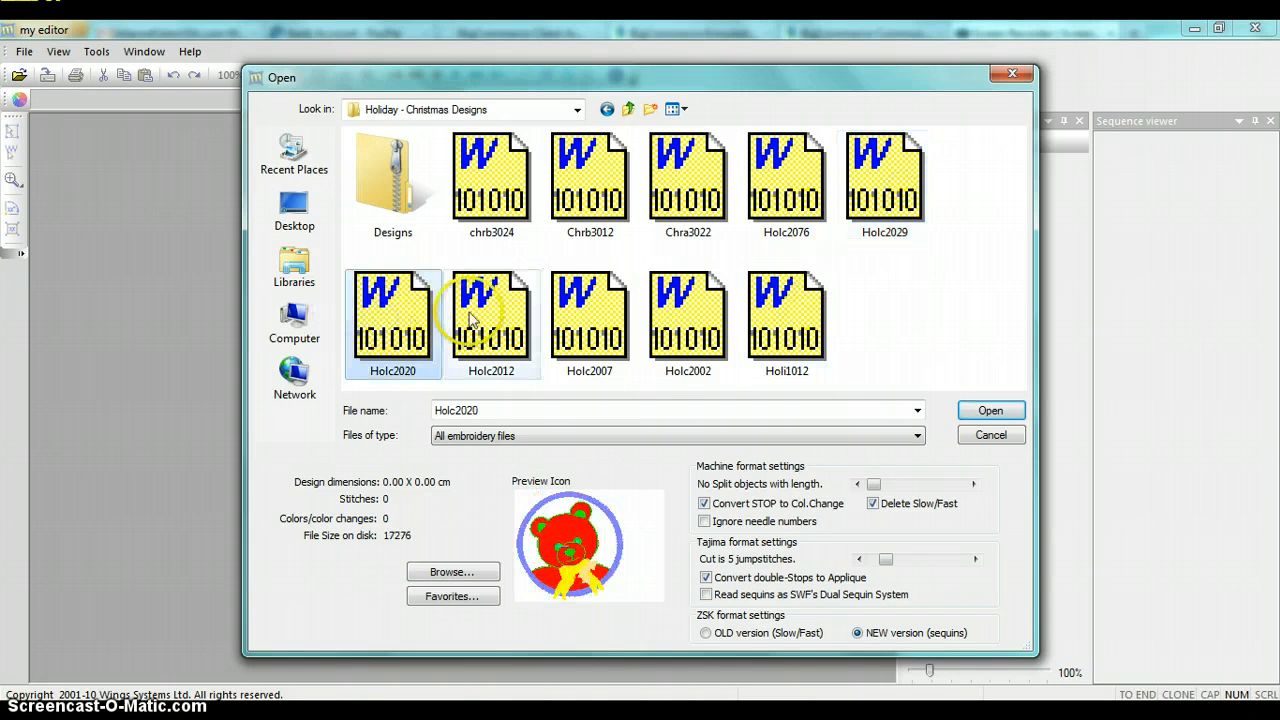
click(688, 316)
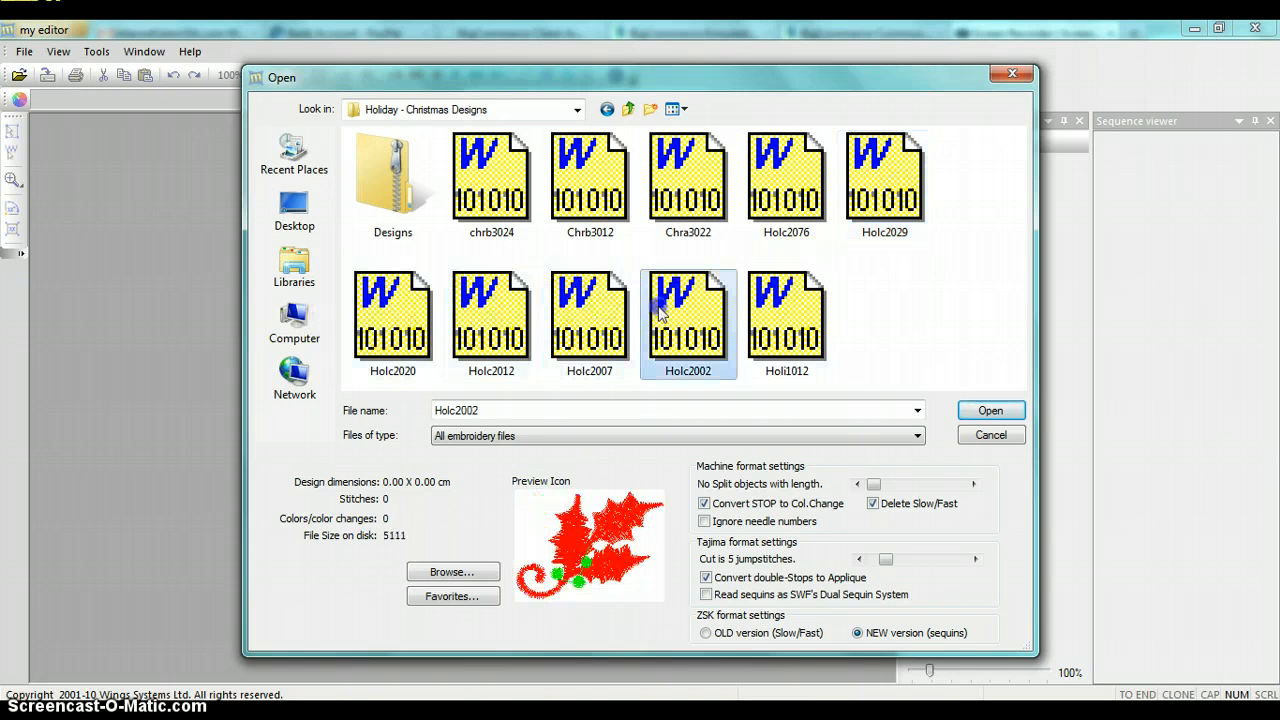
click(786, 318)
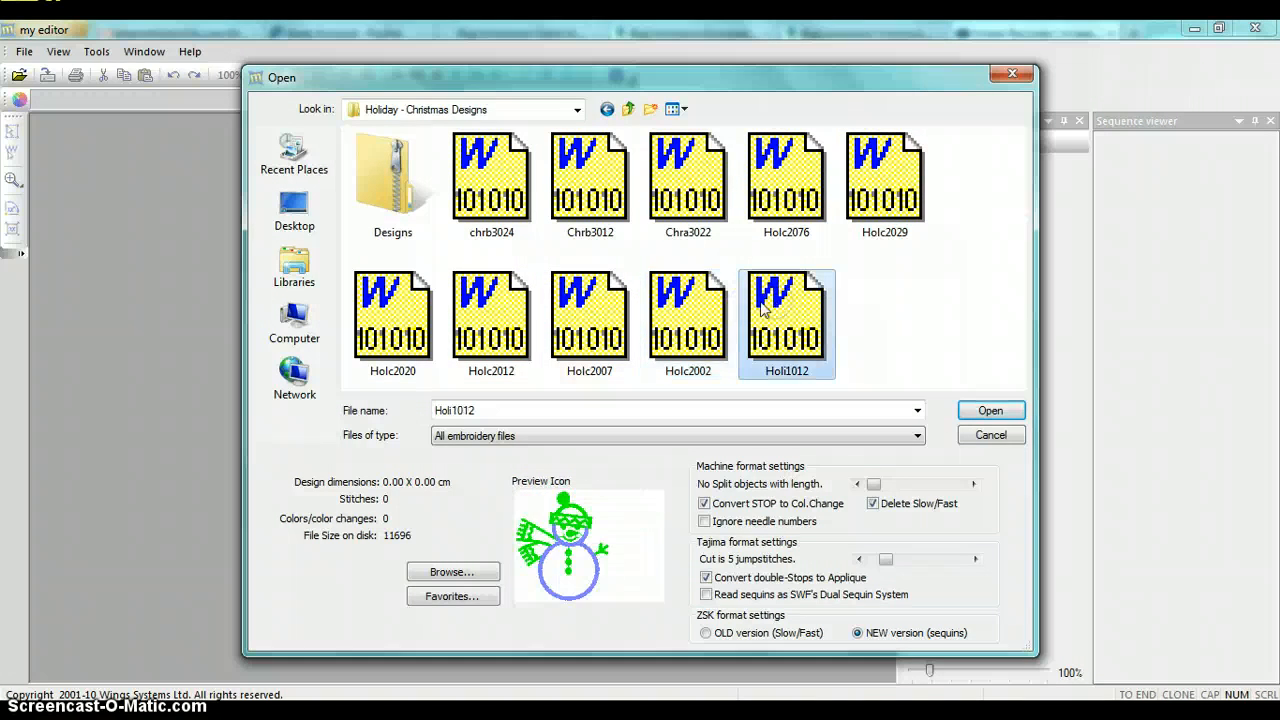
click(392, 316)
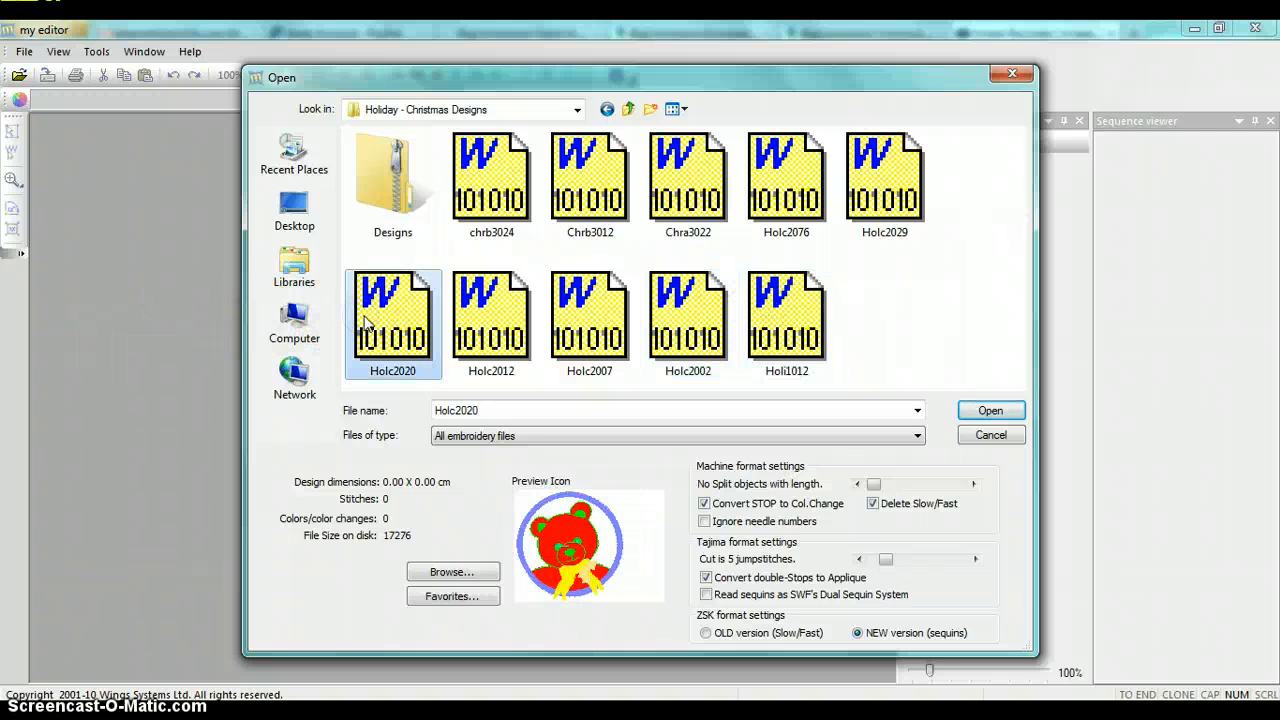
click(786, 316)
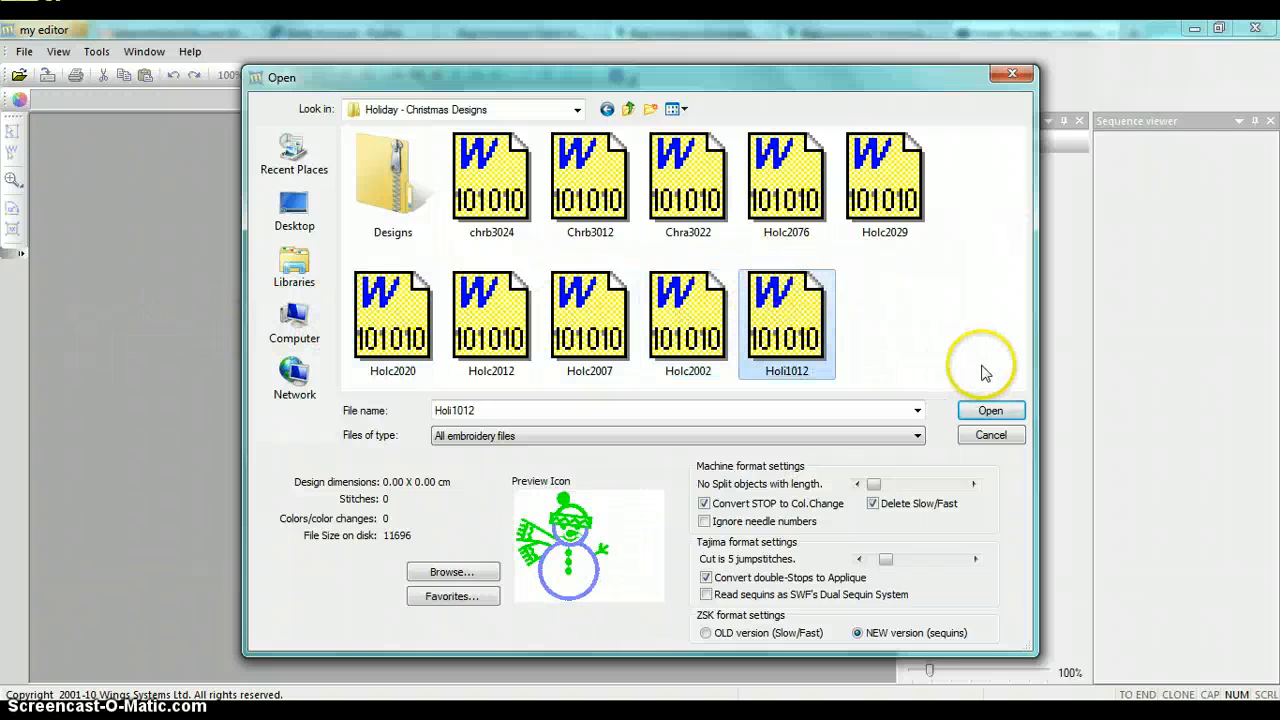
- Load the Holi1012 snowman design into the workspace
click(992, 410)
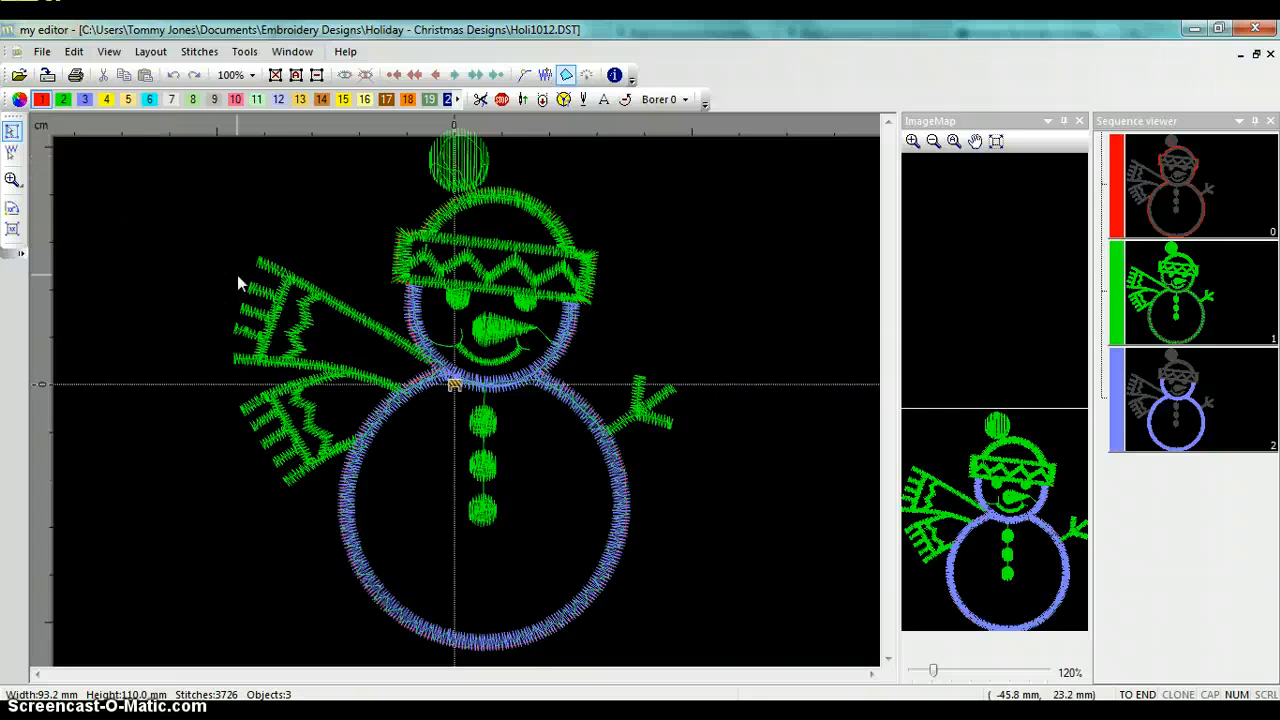
mouse_move(808, 258)
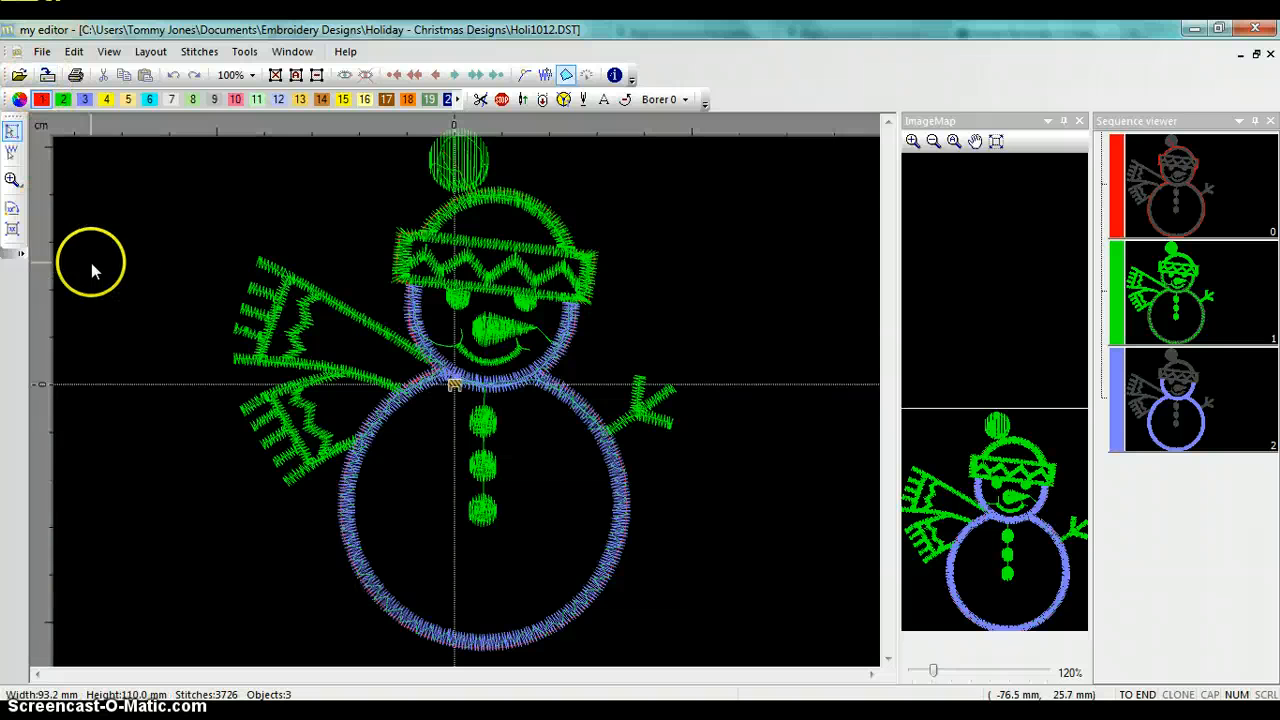
mouse_move(562, 330)
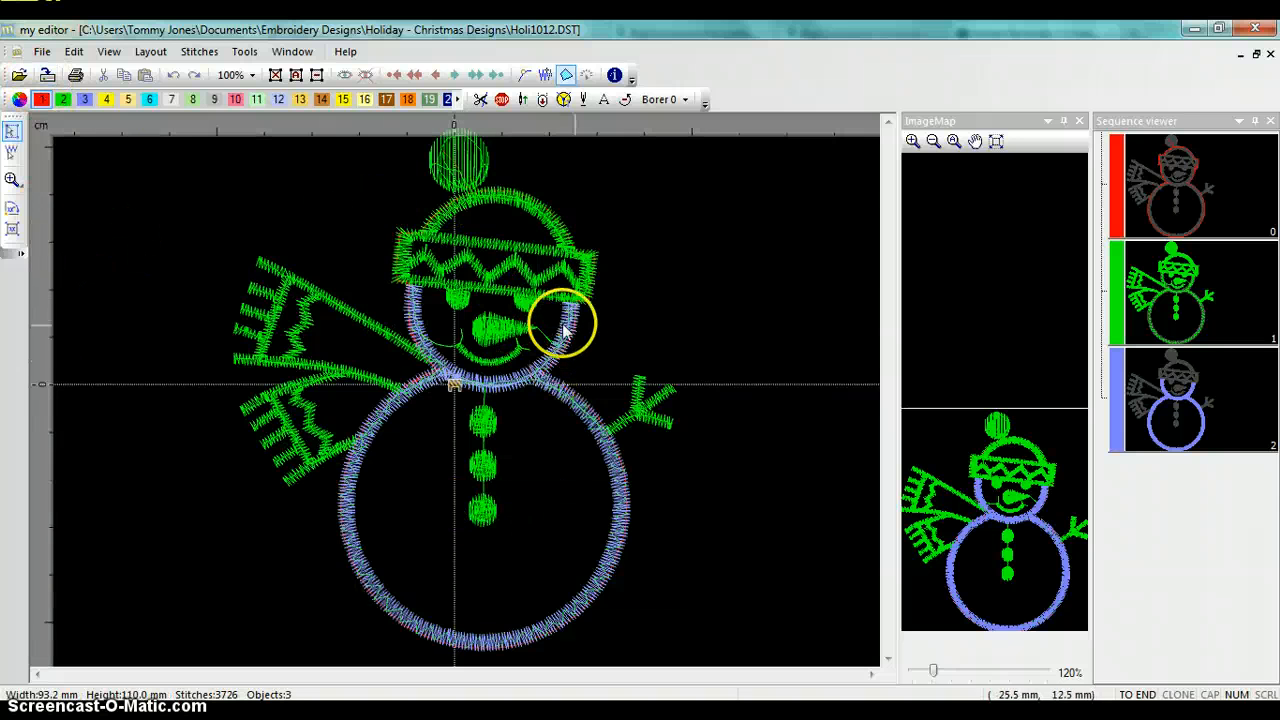
click(42, 52)
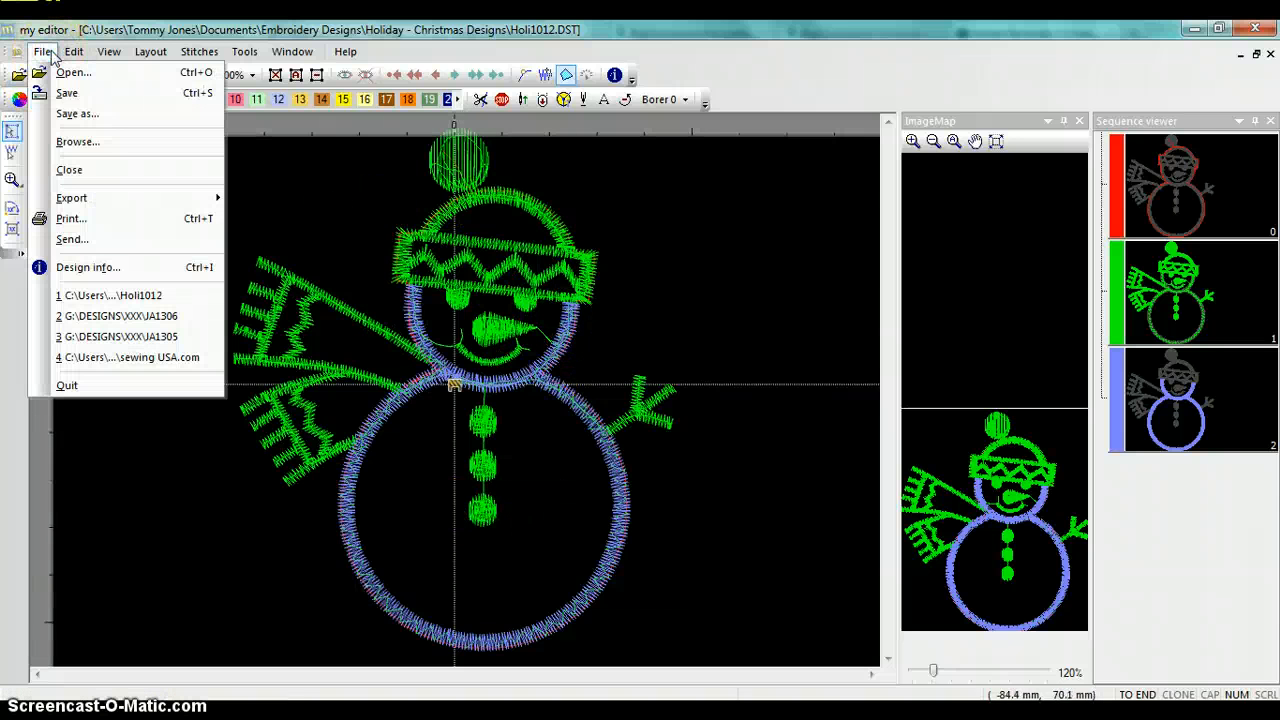
- Start Save As and retype the file name as Snowman-jef
click(74, 114)
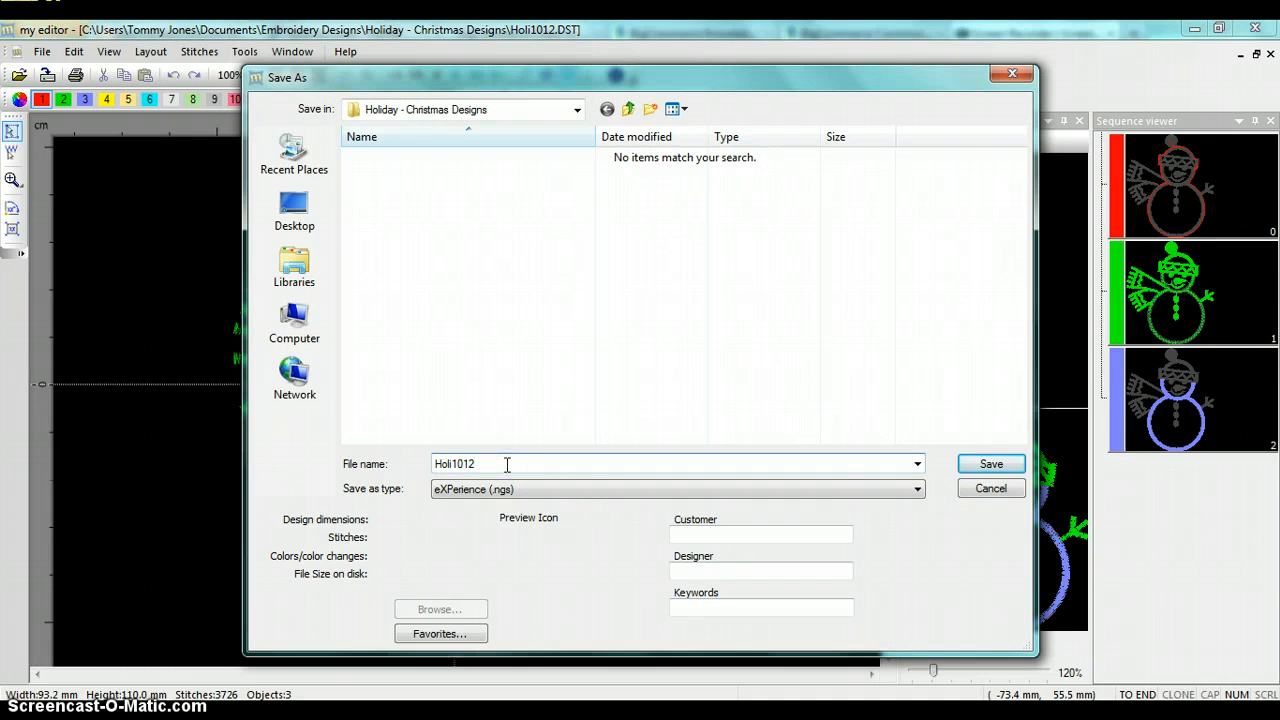
double_click(452, 464)
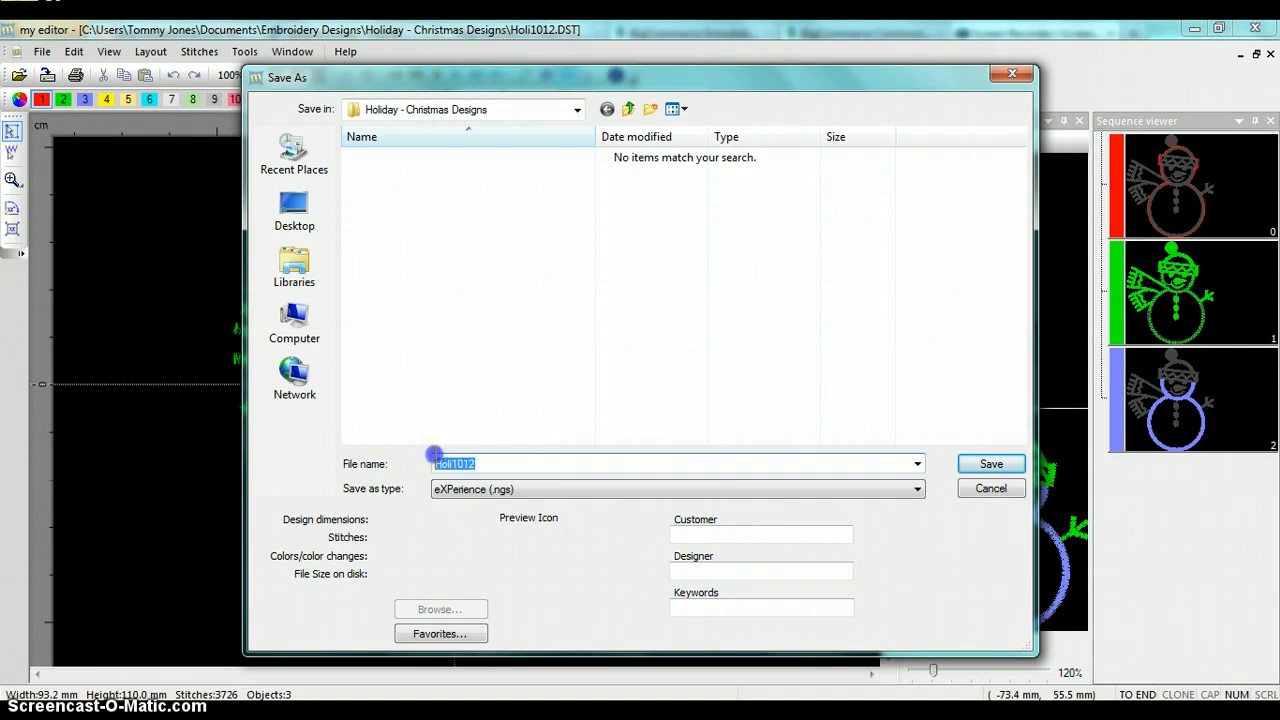
text(Snowman)
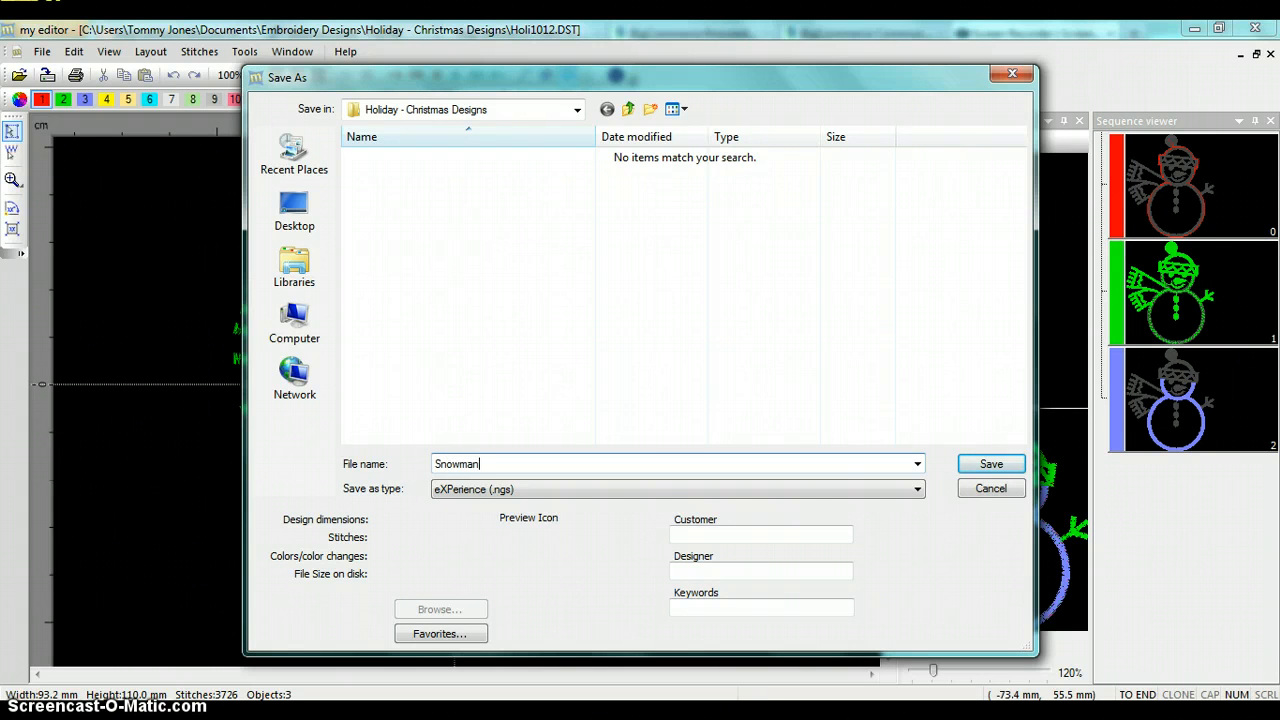
text(-)
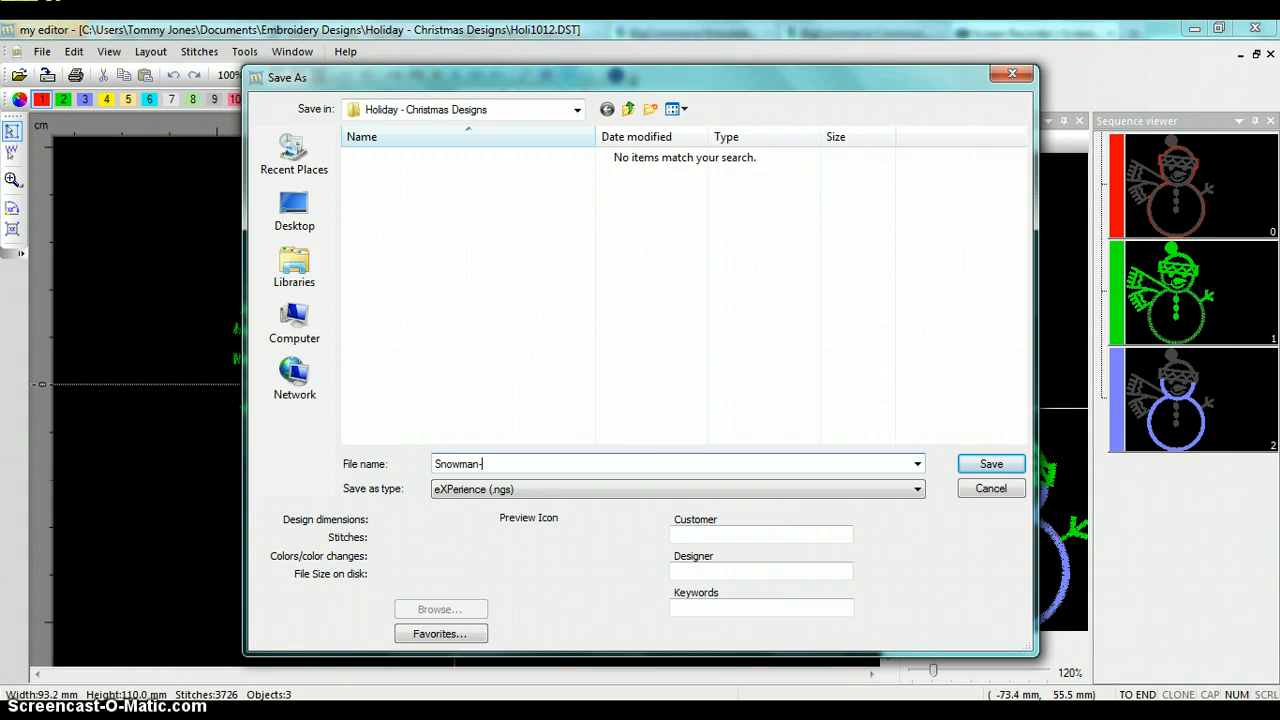
text(jef)
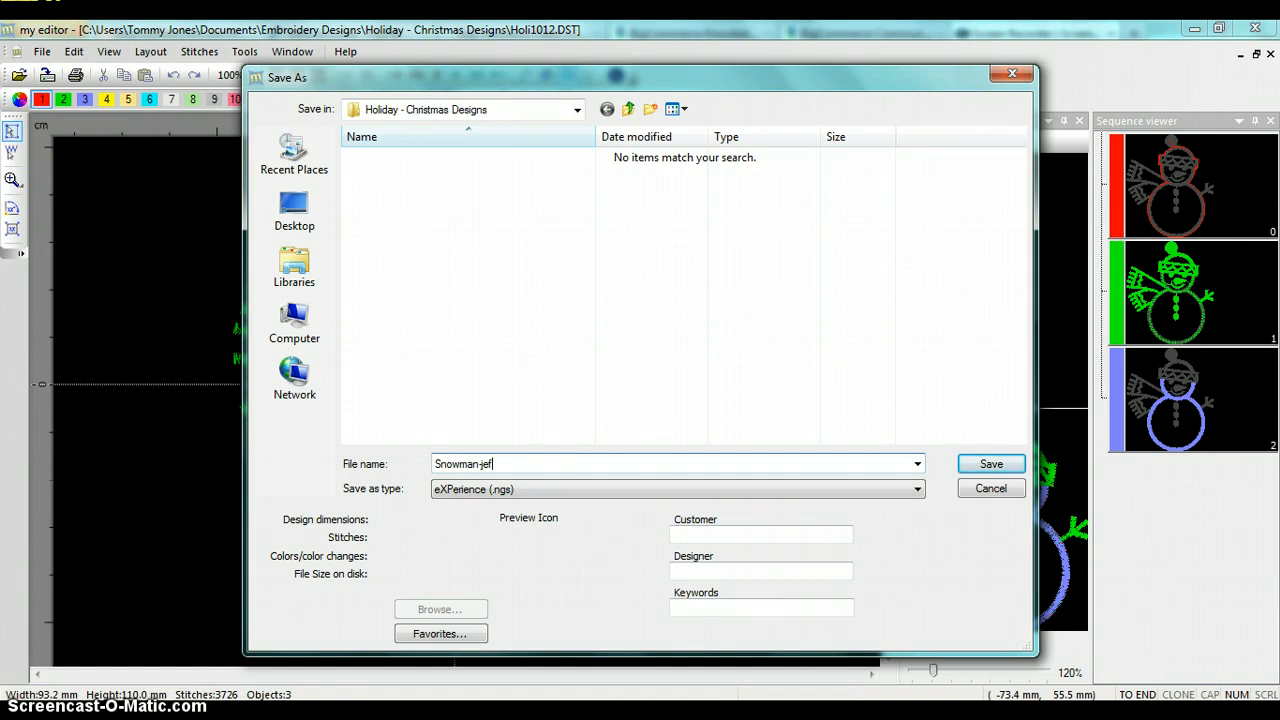
mouse_move(552, 496)
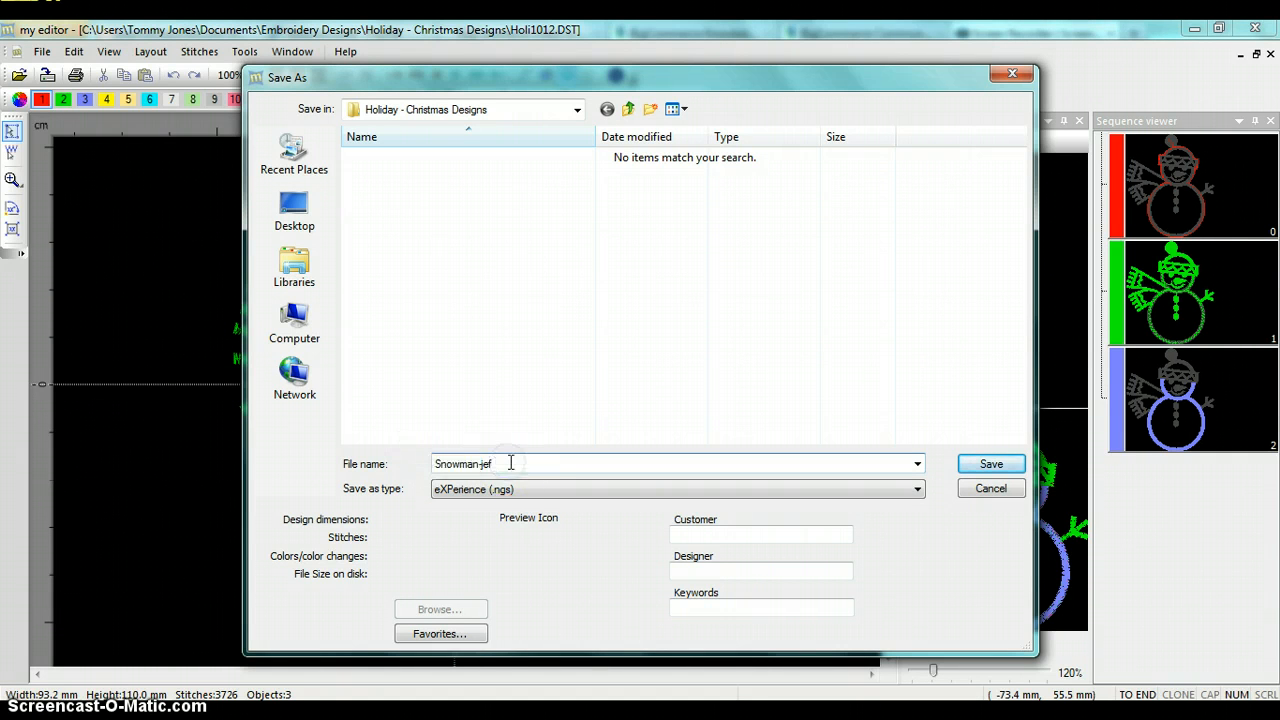
mouse_move(586, 468)
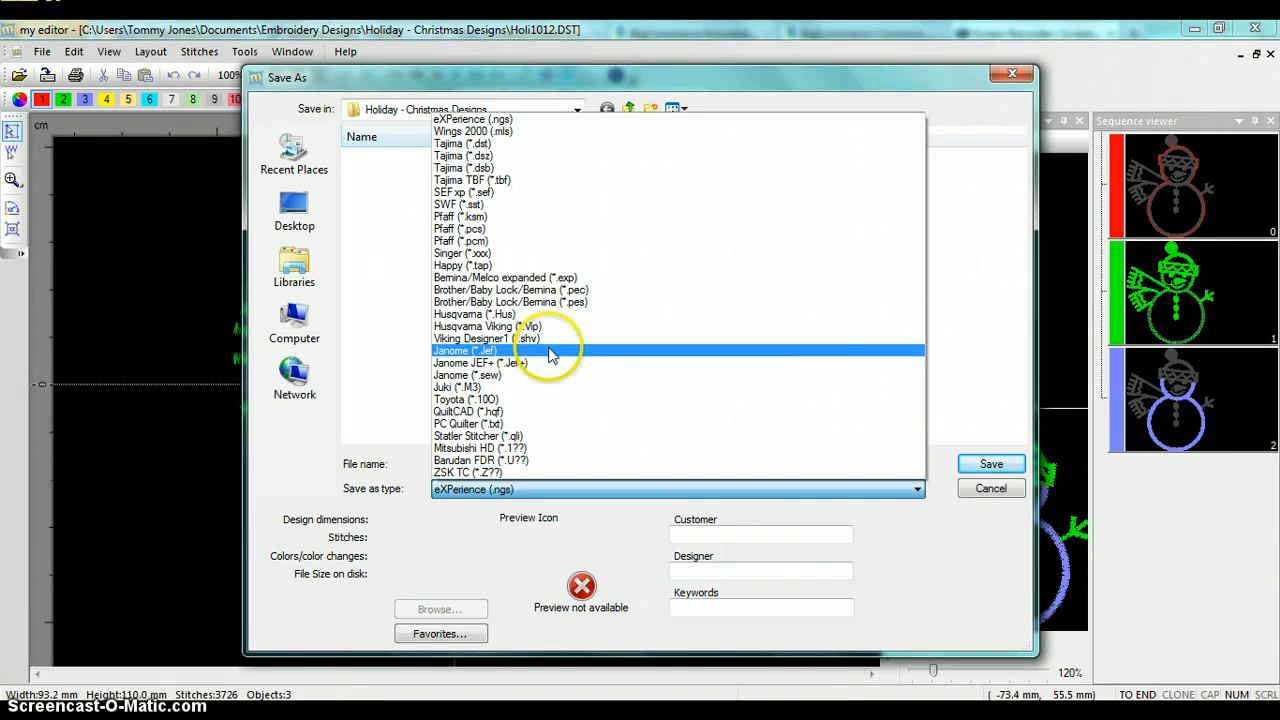
mouse_move(548, 362)
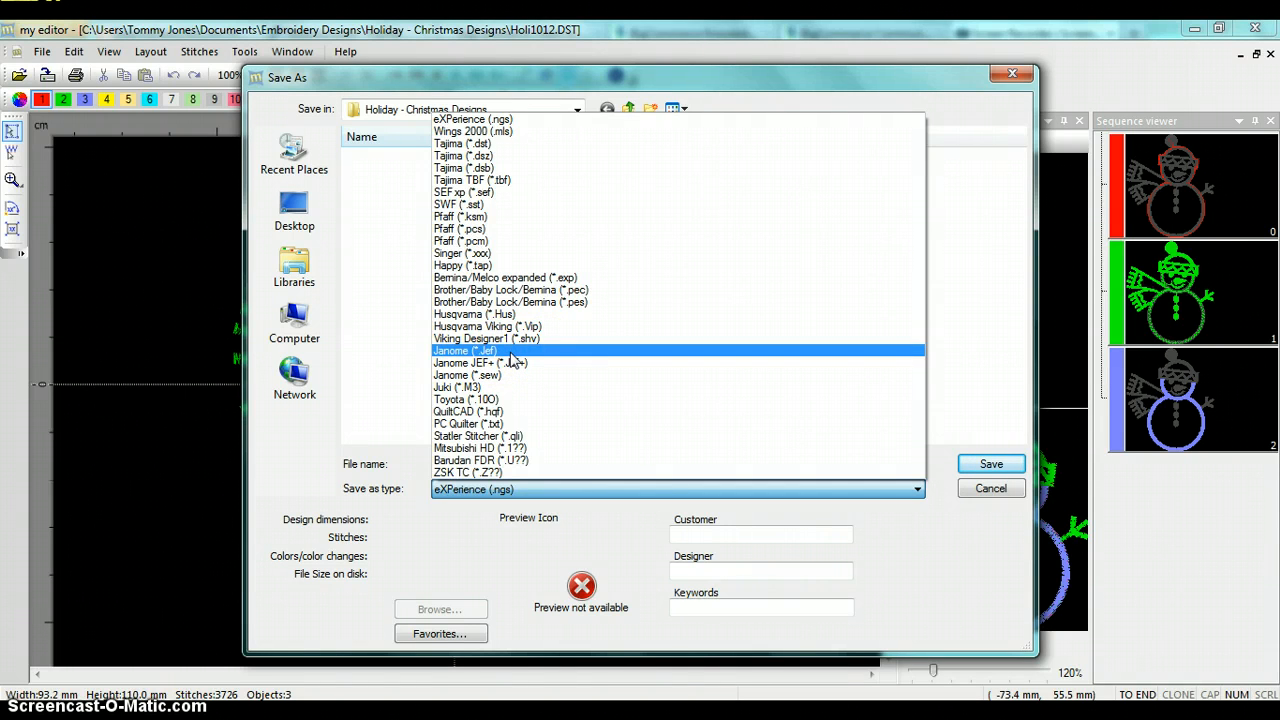
- Set the Save as type to Janome (*.jef)
click(462, 350)
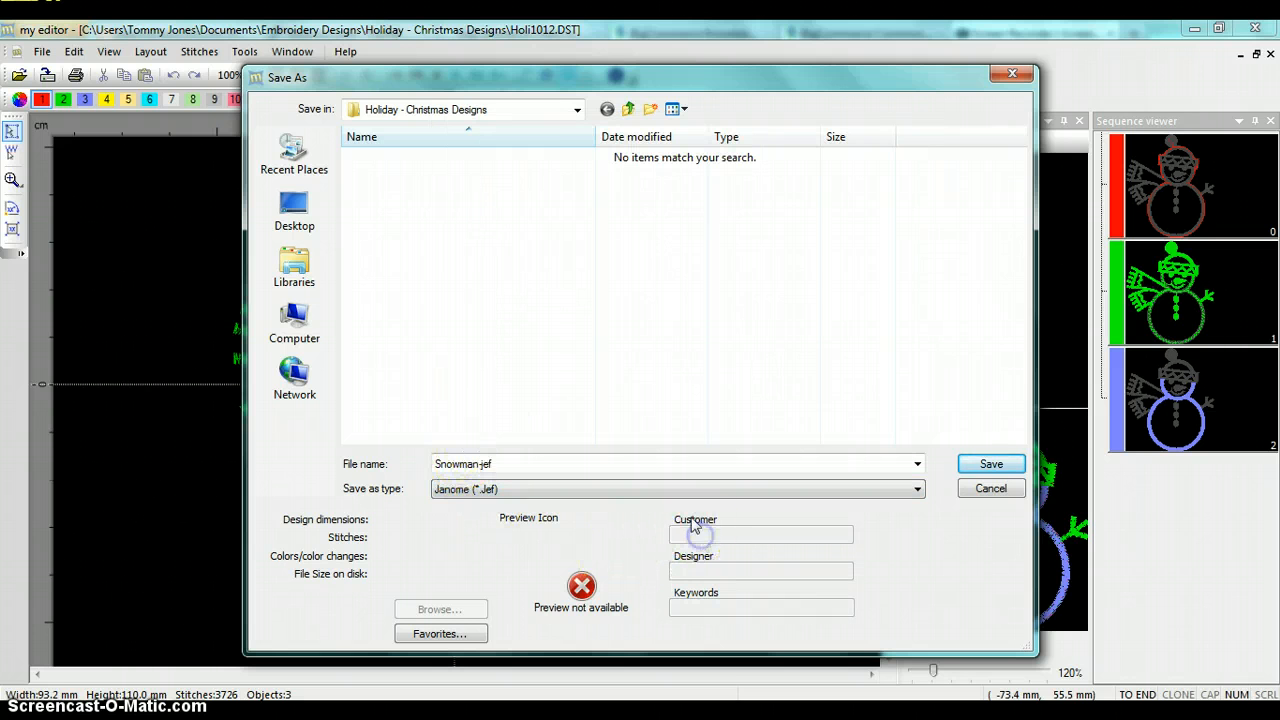
mouse_move(420, 118)
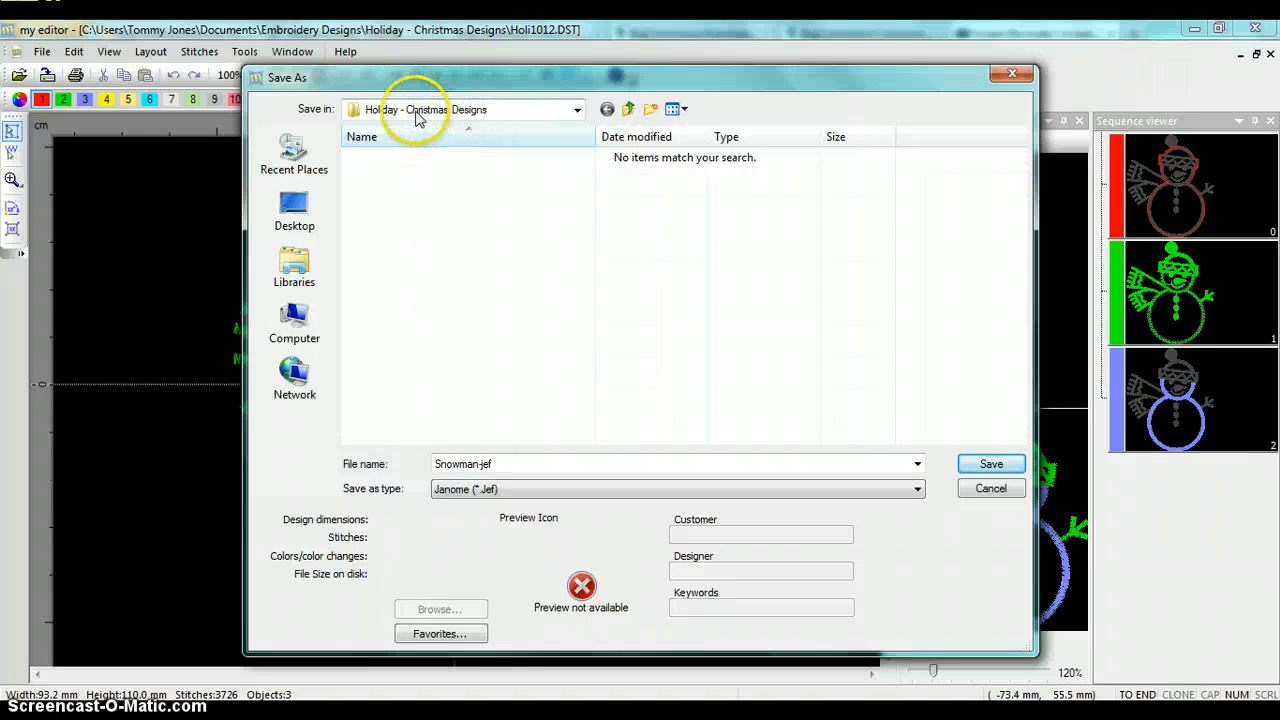
mouse_move(466, 128)
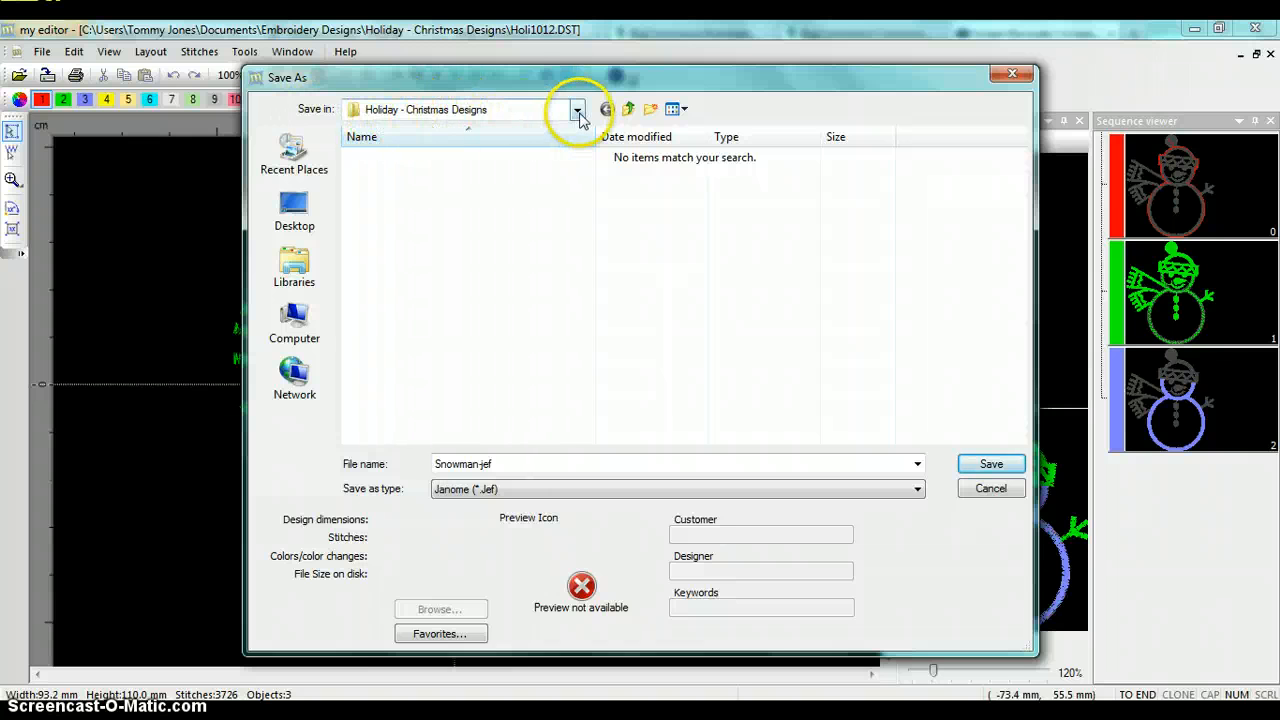
click(576, 108)
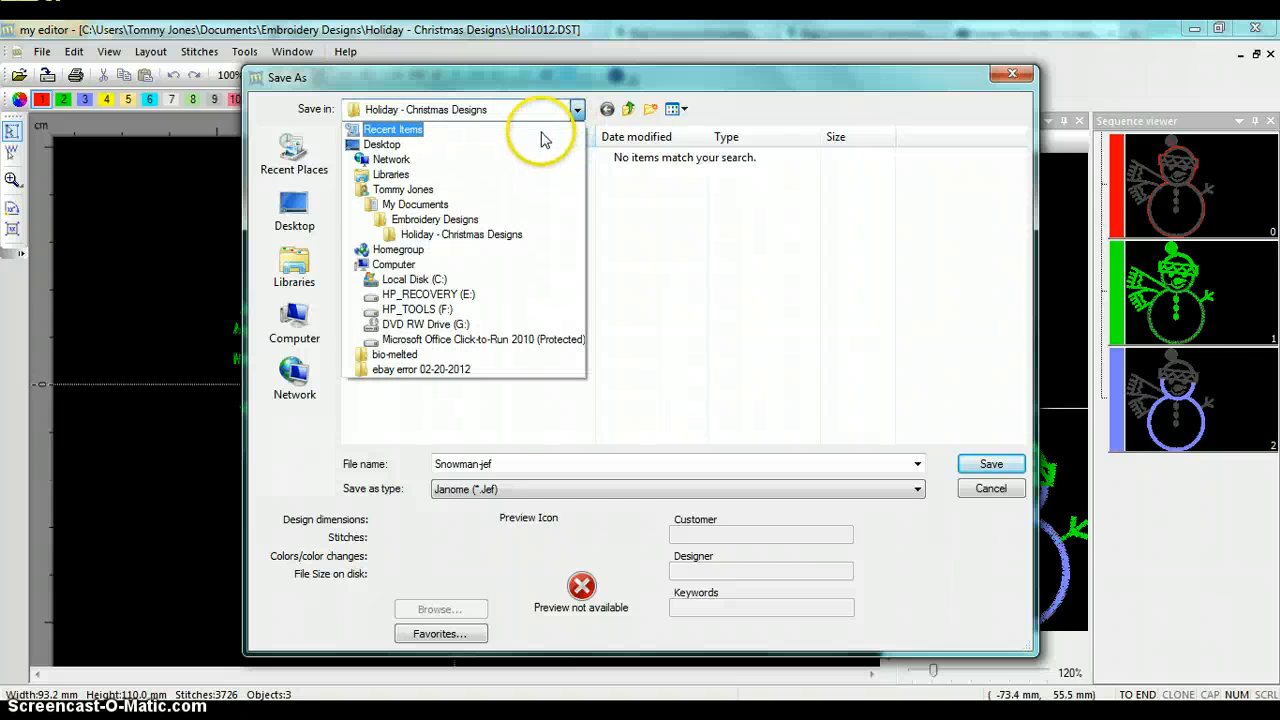
click(416, 294)
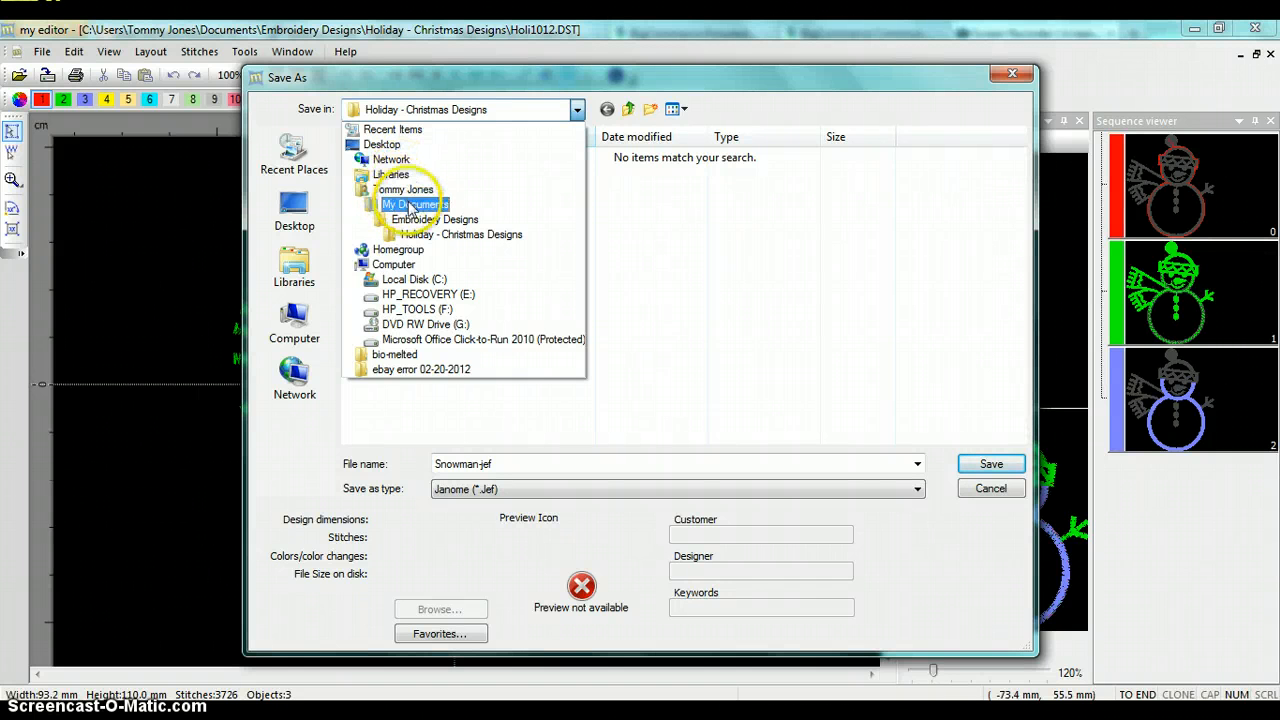
click(414, 204)
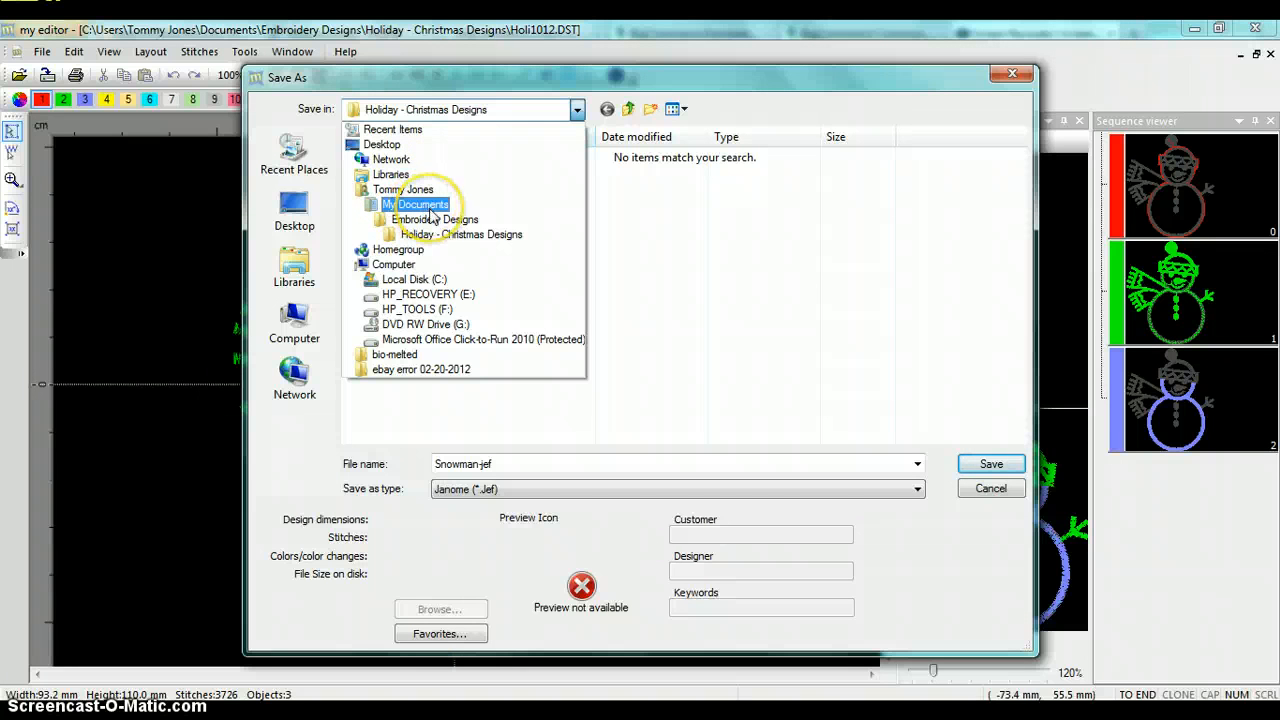
click(432, 218)
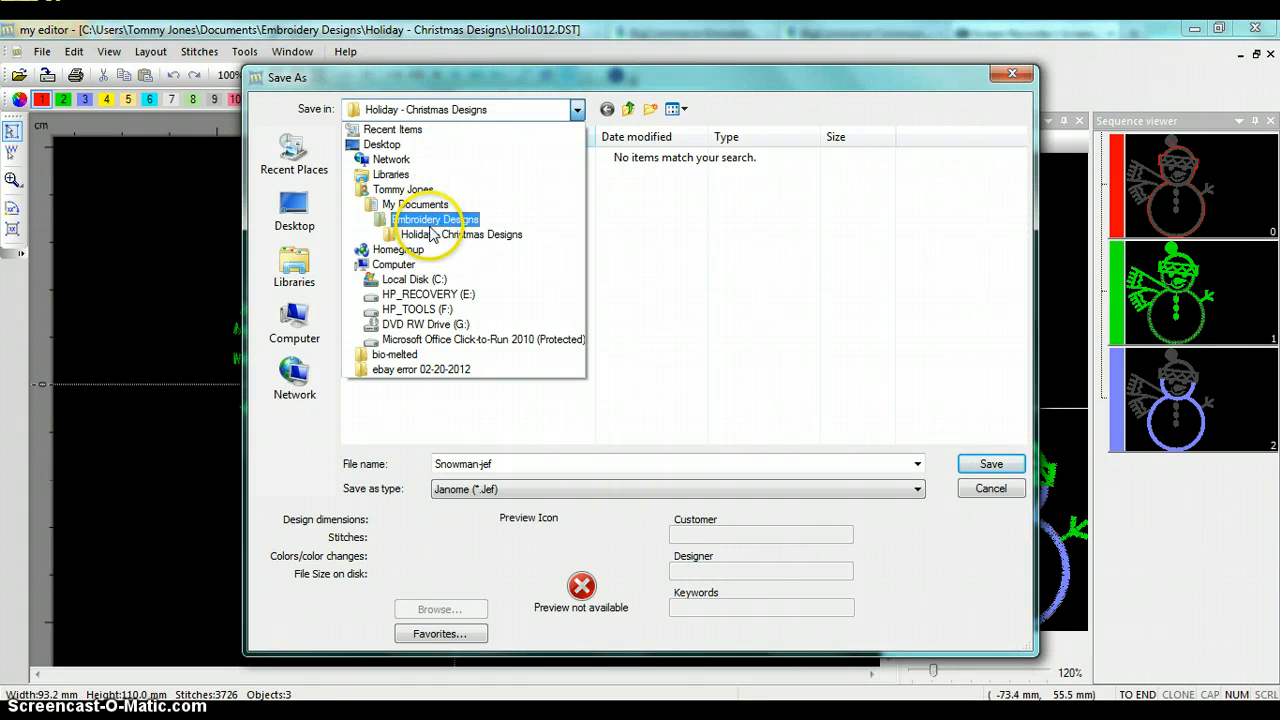
click(422, 204)
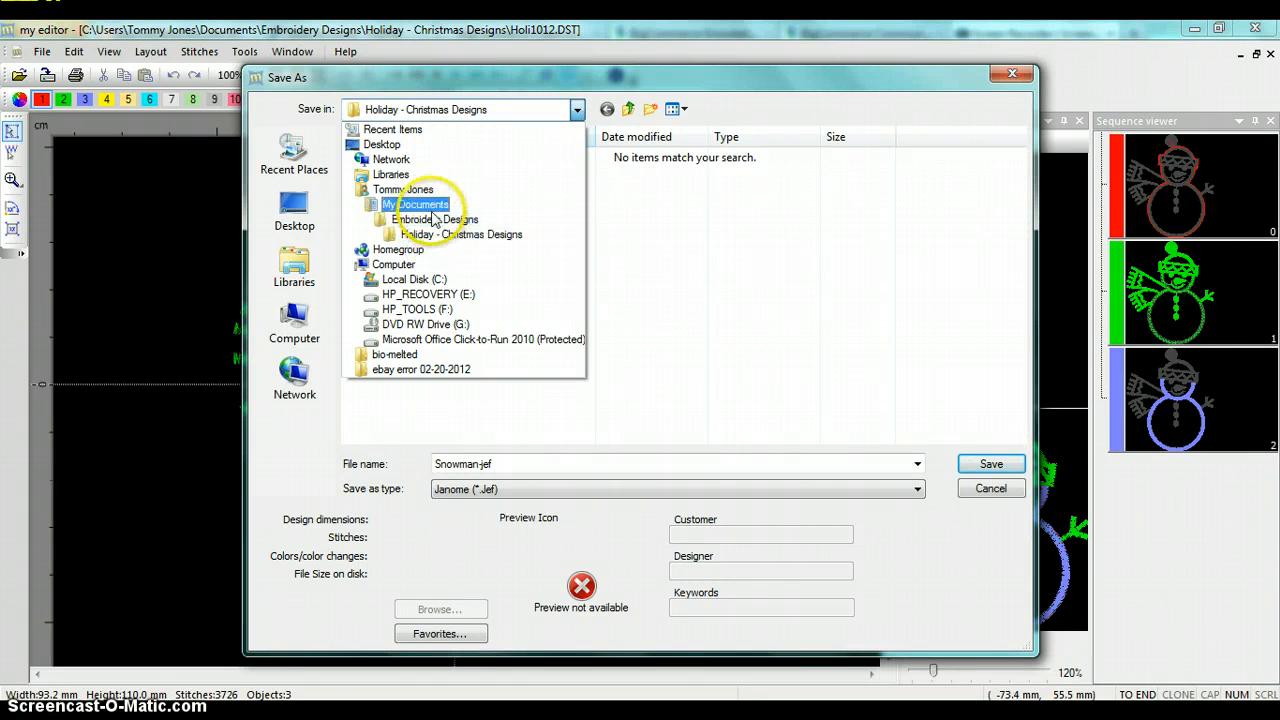
click(404, 188)
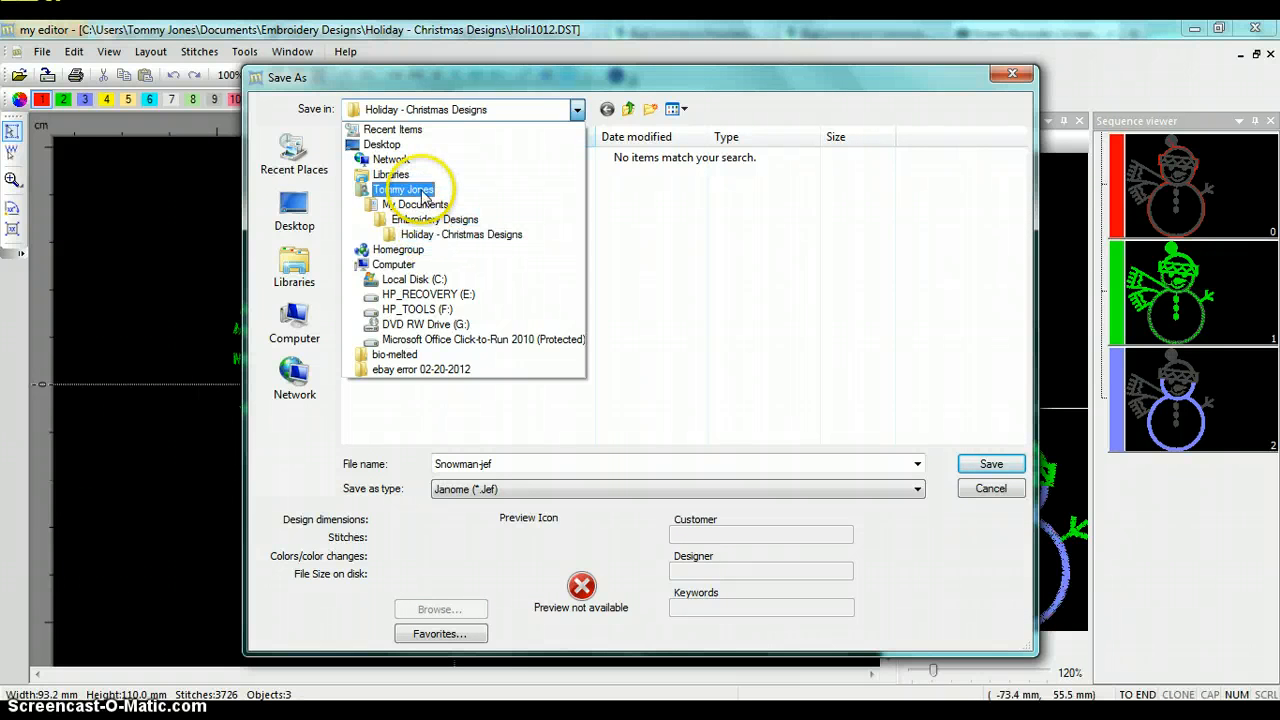
click(462, 234)
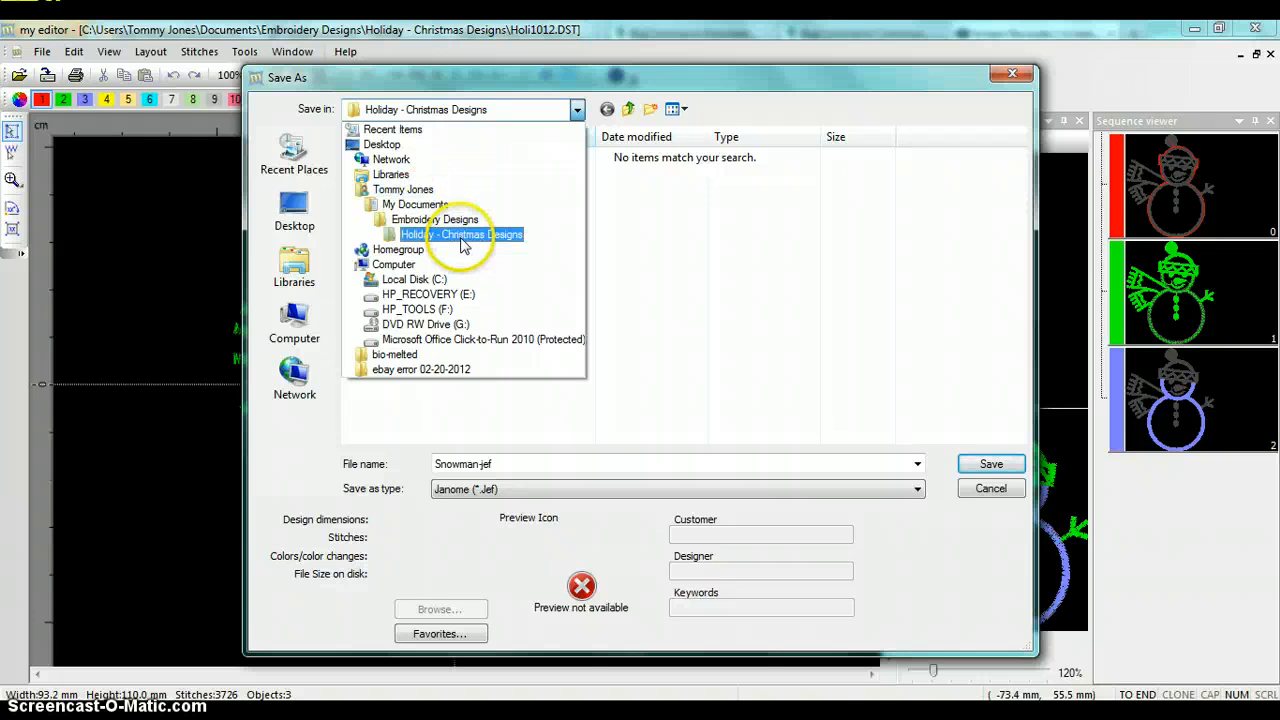
click(462, 234)
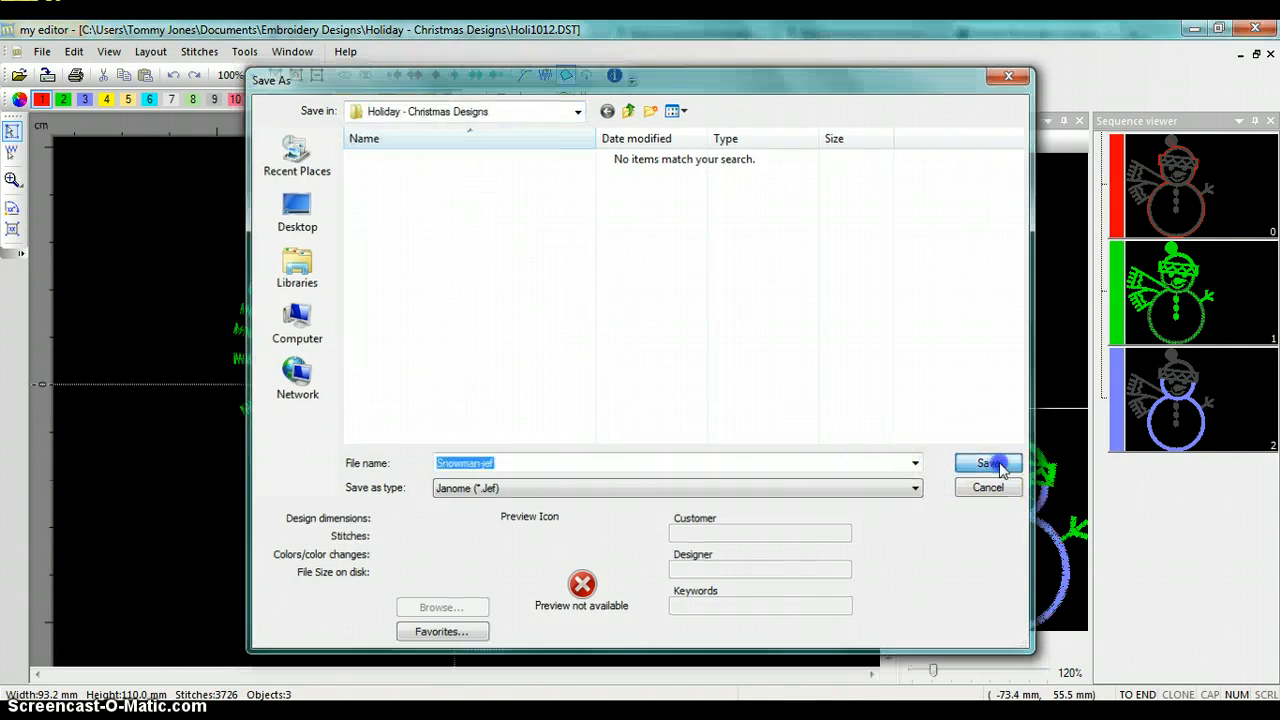
- Save Snowman-jef with the normal.jef Janome Generic template, yielding 3730 stitches
click(986, 464)
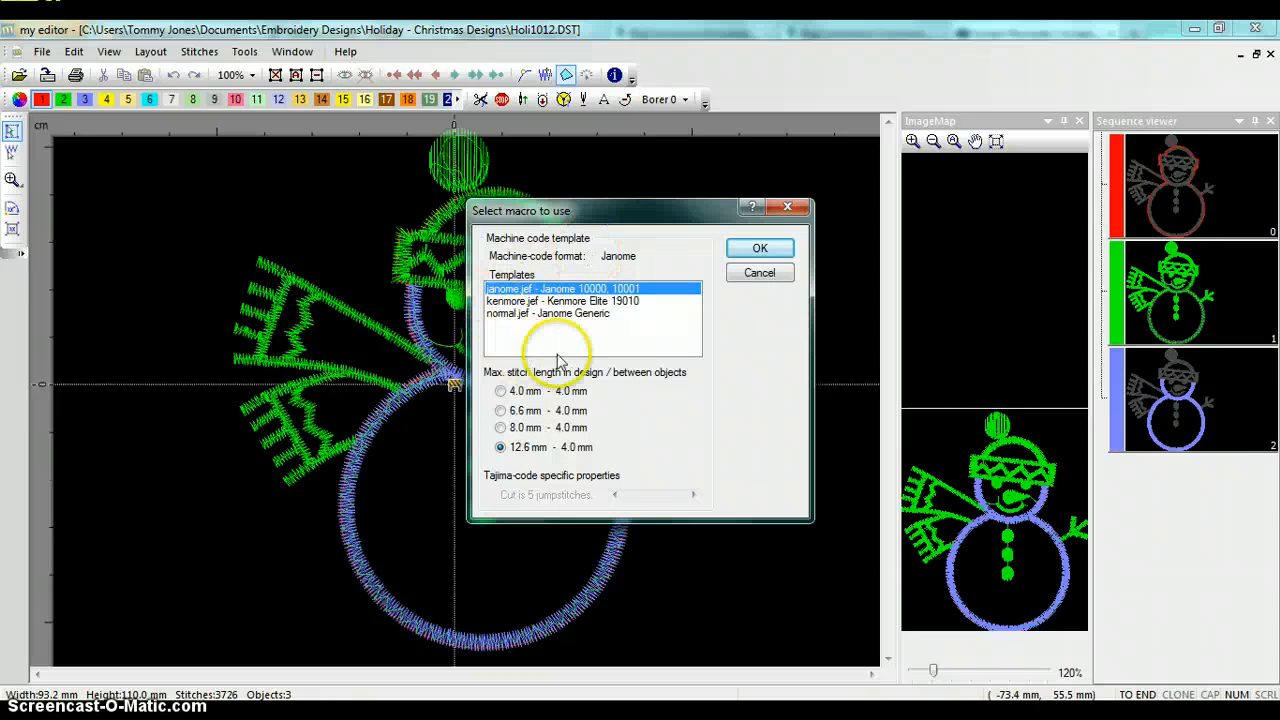
mouse_move(696, 318)
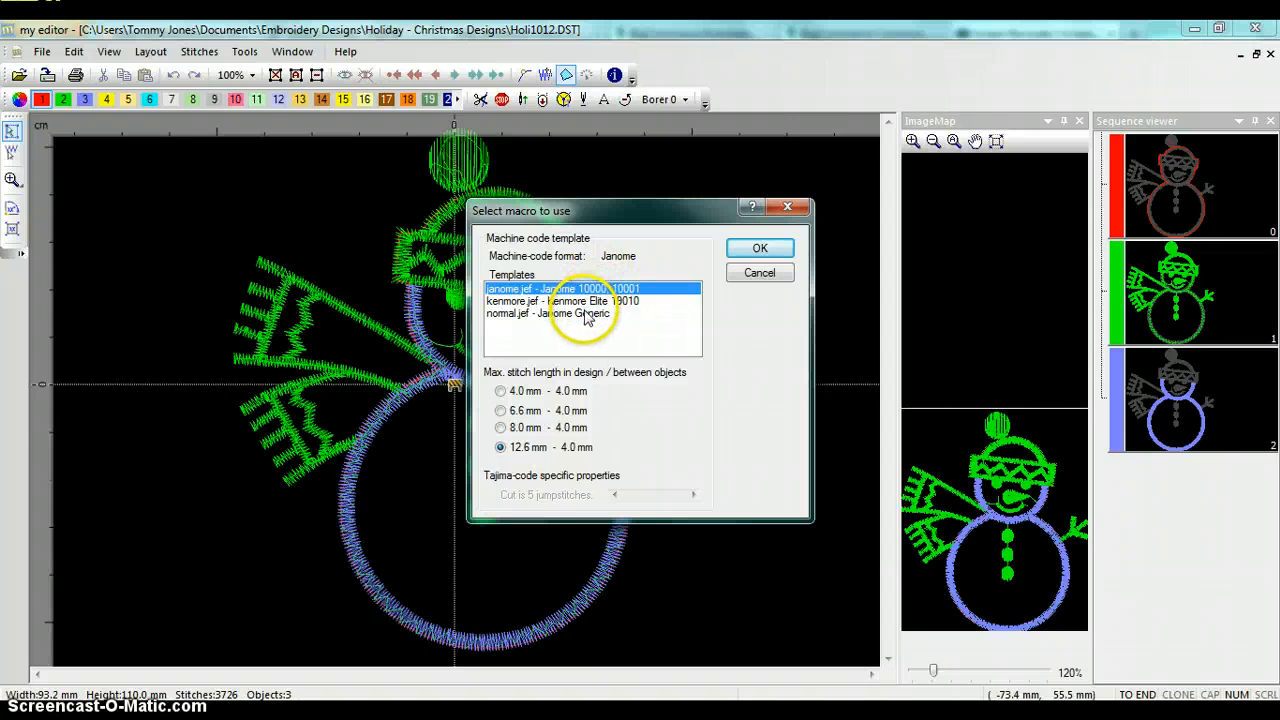
click(560, 312)
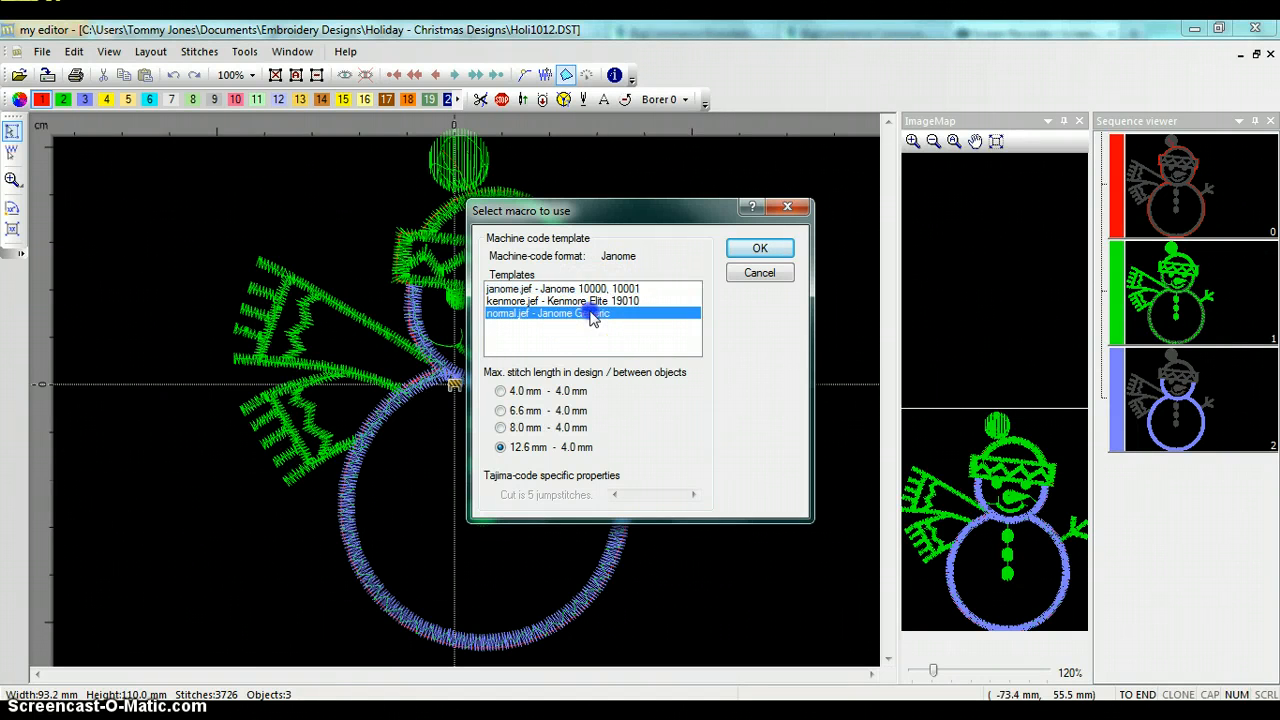
click(584, 312)
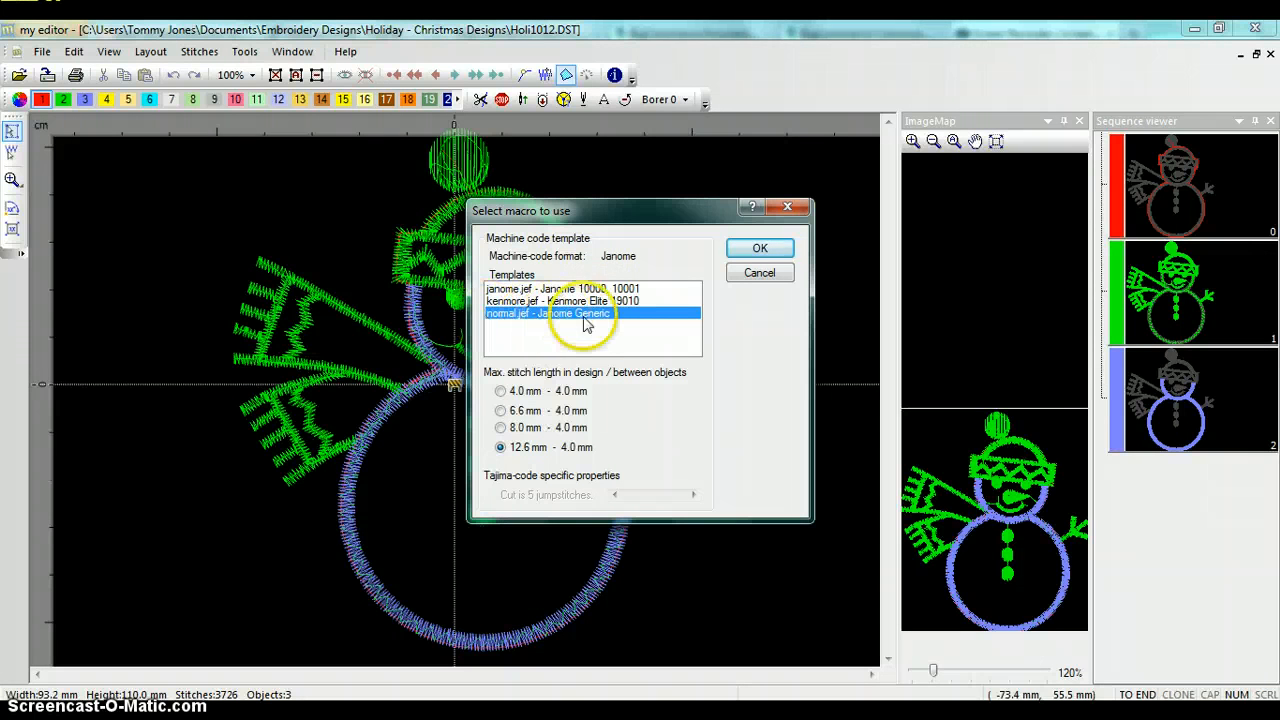
mouse_move(618, 270)
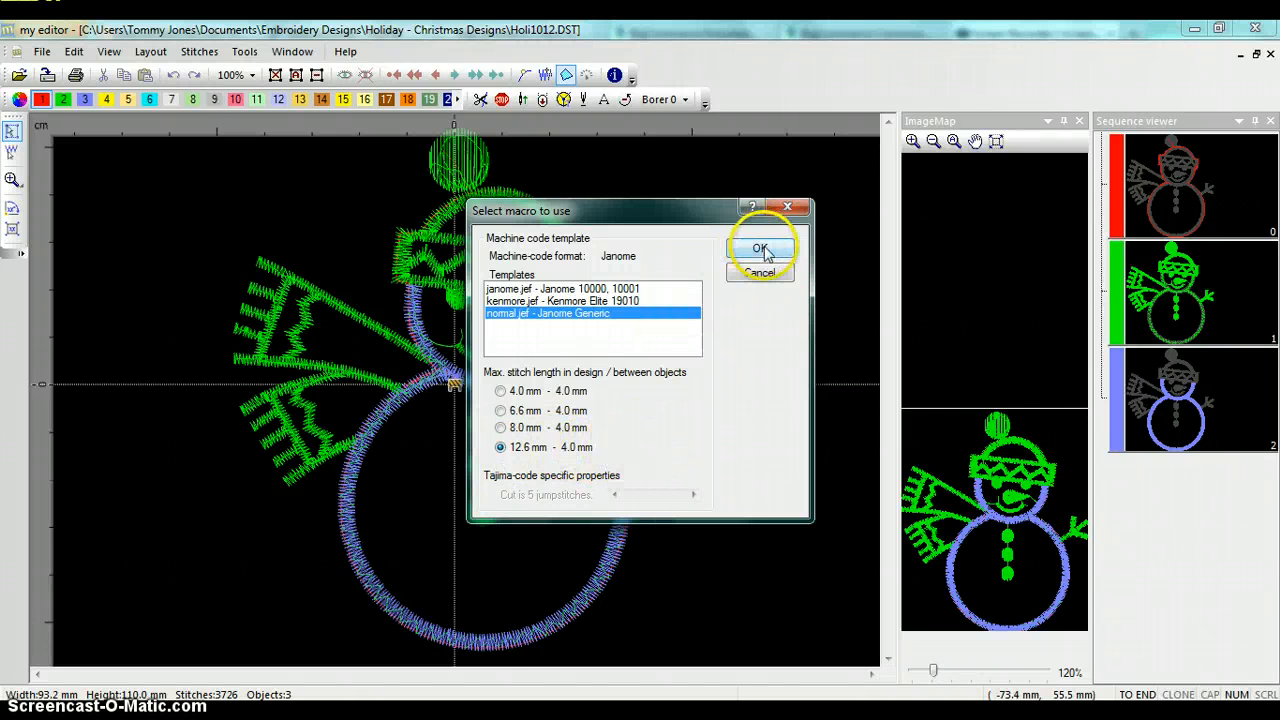
click(760, 248)
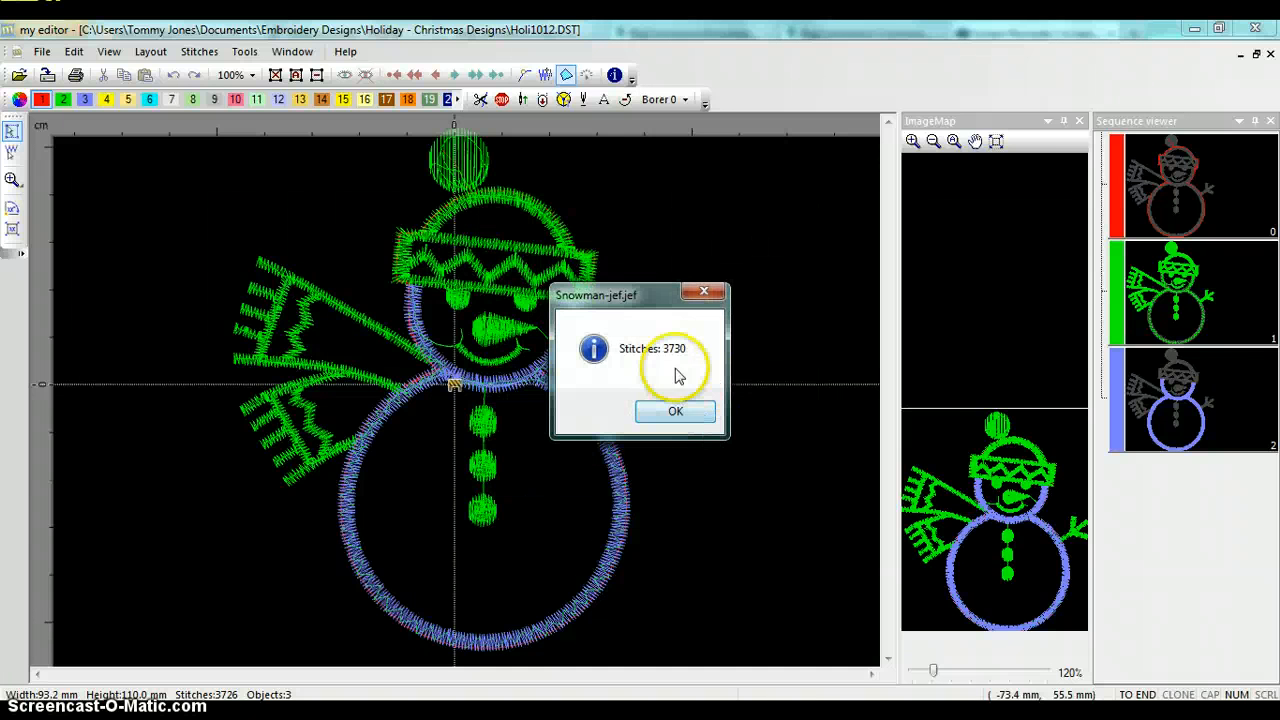
mouse_move(668, 374)
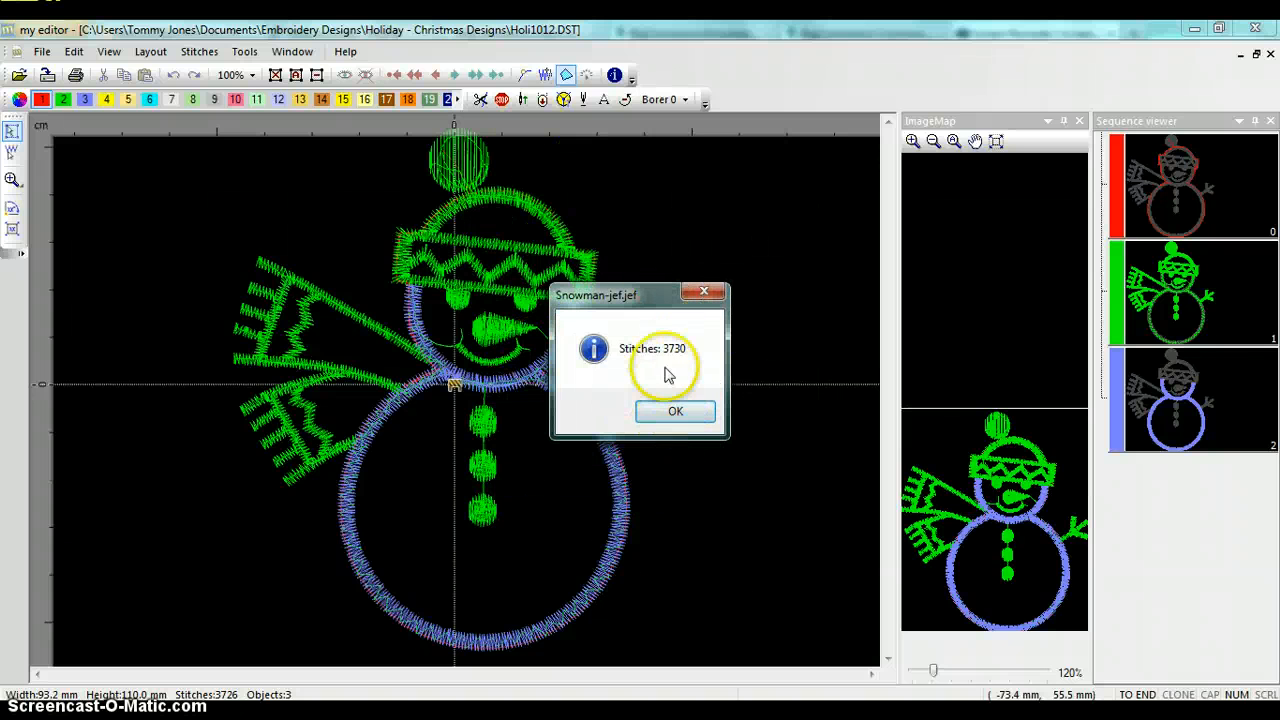
click(676, 412)
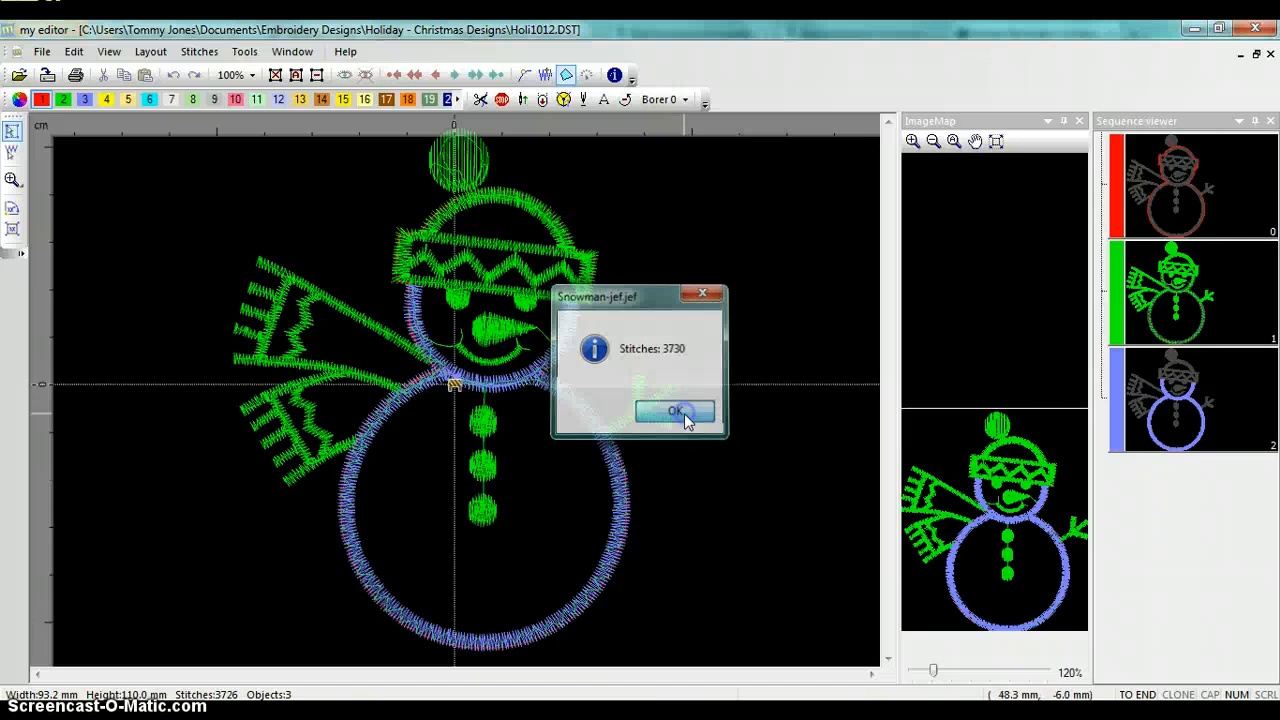
- Dismiss the stitch count notice and wait for the USB stick's AutoPlay options
click(676, 412)
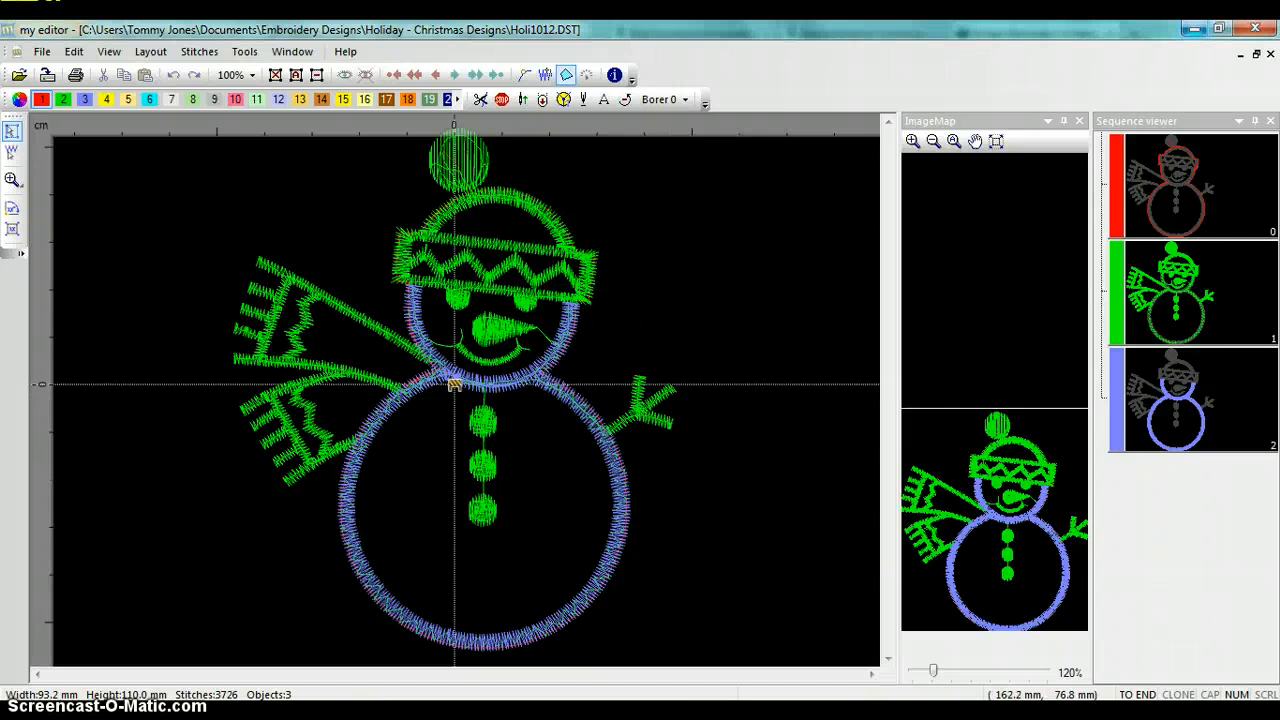
mouse_move(1194, 28)
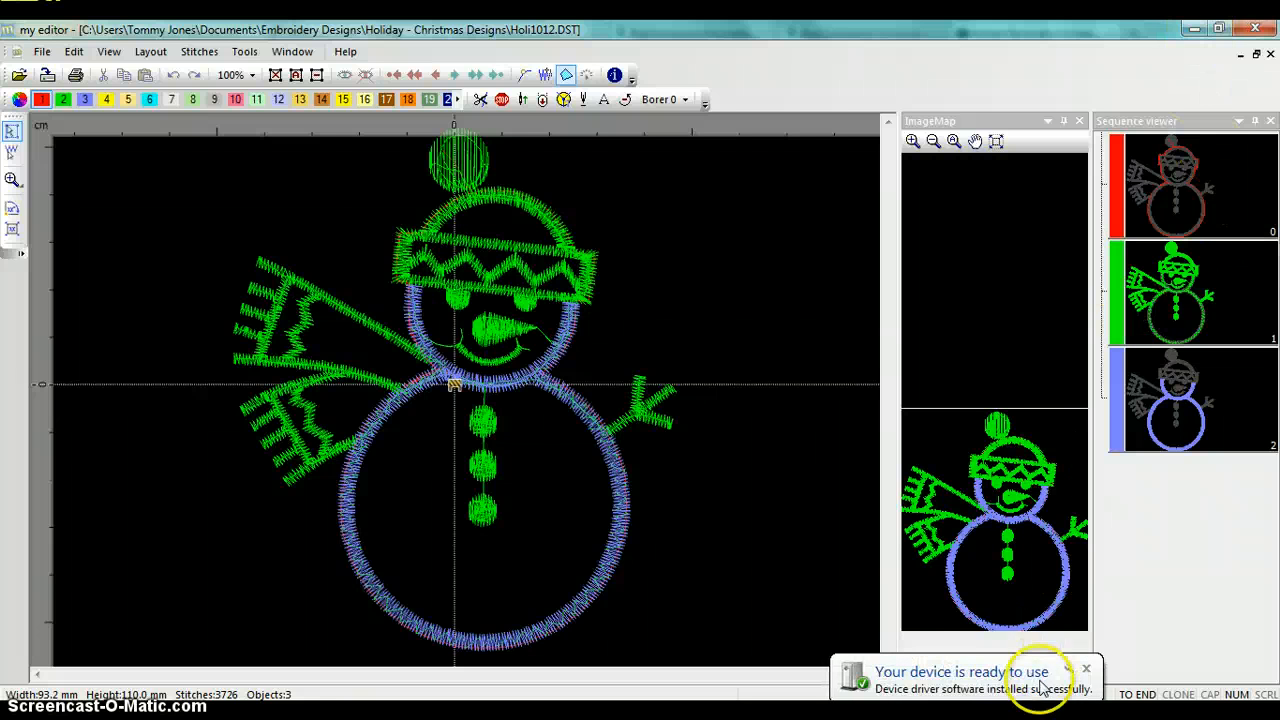
mouse_move(1048, 678)
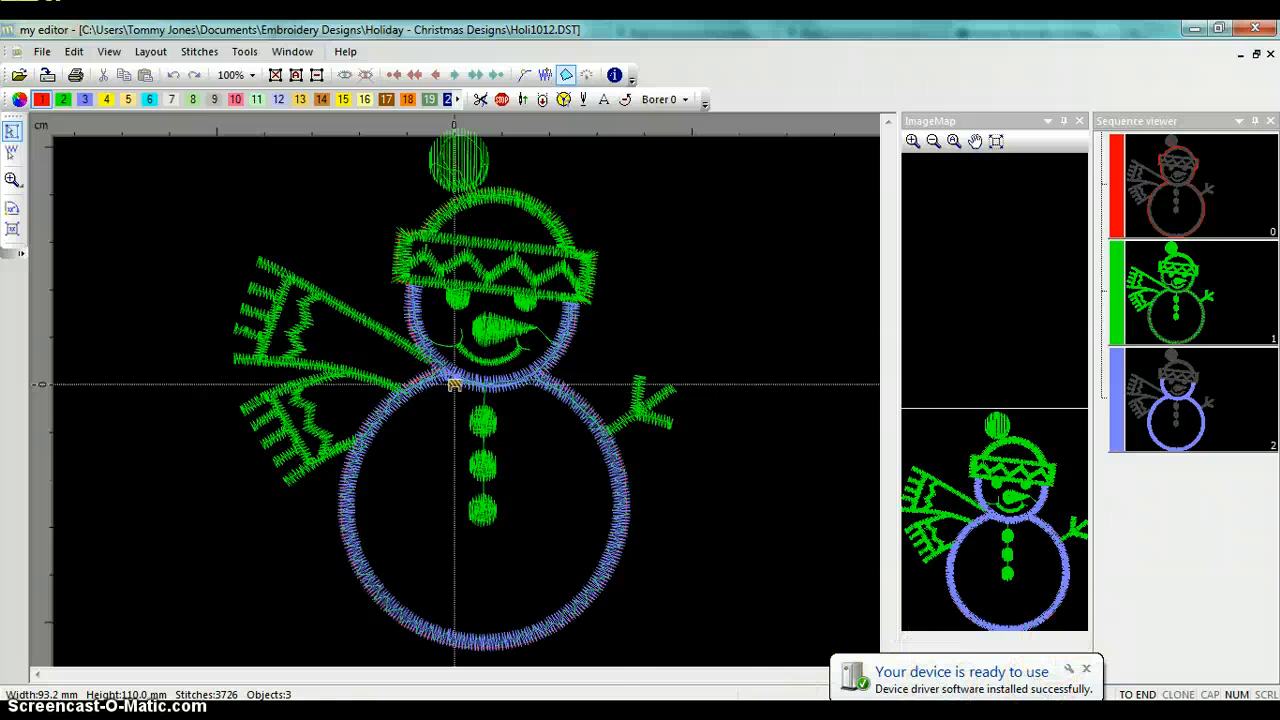
click(862, 680)
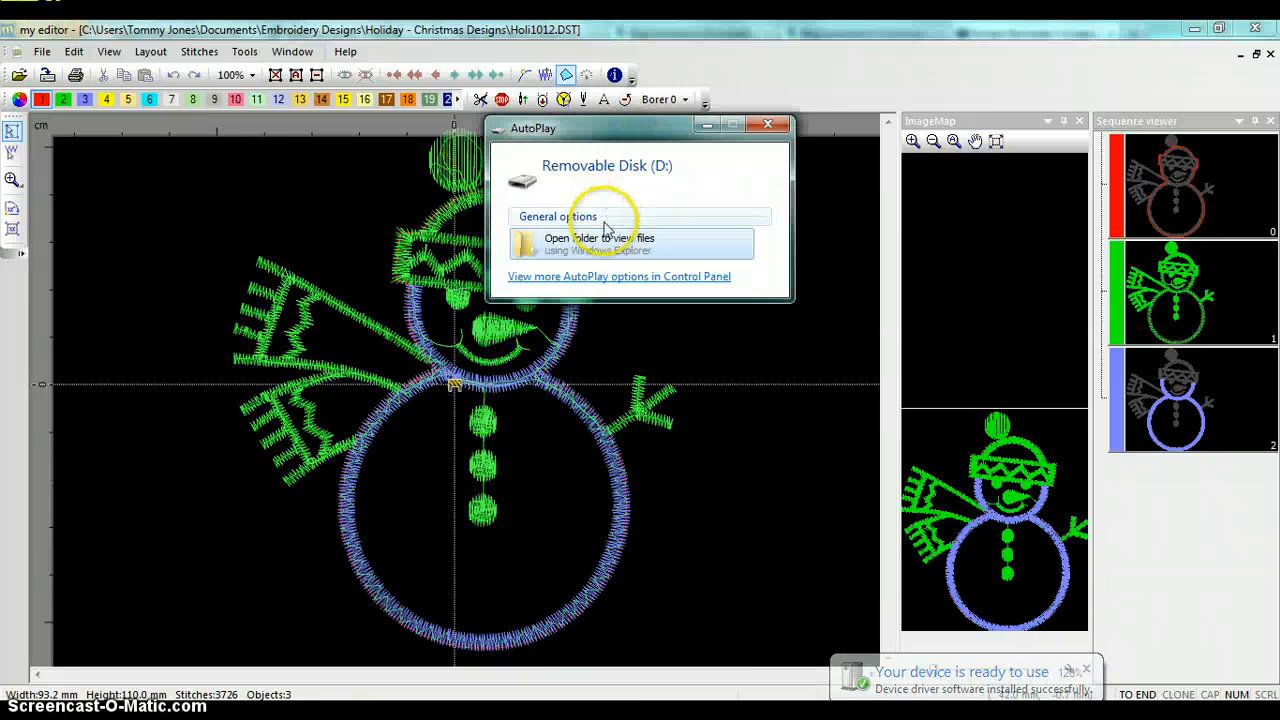
- Browse Removable Disk (D:) into its EMB folder holding EMBF
click(600, 244)
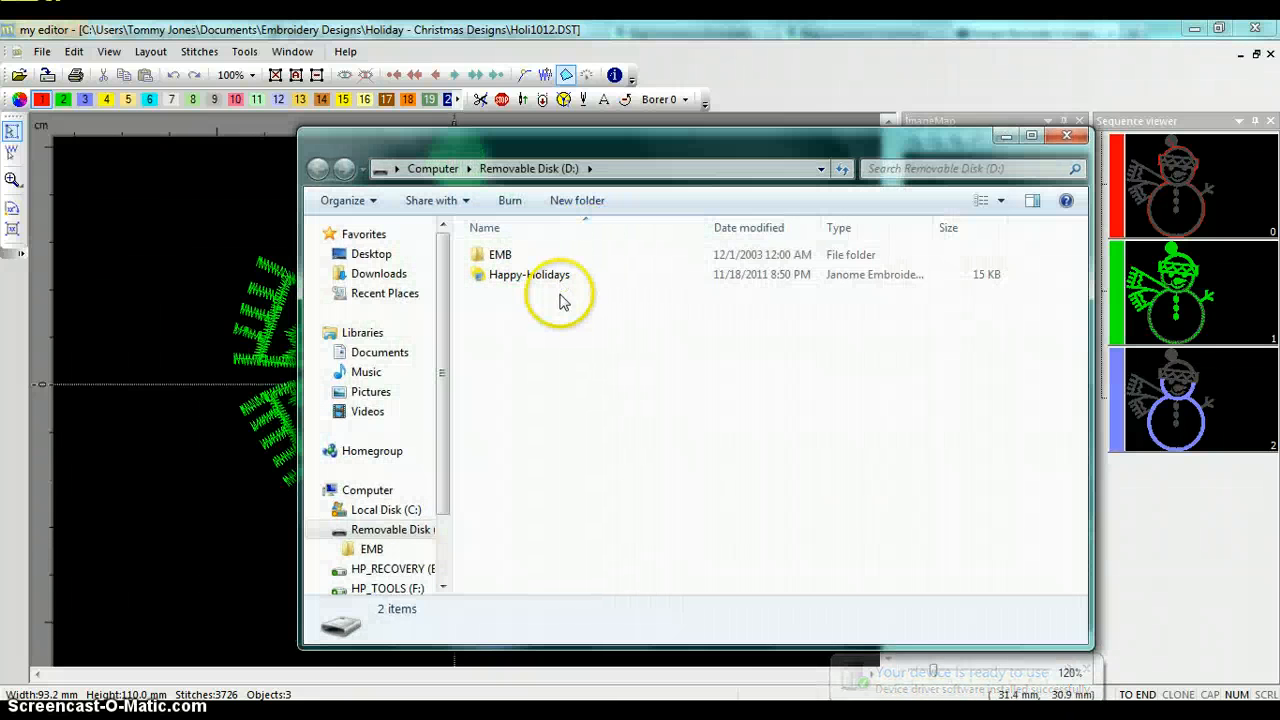
click(500, 254)
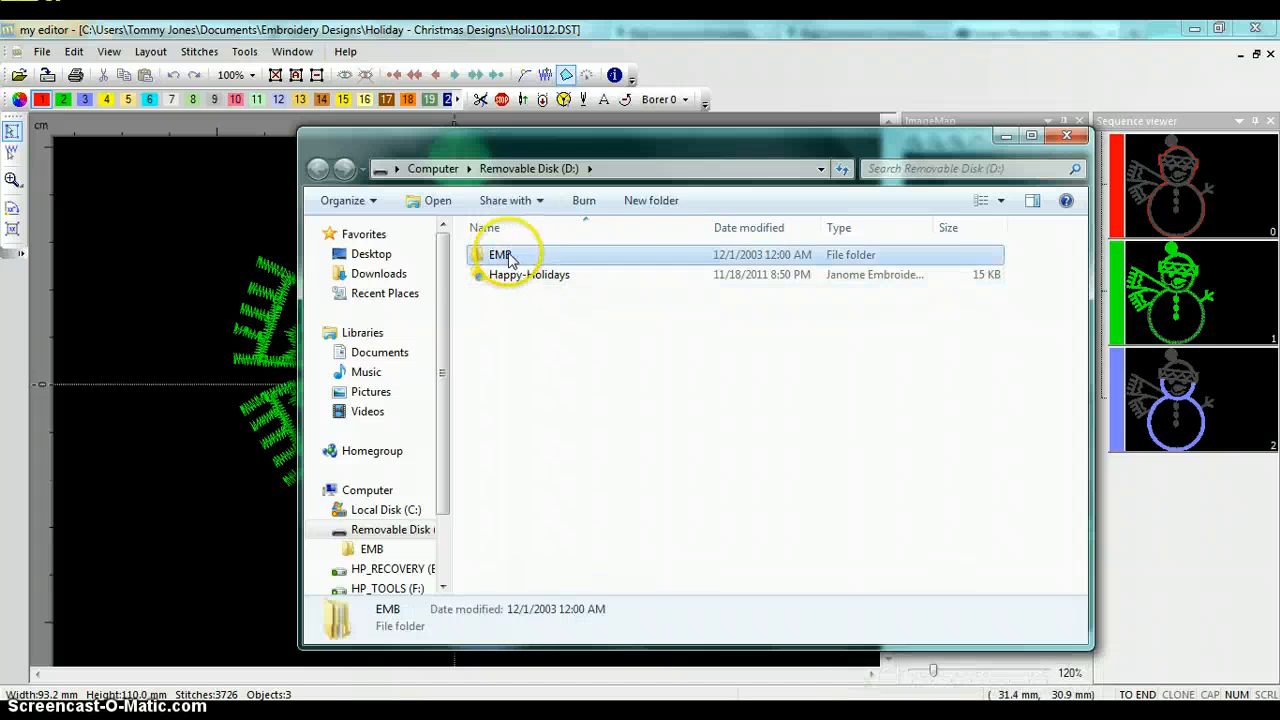
double_click(500, 254)
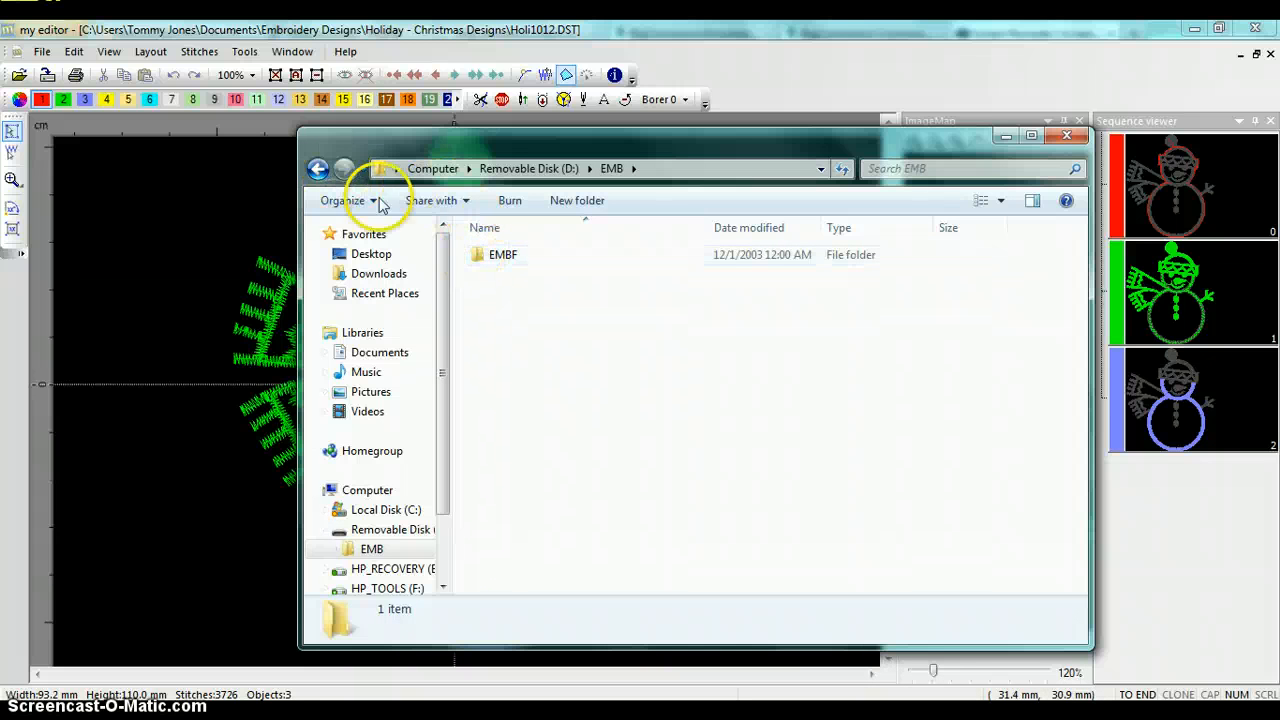
double_click(504, 254)
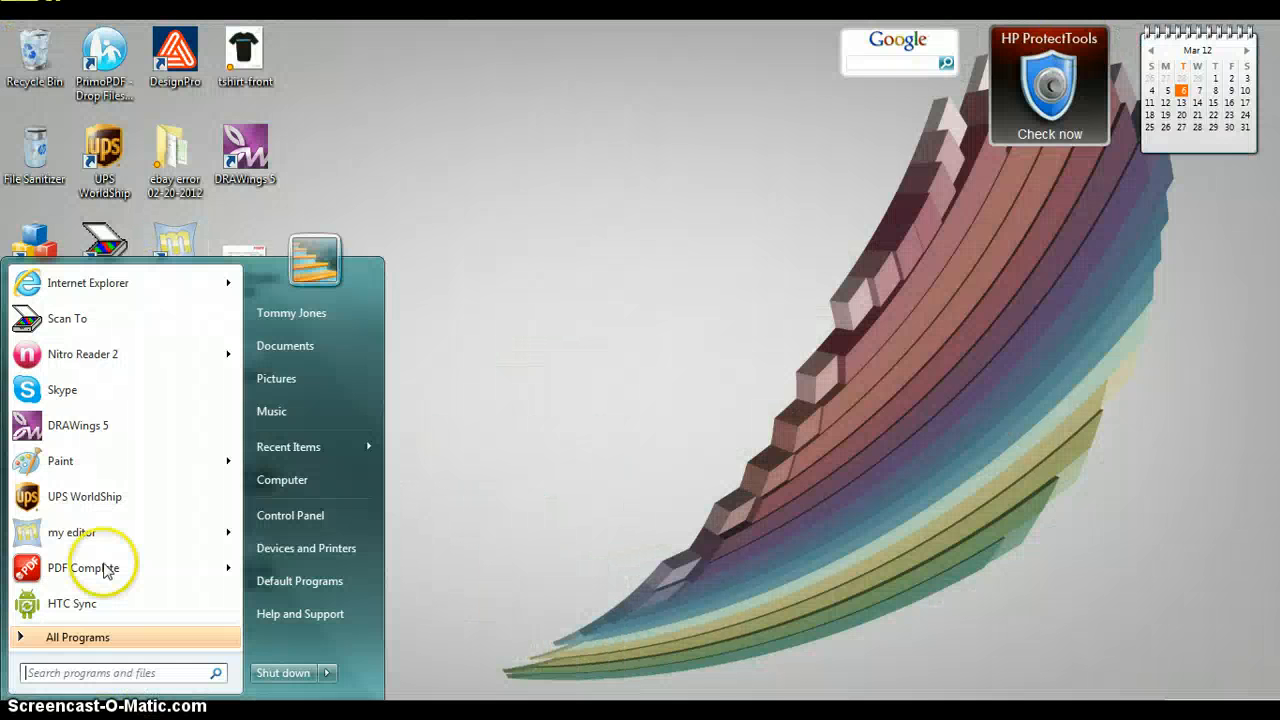
mouse_move(256, 436)
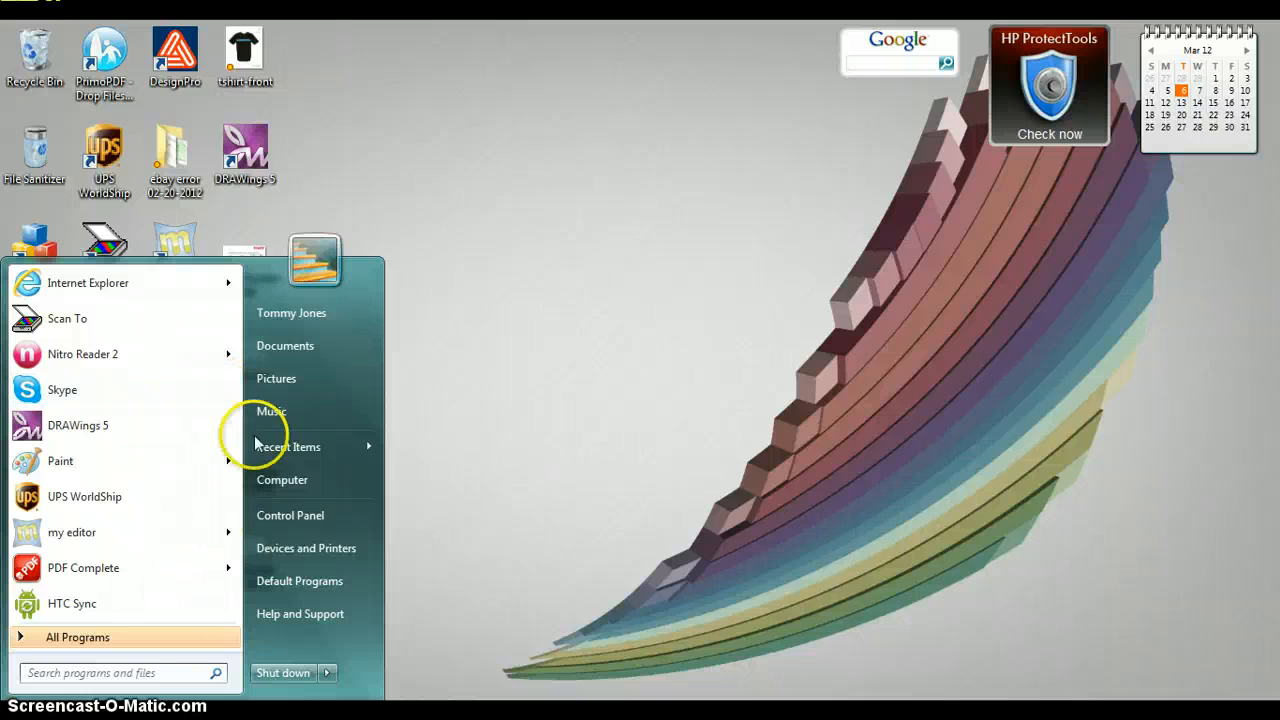
mouse_move(278, 492)
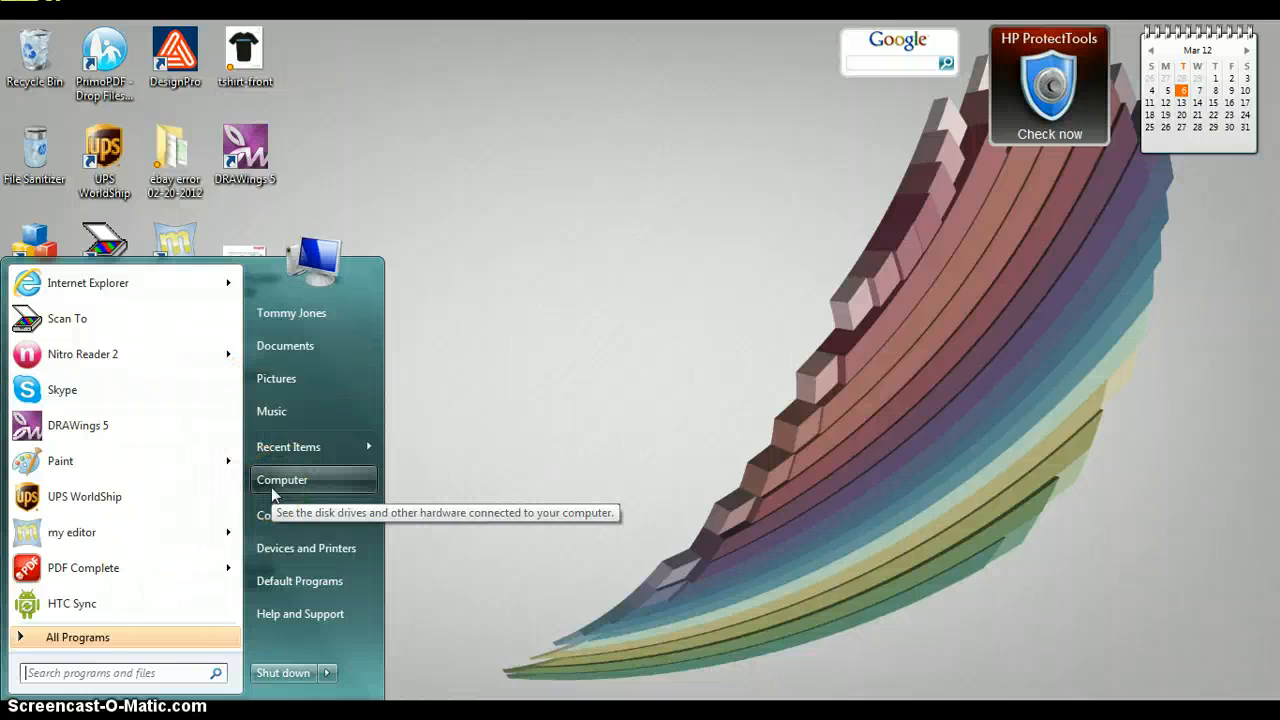
- From Computer, reopen Removable Disk (D:) and go through EMB into EMBF with Happy-Holidays
click(284, 480)
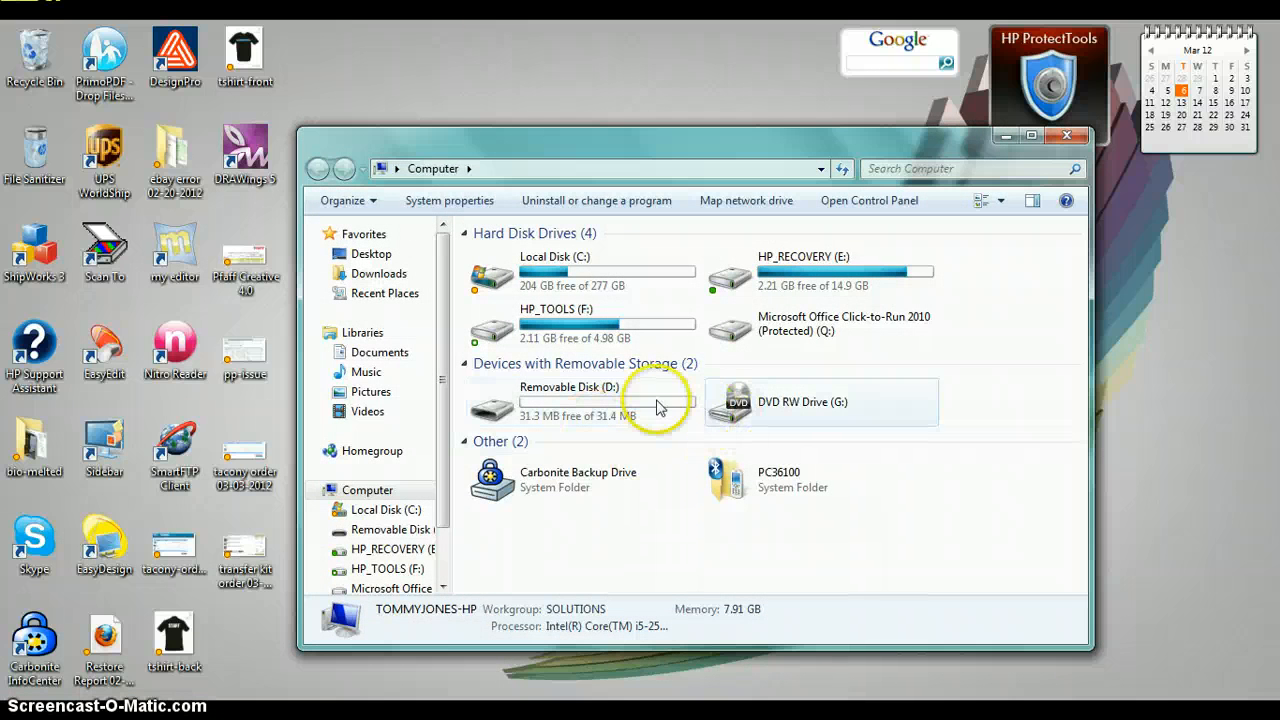
mouse_move(556, 404)
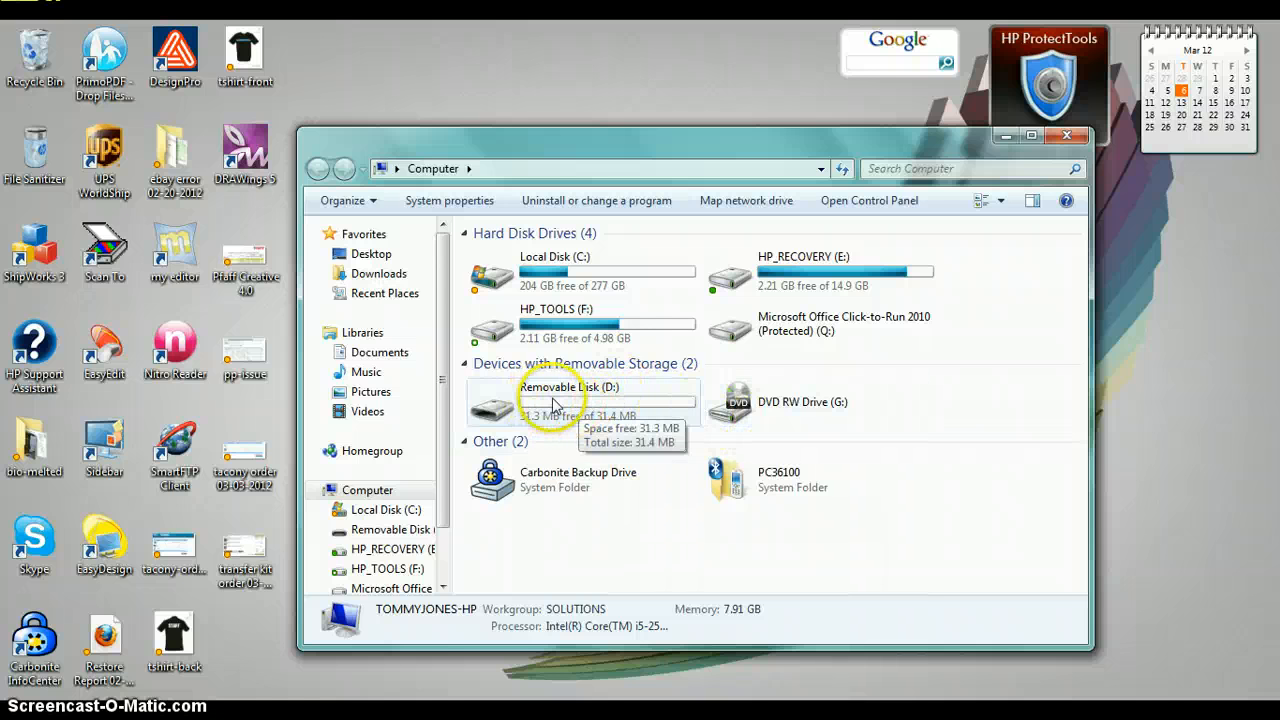
mouse_move(540, 396)
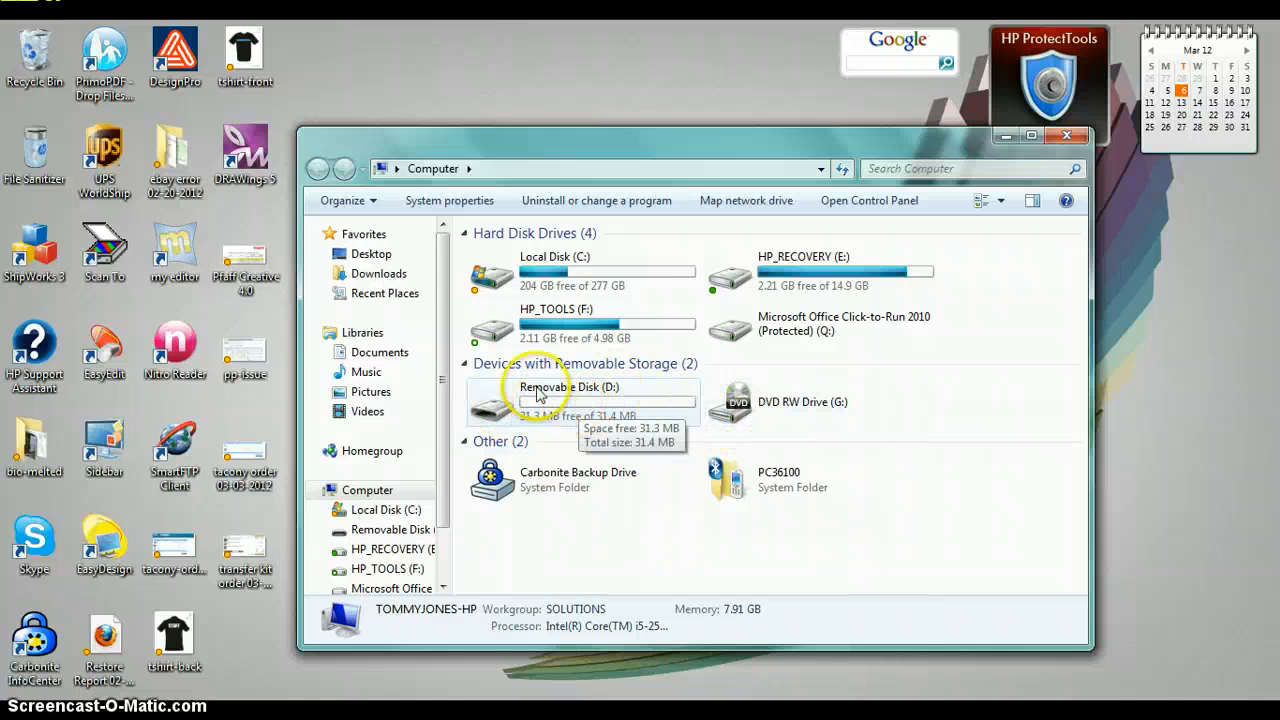
double_click(556, 402)
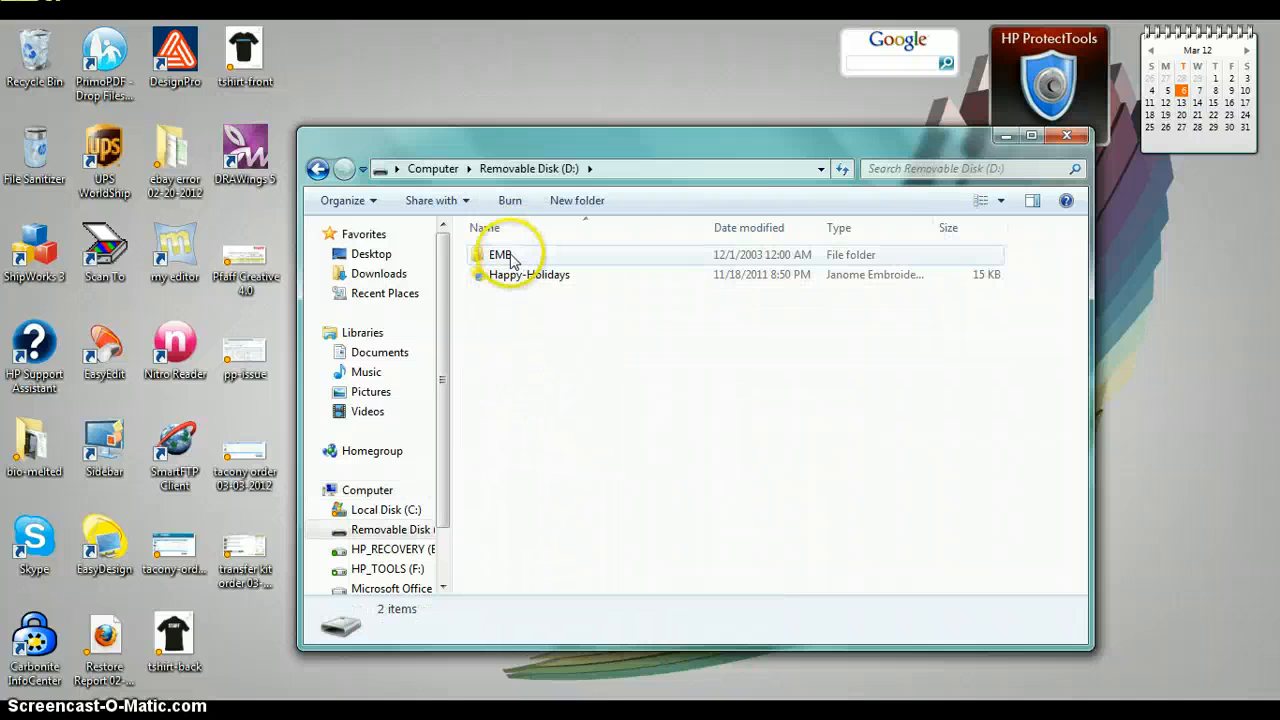
click(498, 256)
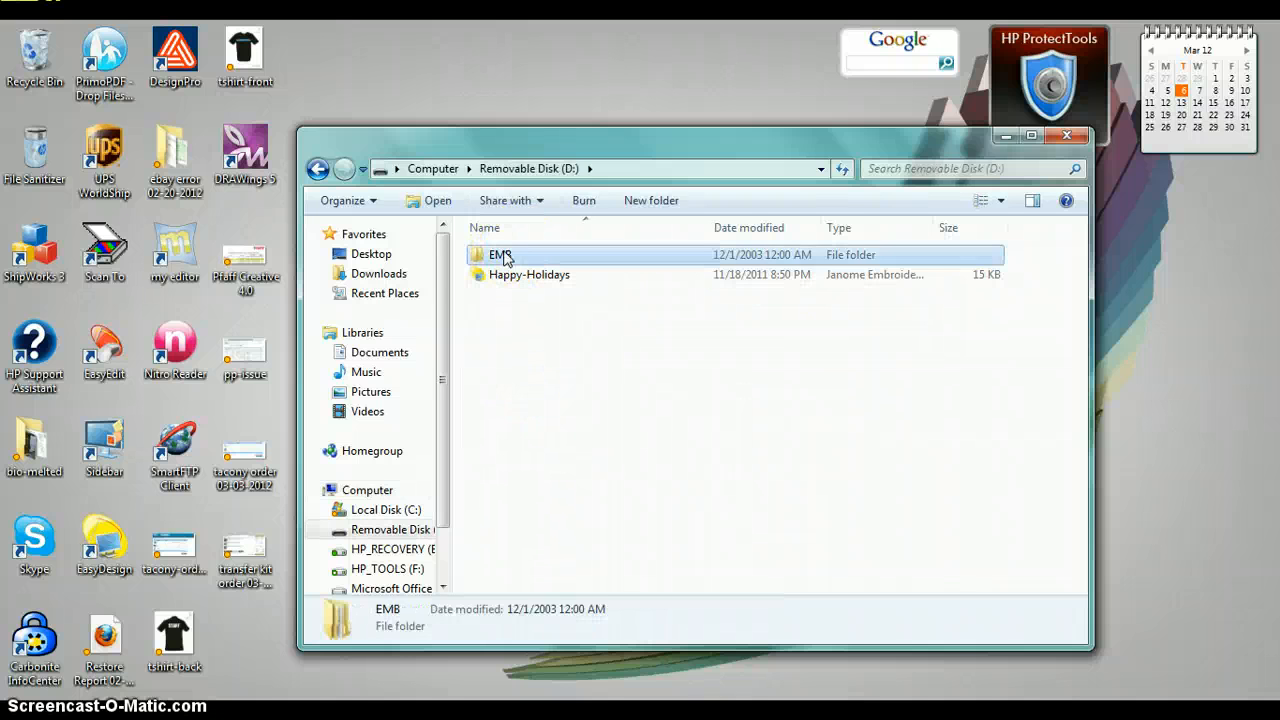
double_click(496, 256)
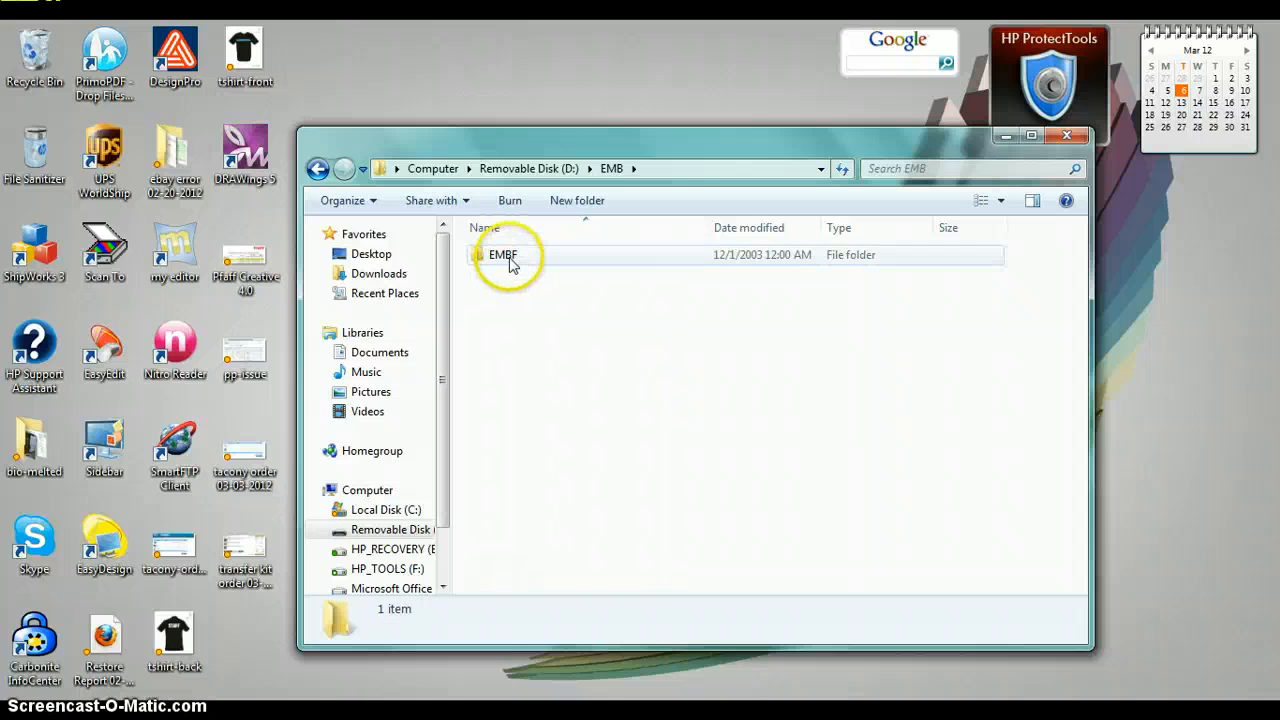
double_click(504, 254)
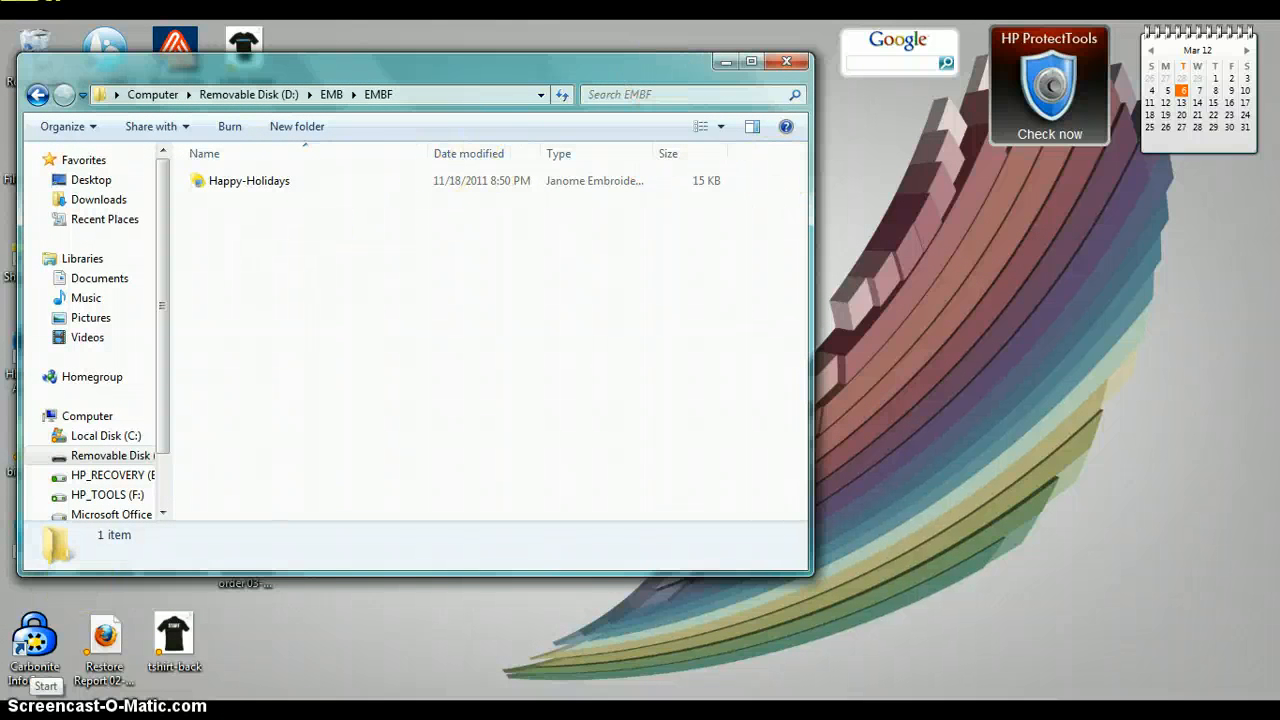
- Browse Documents into Embroidery Designs > Holiday - Christmas Designs in a second window
click(48, 684)
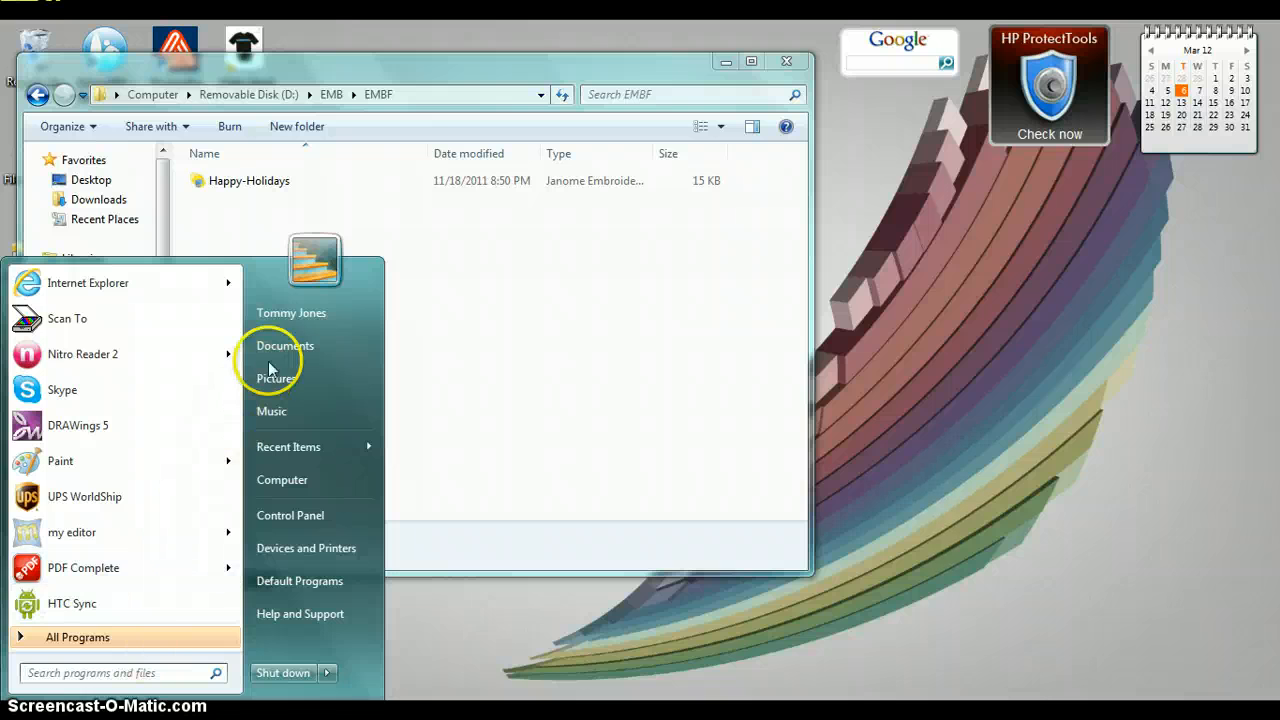
click(284, 344)
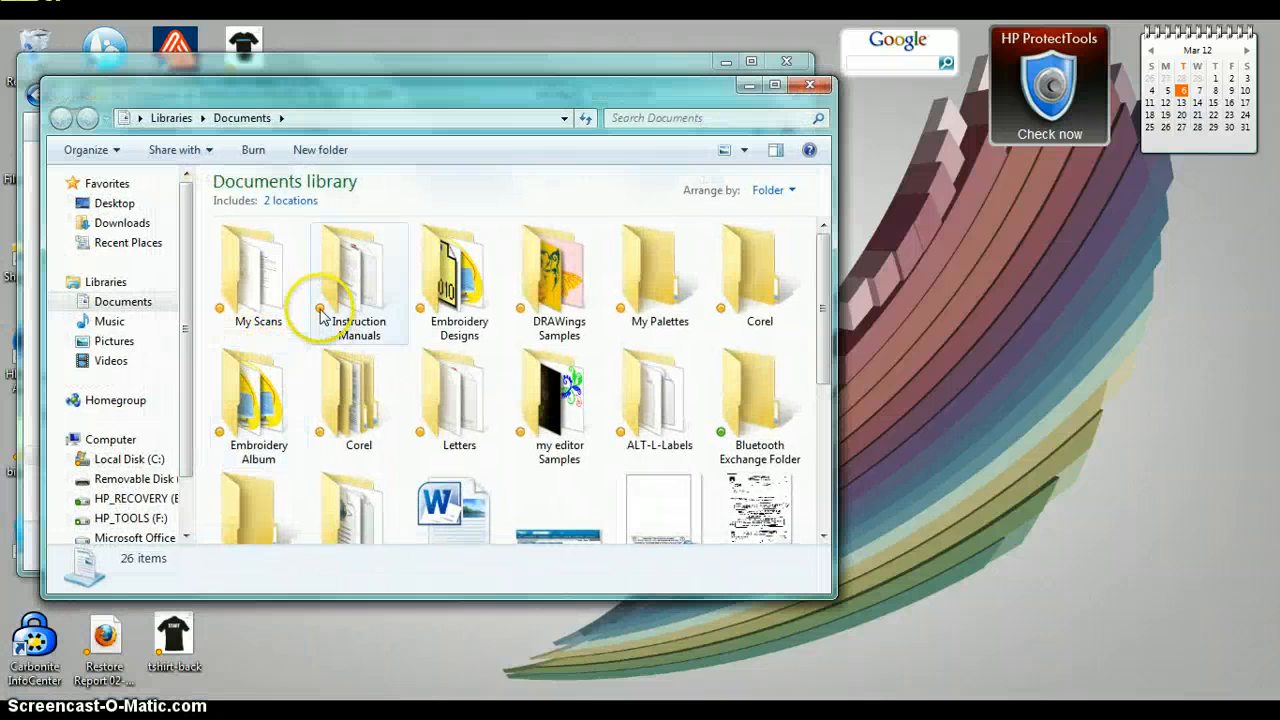
double_click(458, 270)
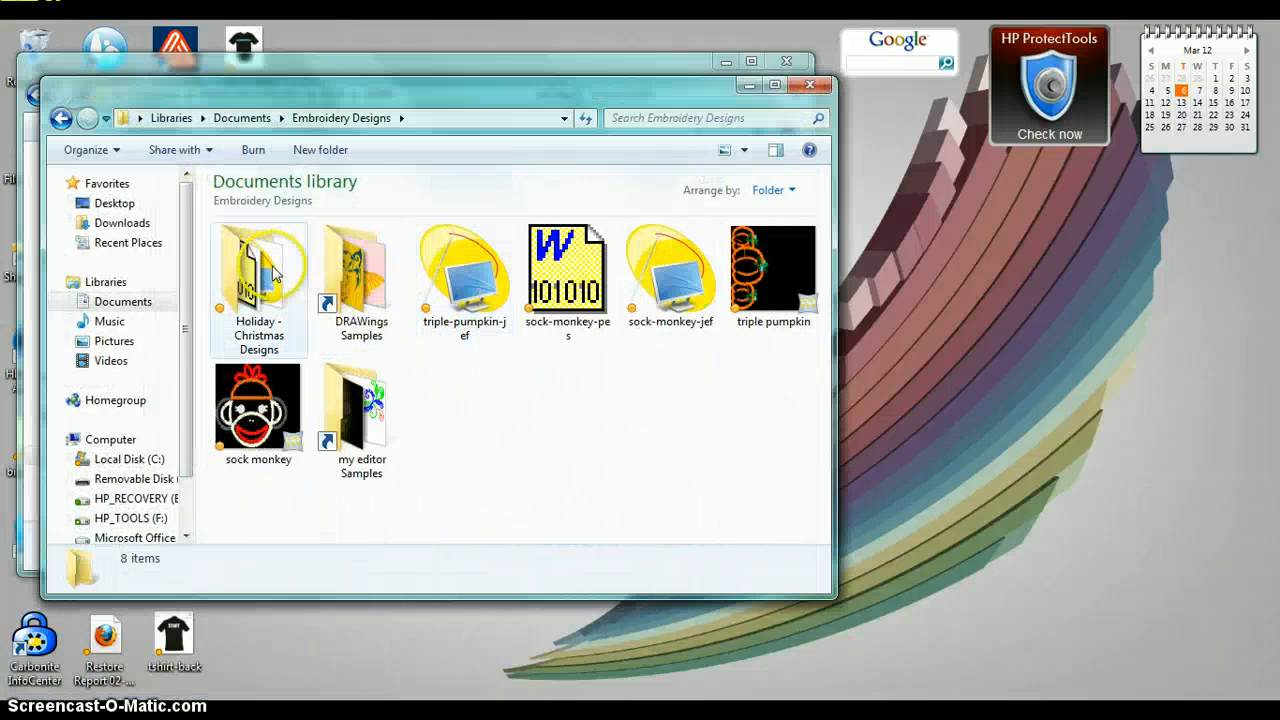
mouse_move(258, 270)
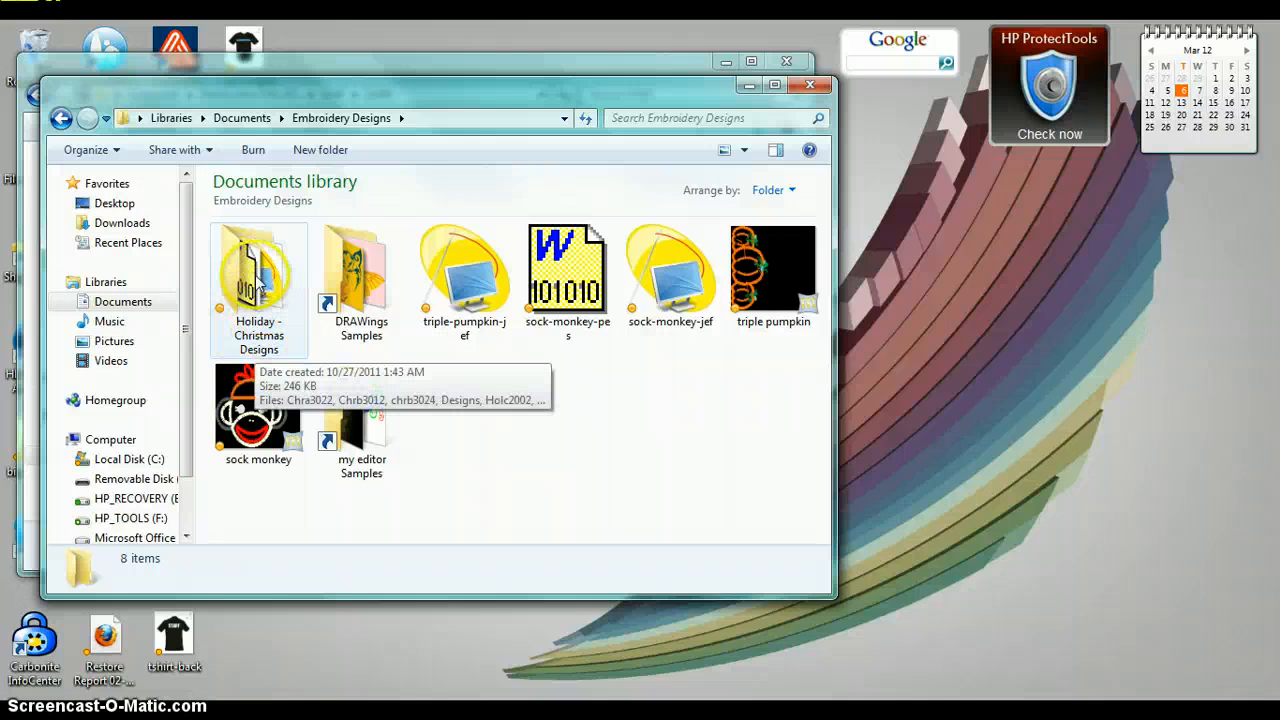
double_click(258, 272)
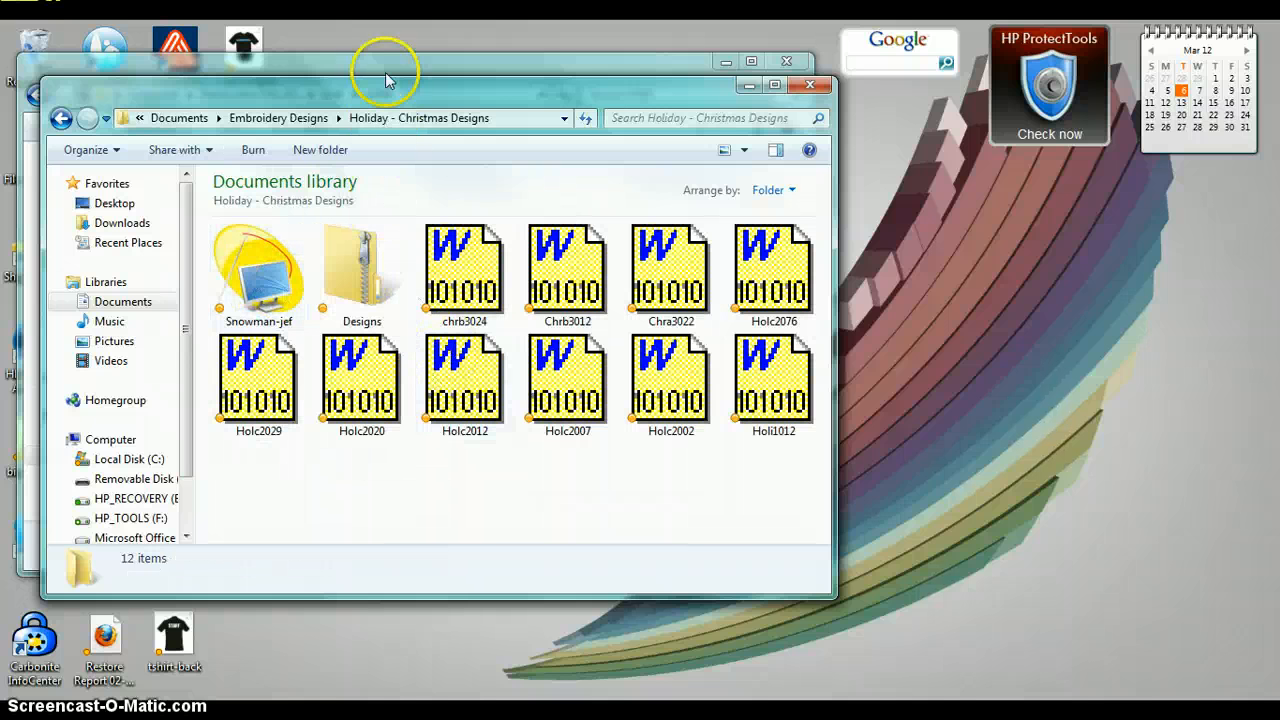
mouse_move(376, 96)
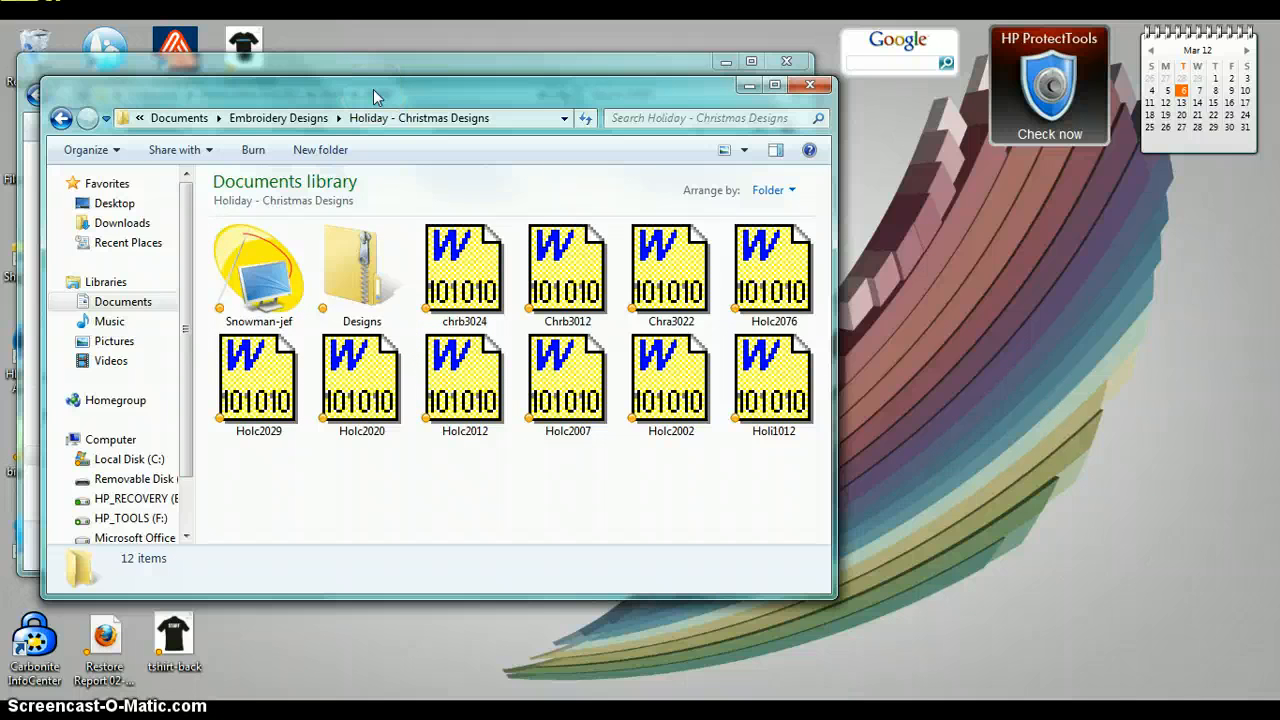
mouse_move(404, 96)
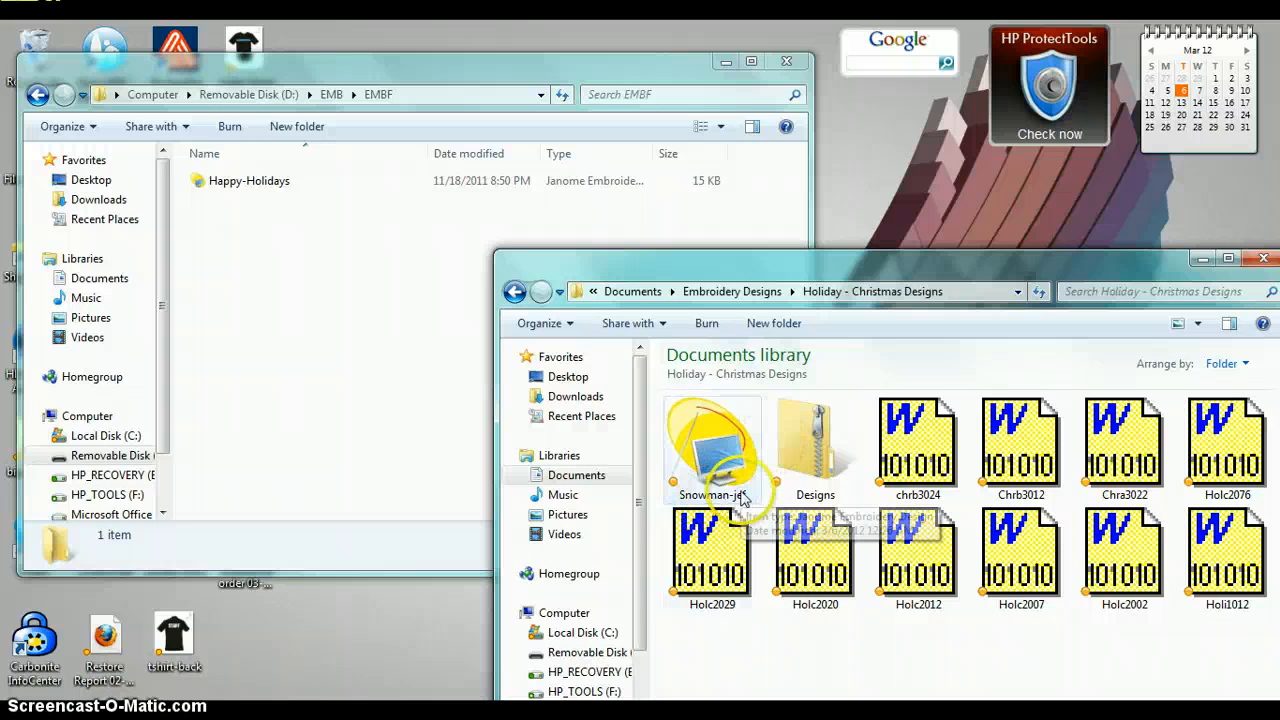
mouse_move(700, 420)
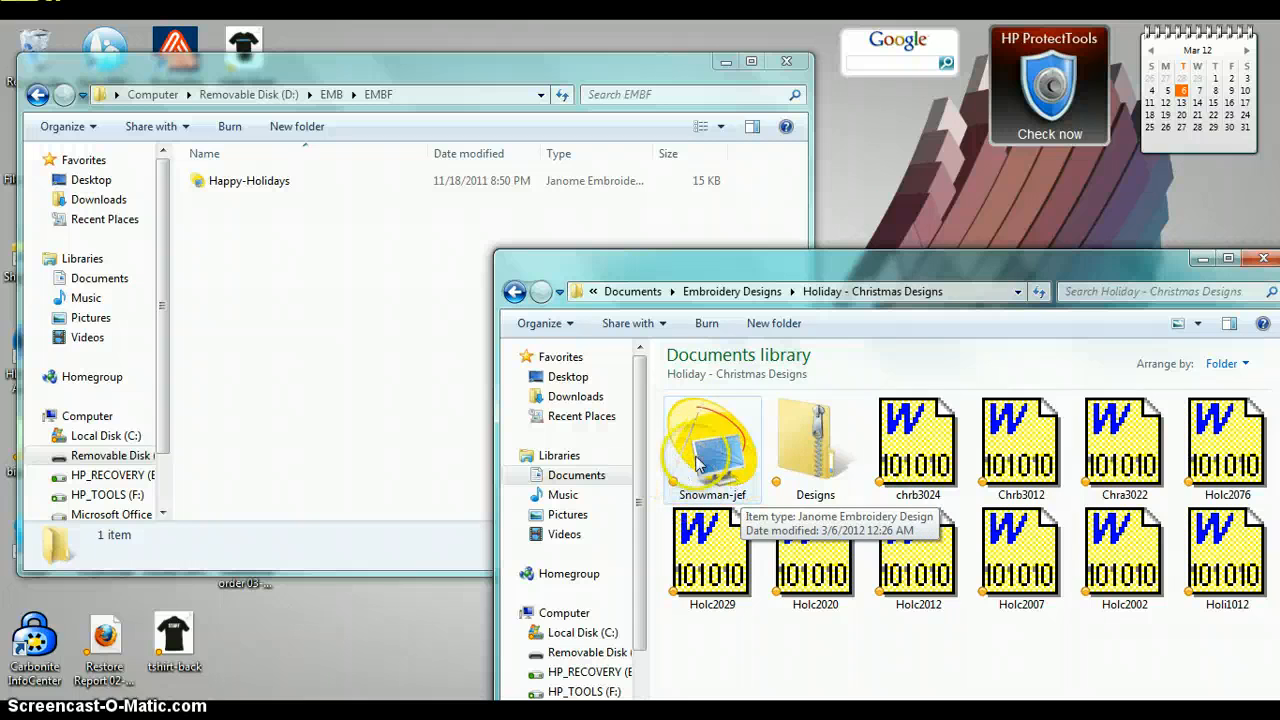
mouse_move(860, 456)
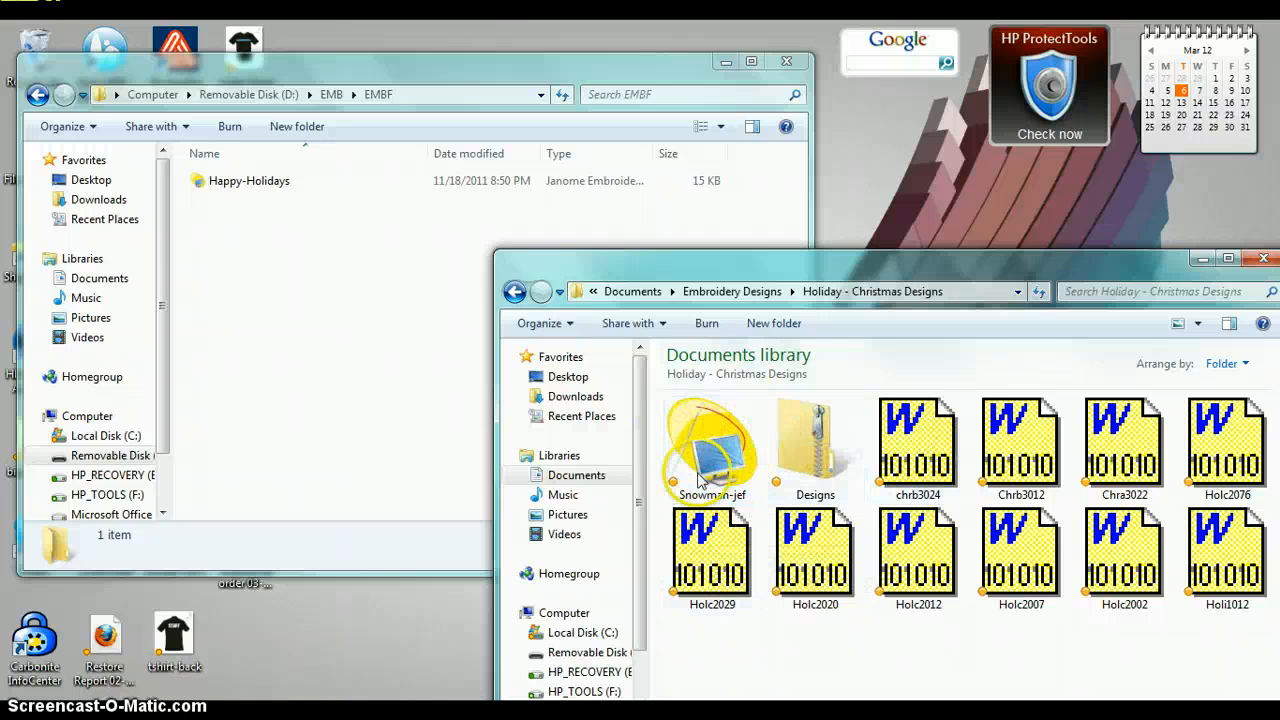
mouse_move(724, 464)
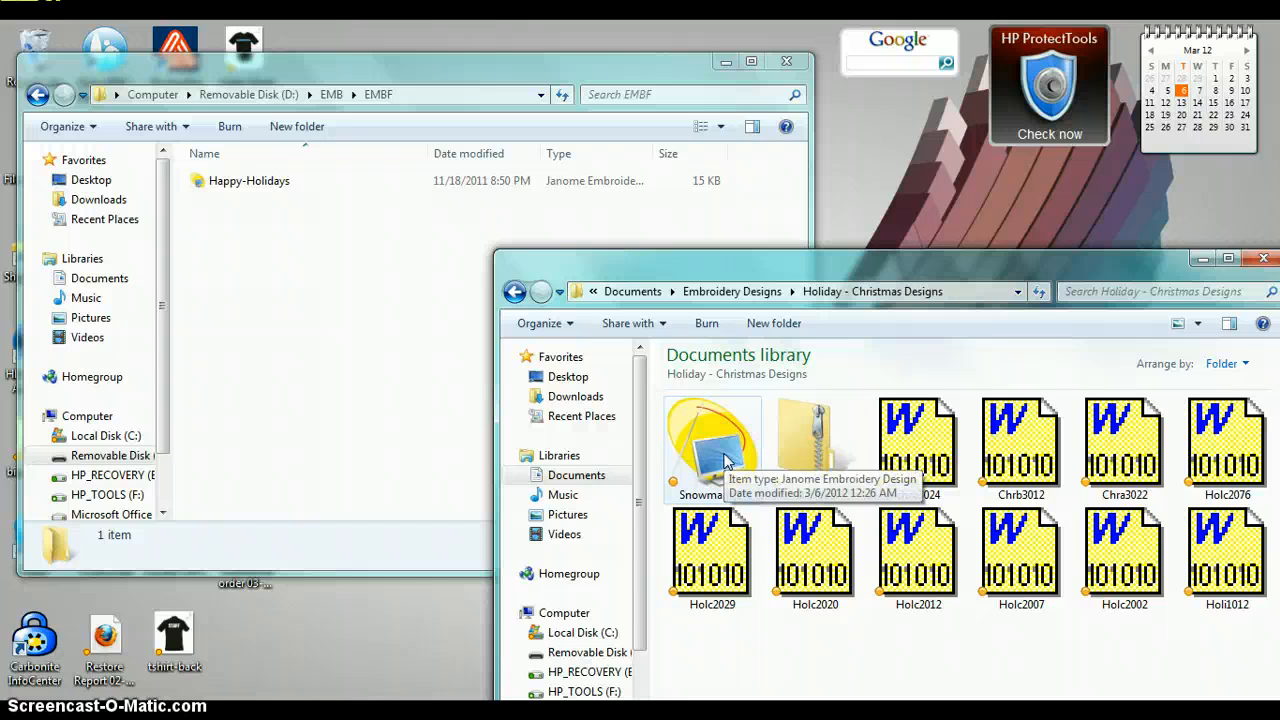
- Copy the Snowman-jef design from the folder
right_click(712, 450)
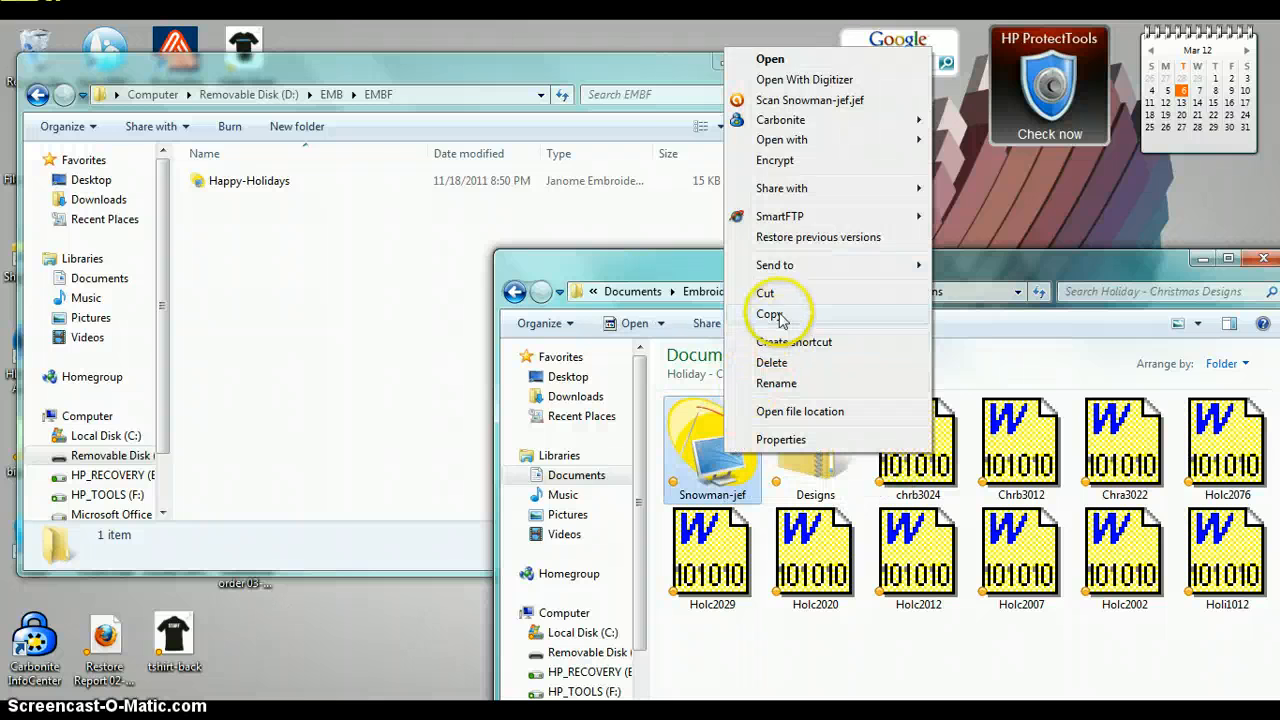
click(770, 314)
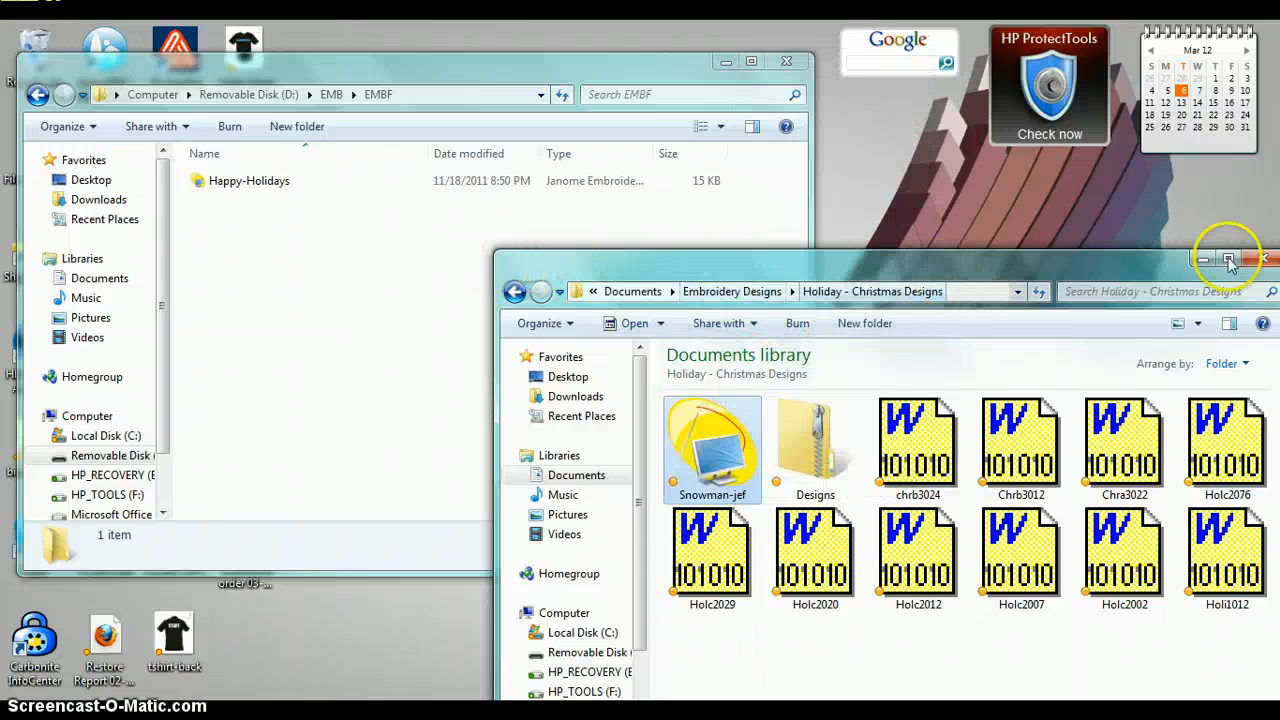
- Paste a copy of Snowman-jef into the USB stick's EMBF folder beside Happy-Holidays
click(1228, 260)
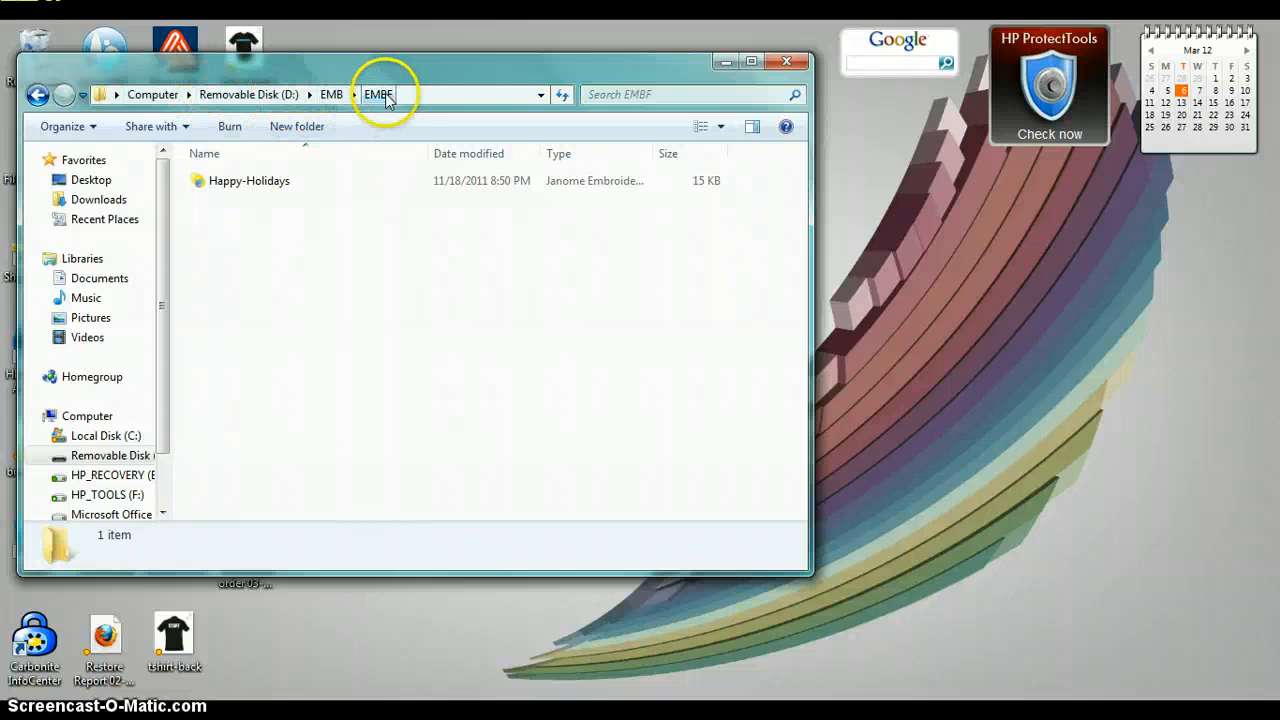
mouse_move(288, 270)
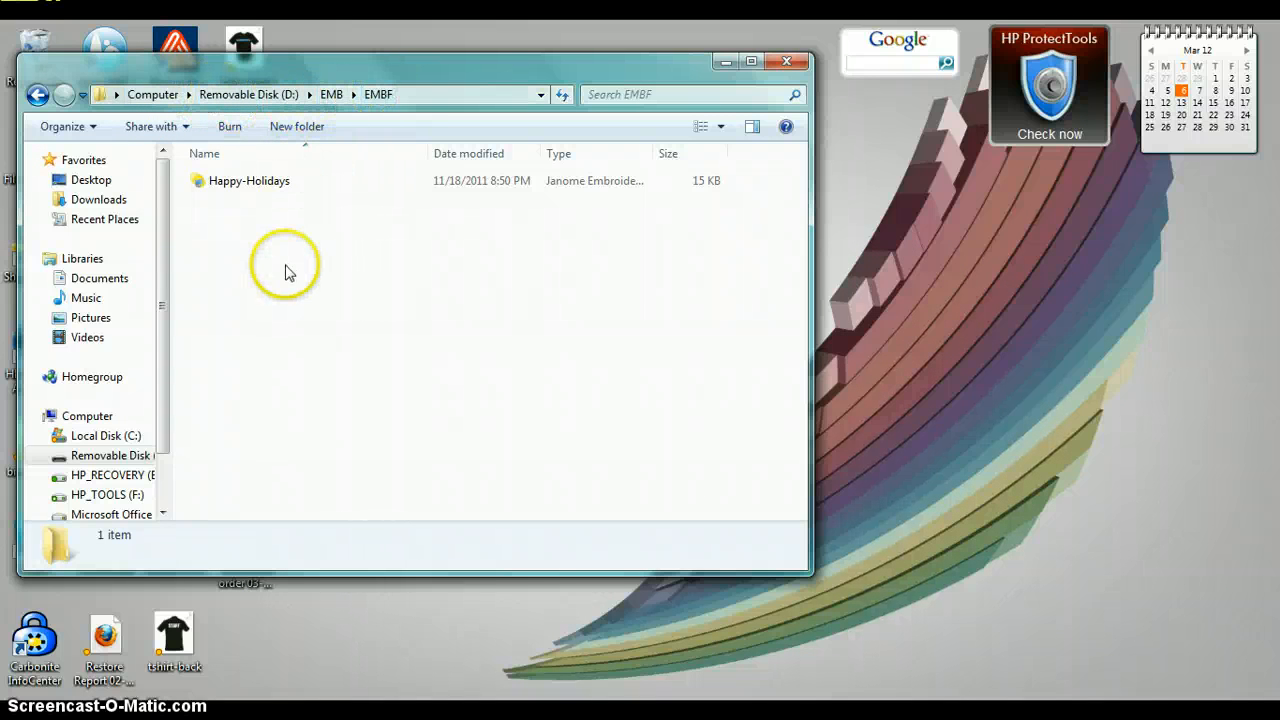
right_click(284, 264)
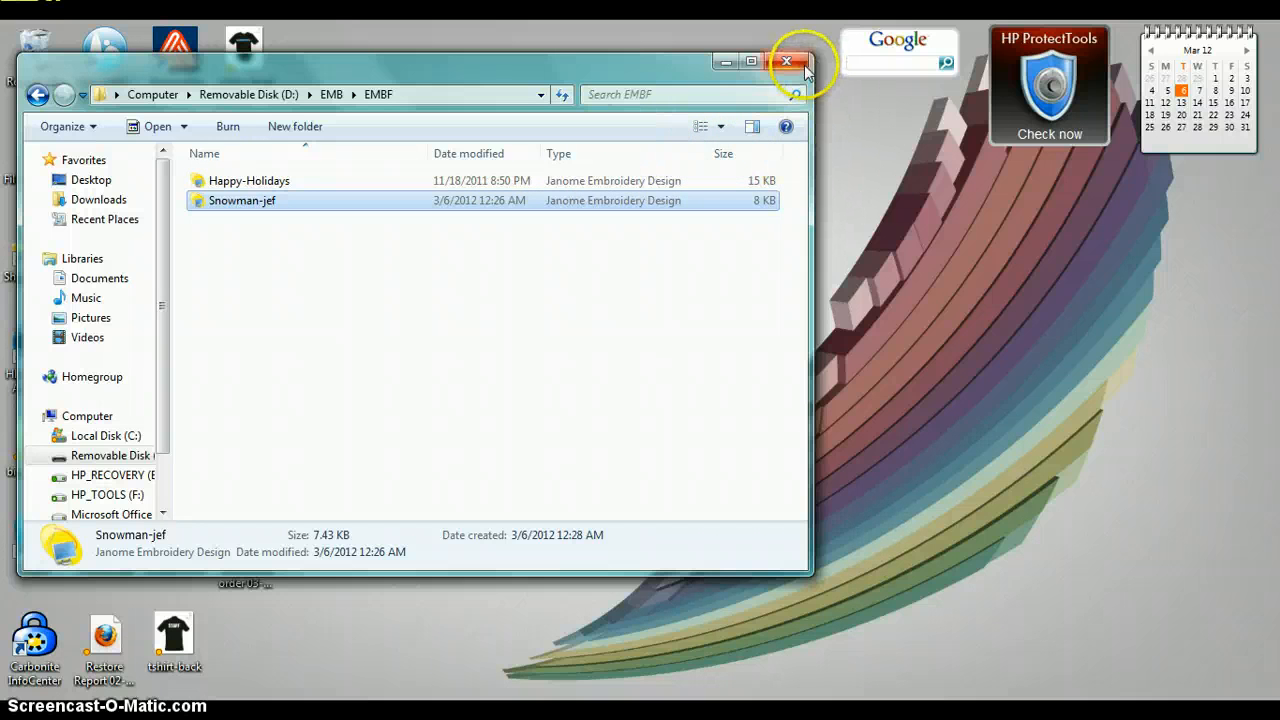
- Dismiss the EMBF folder window and restore My Editor showing the Holi1012 snowman design
click(788, 60)
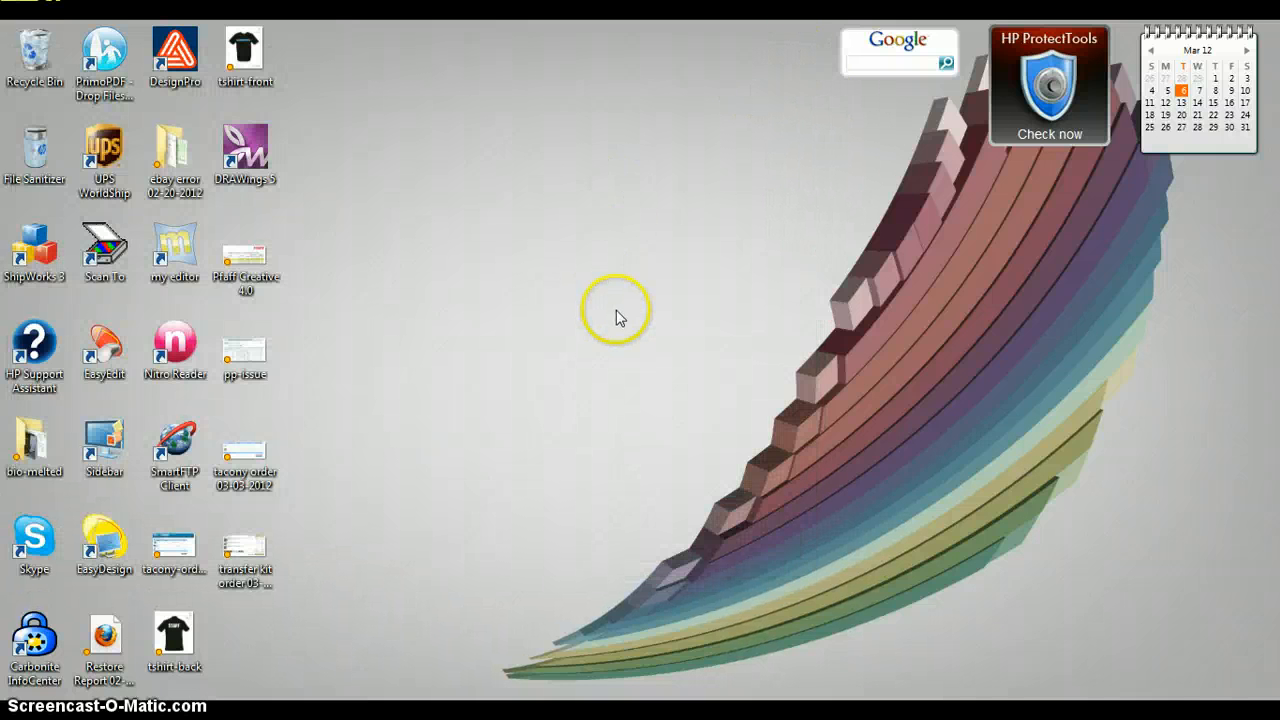
mouse_move(312, 684)
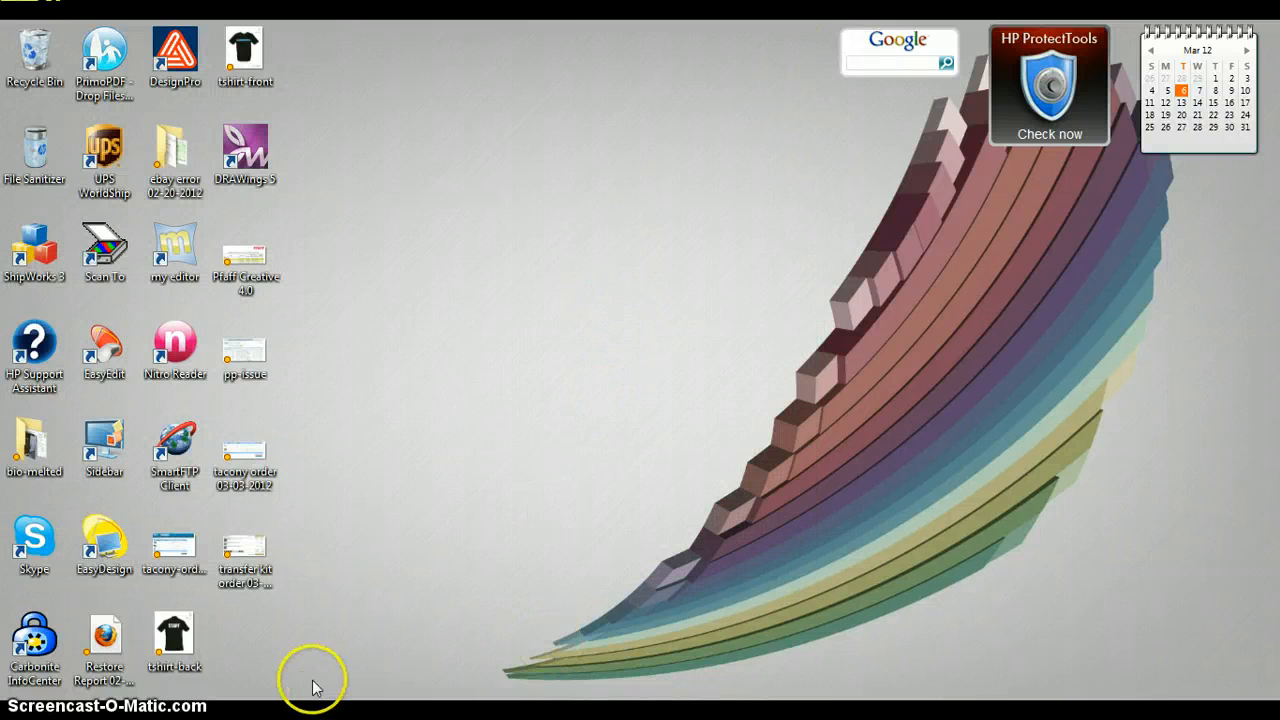
double_click(174, 248)
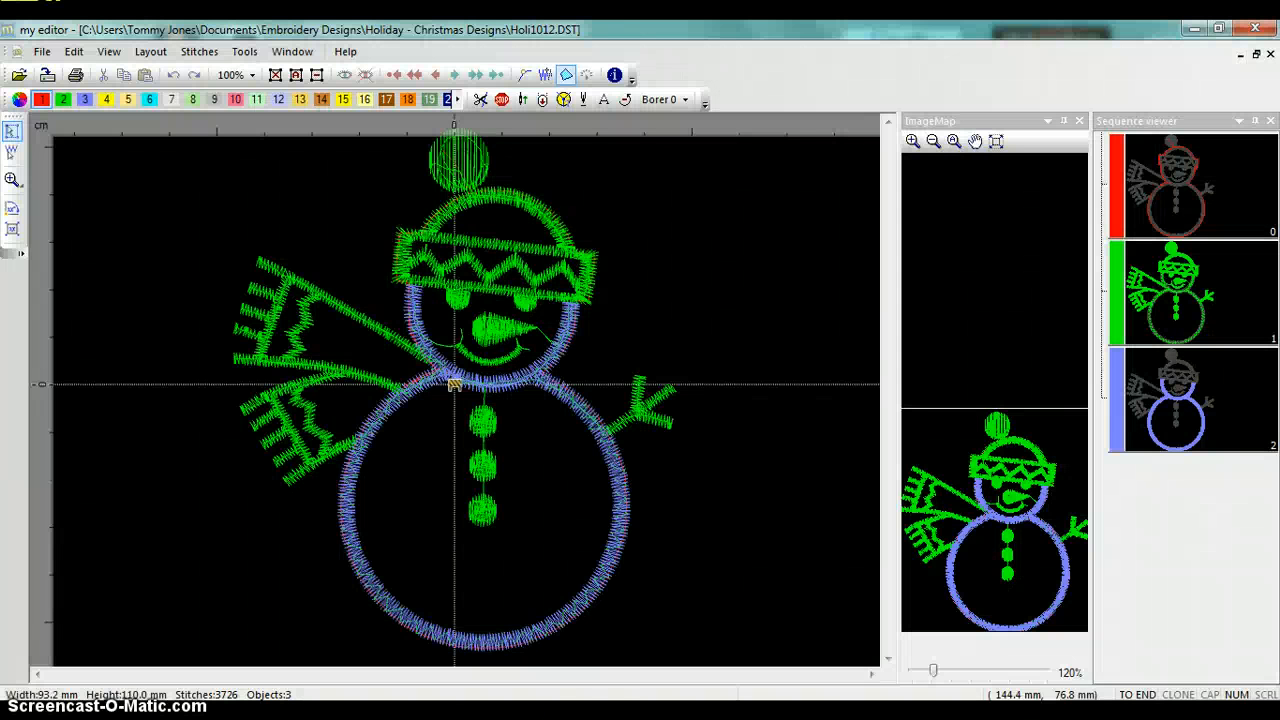
mouse_move(668, 460)
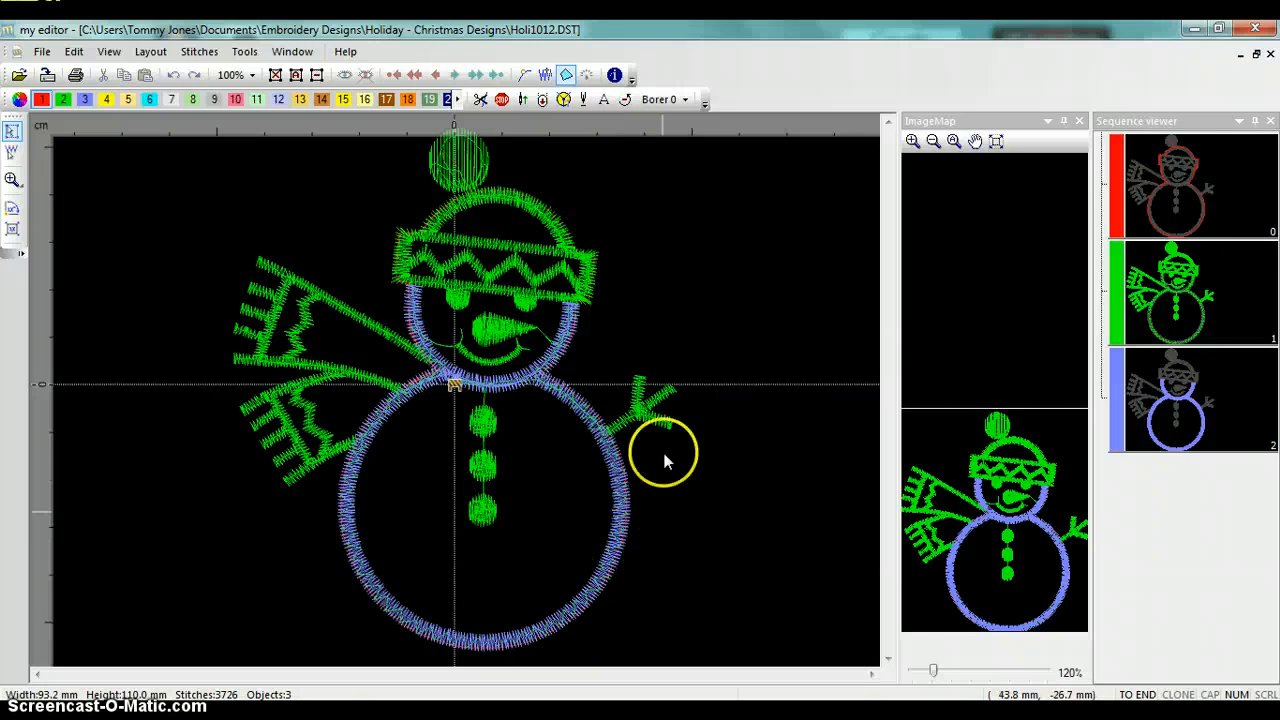
mouse_move(700, 290)
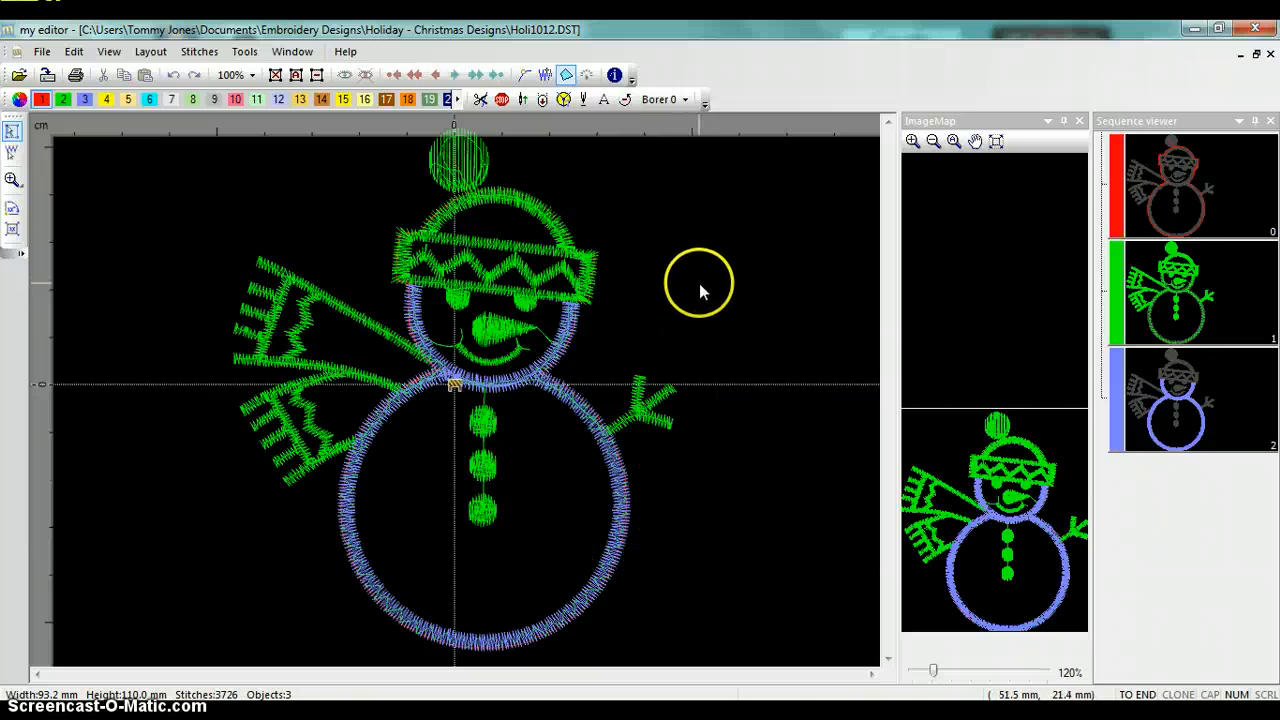